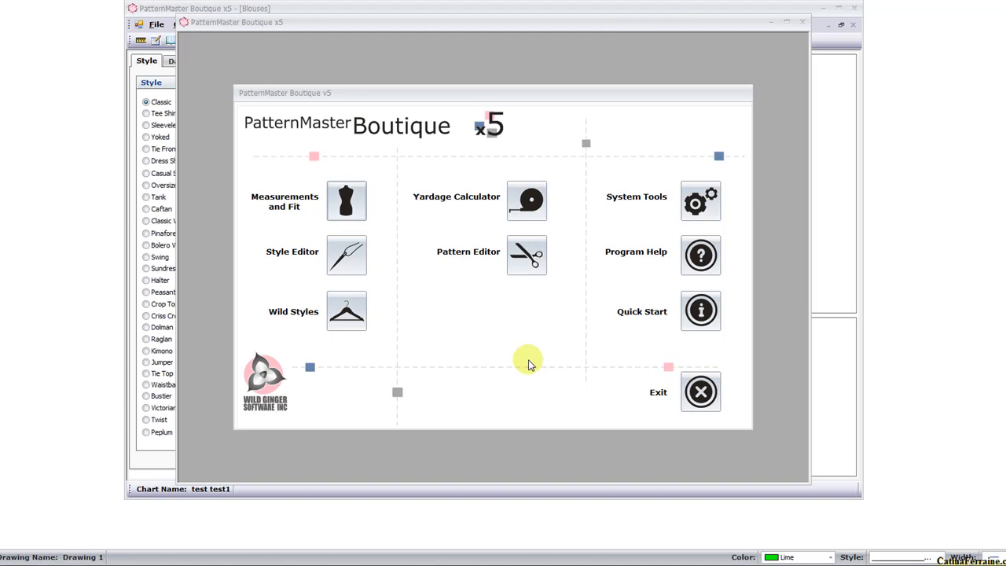
mouse_move(430, 93)
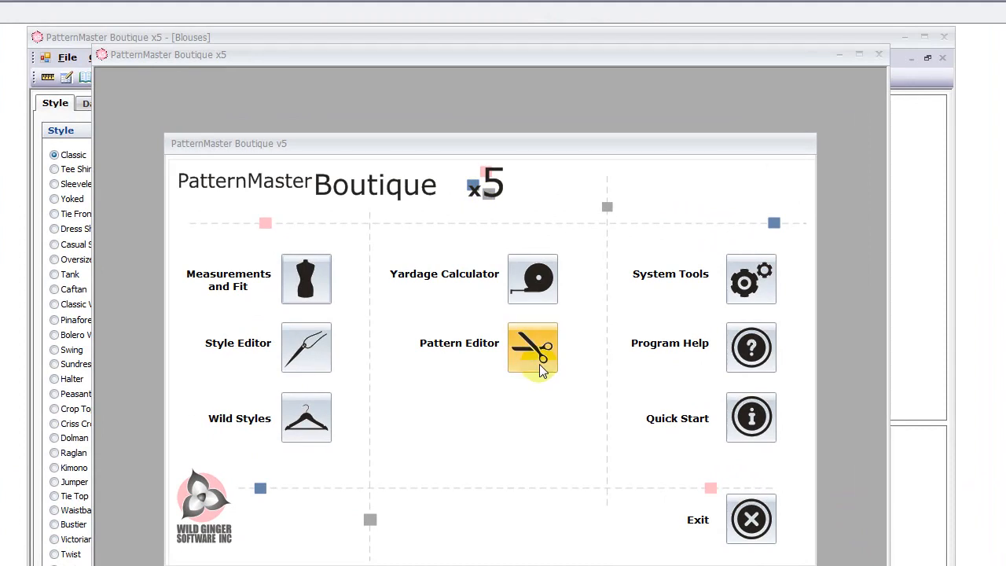
Open the Pattern Editor from the welcome screen.
click(532, 348)
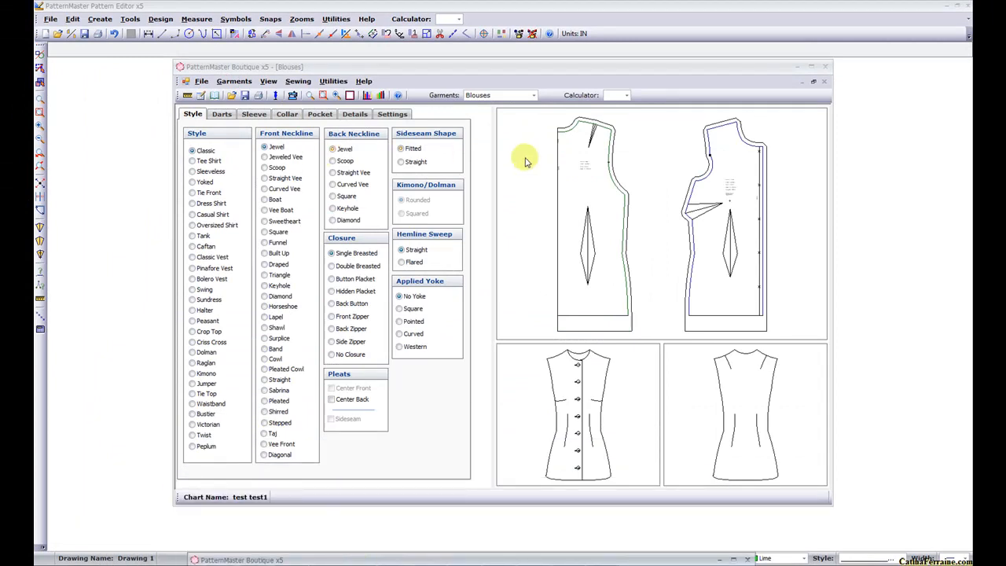
mouse_move(519, 160)
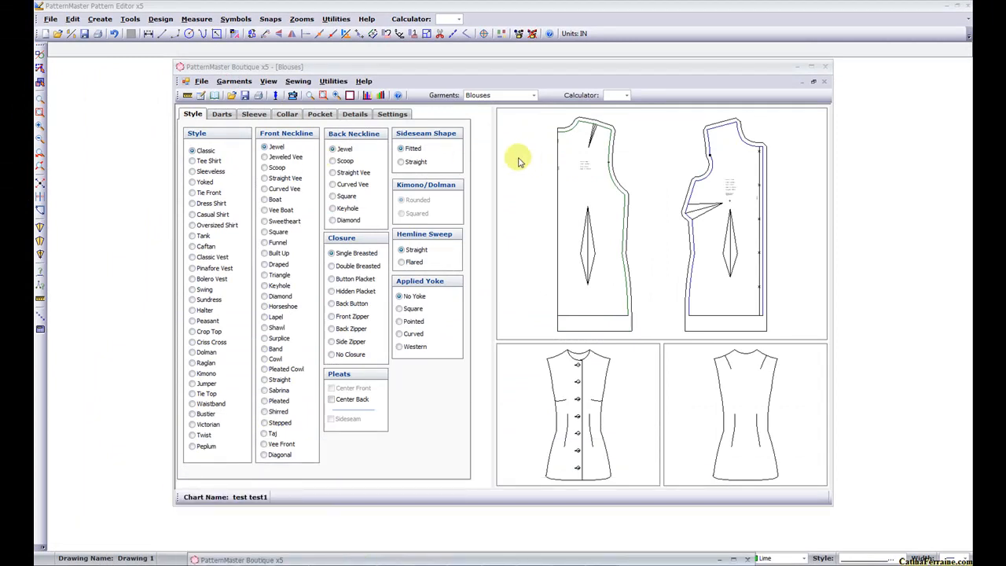
Try Scoop, Triangle and Horseshoe necklines, then settle on the Shawl front neckline.
click(265, 166)
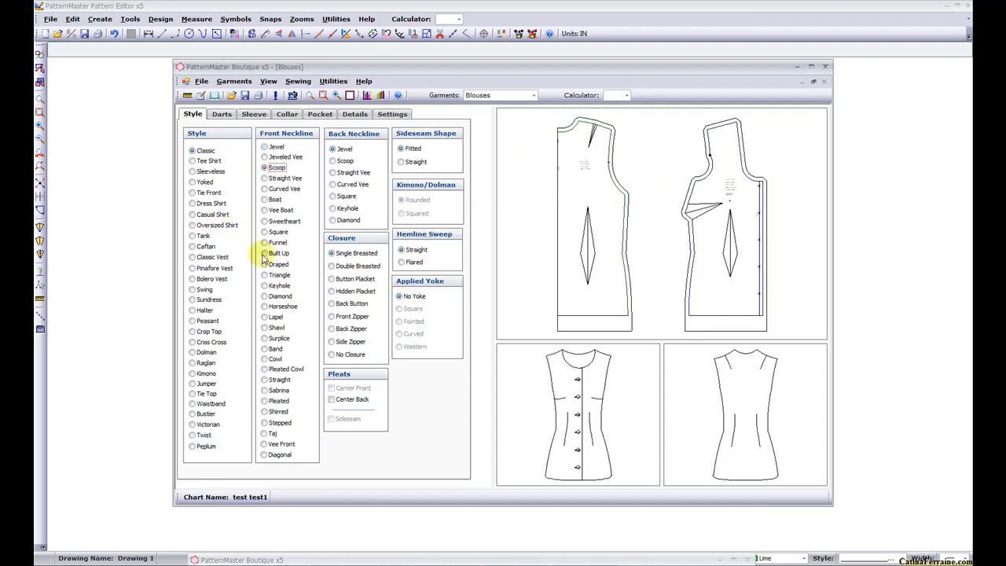
click(265, 275)
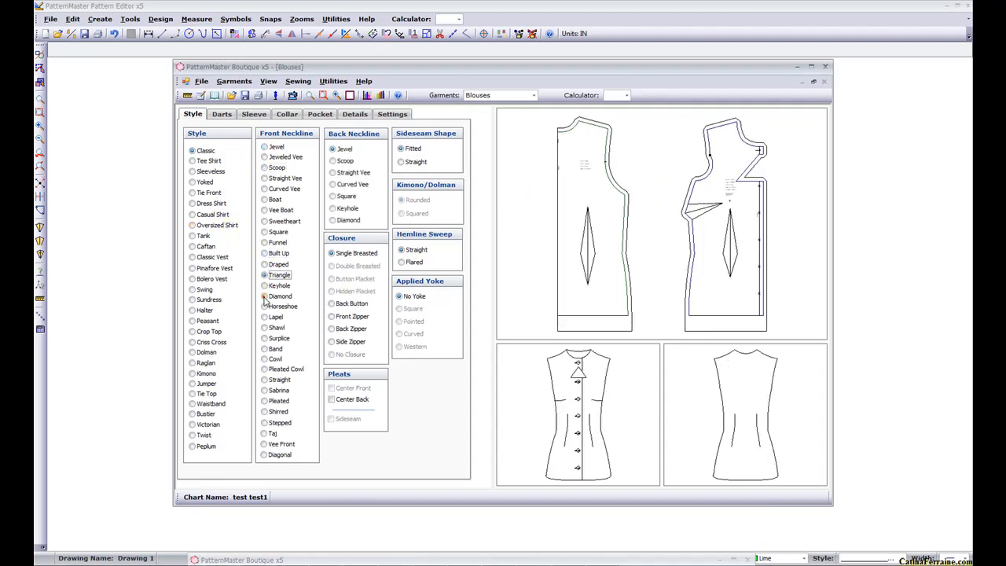
click(264, 305)
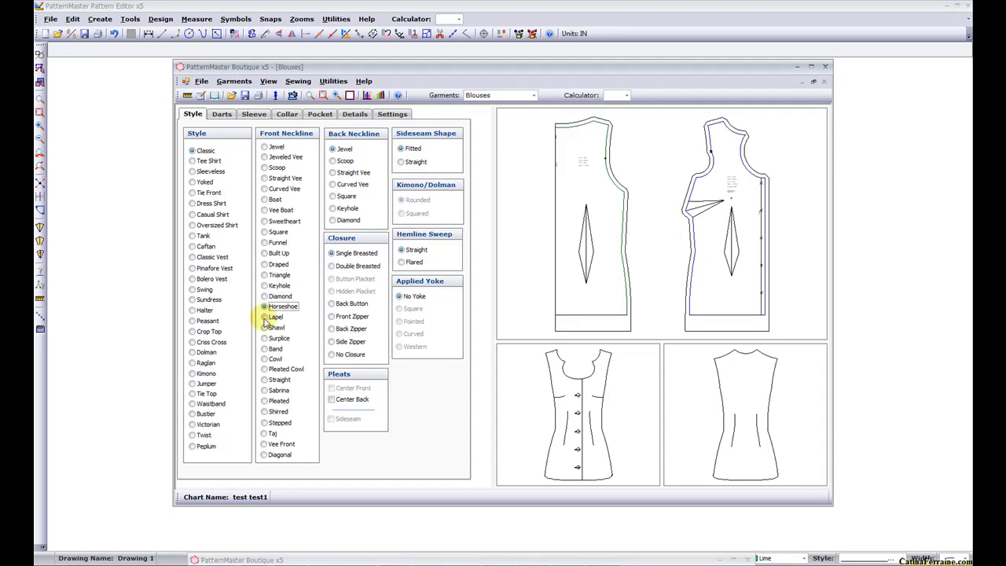
click(264, 329)
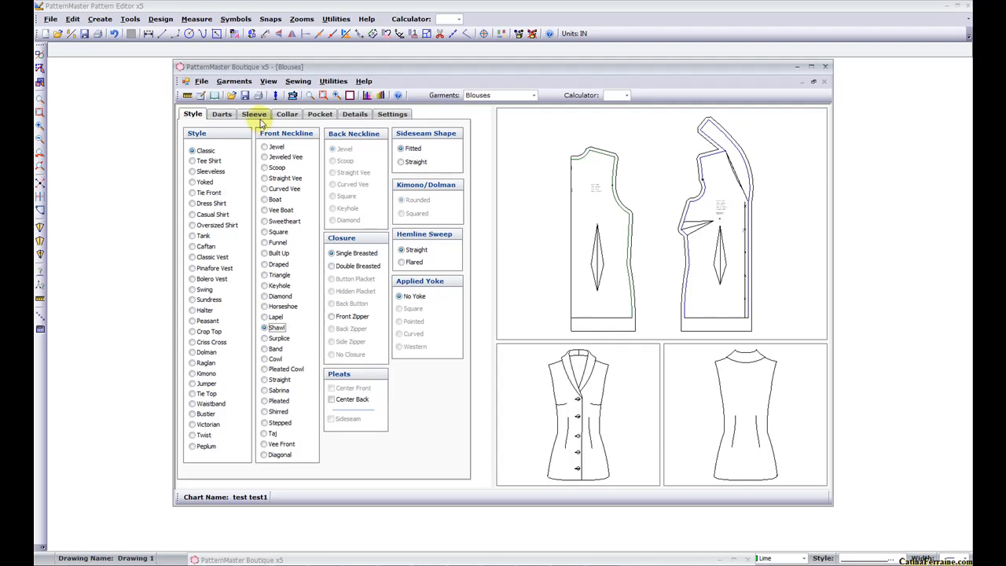
Set the blouse sleeve style to Pleated.
click(255, 113)
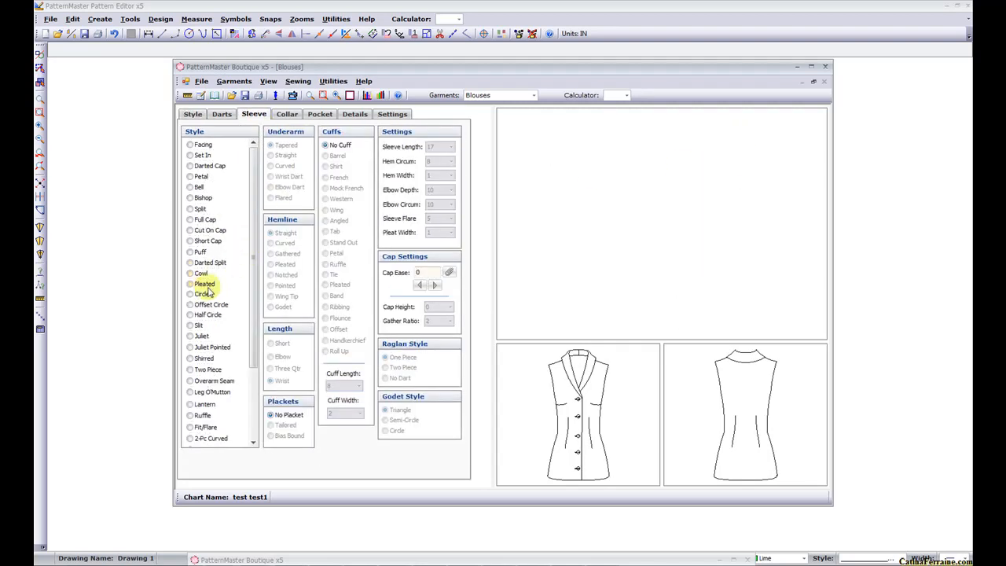
click(190, 283)
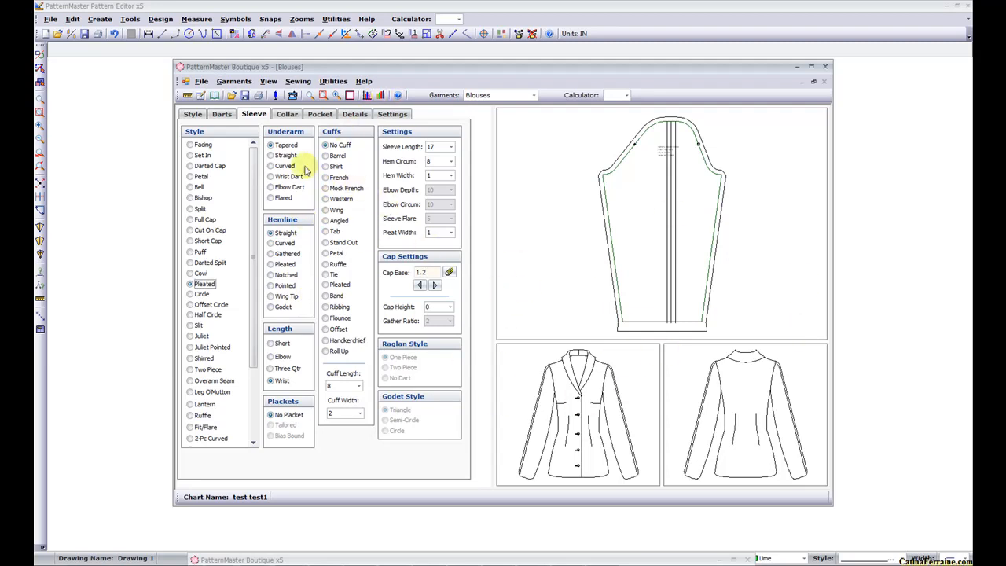
mouse_move(165, 236)
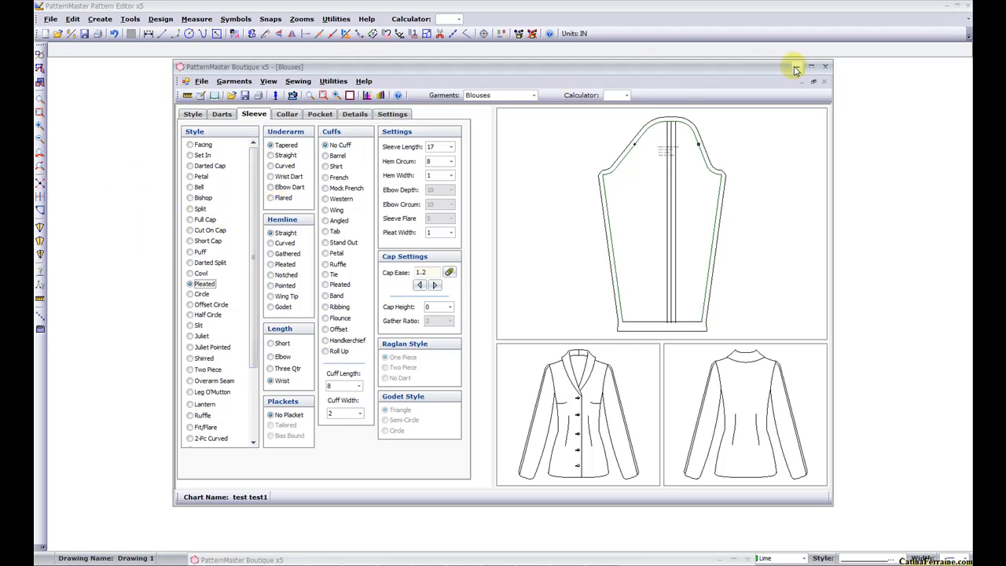
Close the Blouses style window, leaving the blank Pattern Editor drawing.
click(826, 66)
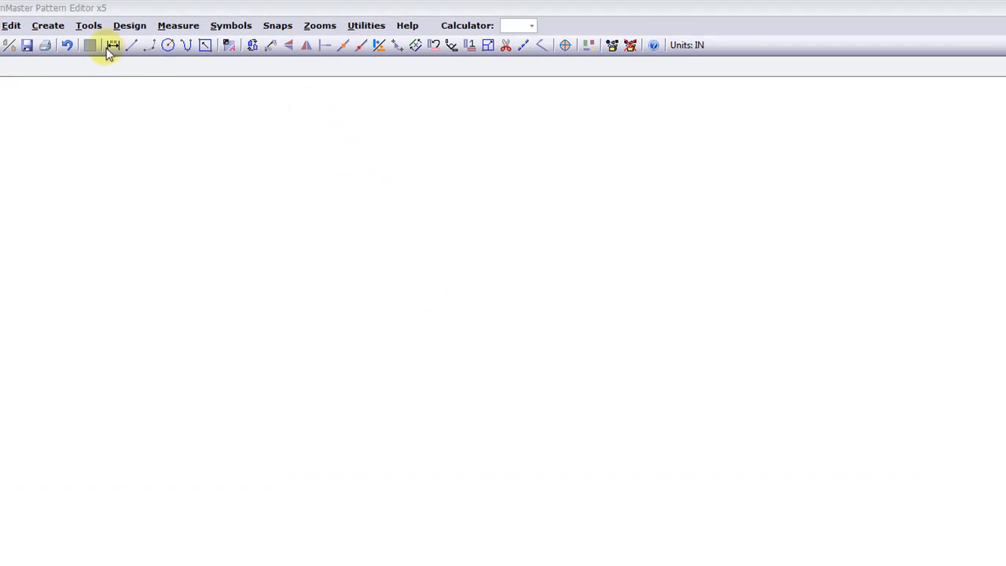
mouse_move(170, 44)
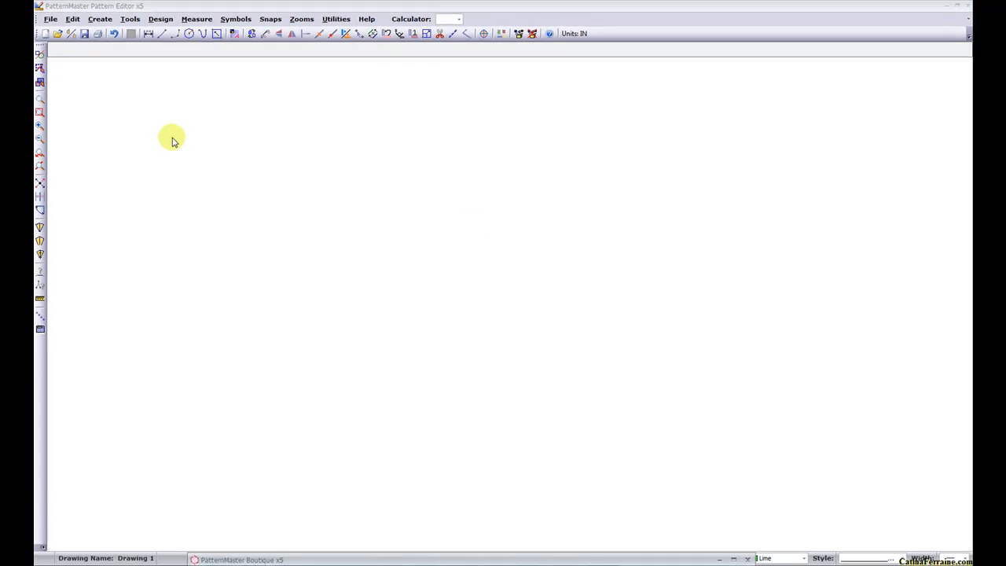
mouse_move(126, 469)
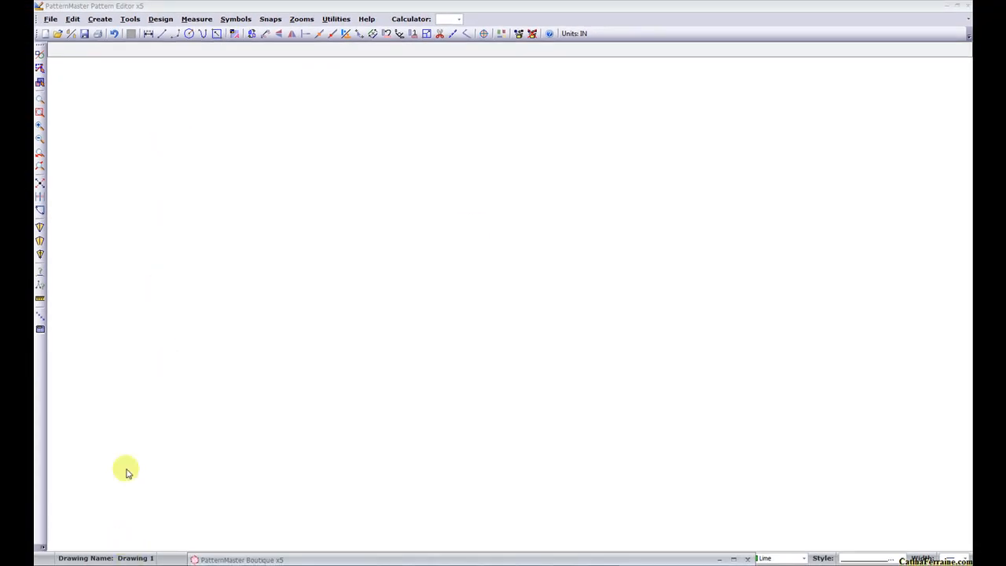
Choose Merge from the File menu to browse the pattern photo files.
click(51, 19)
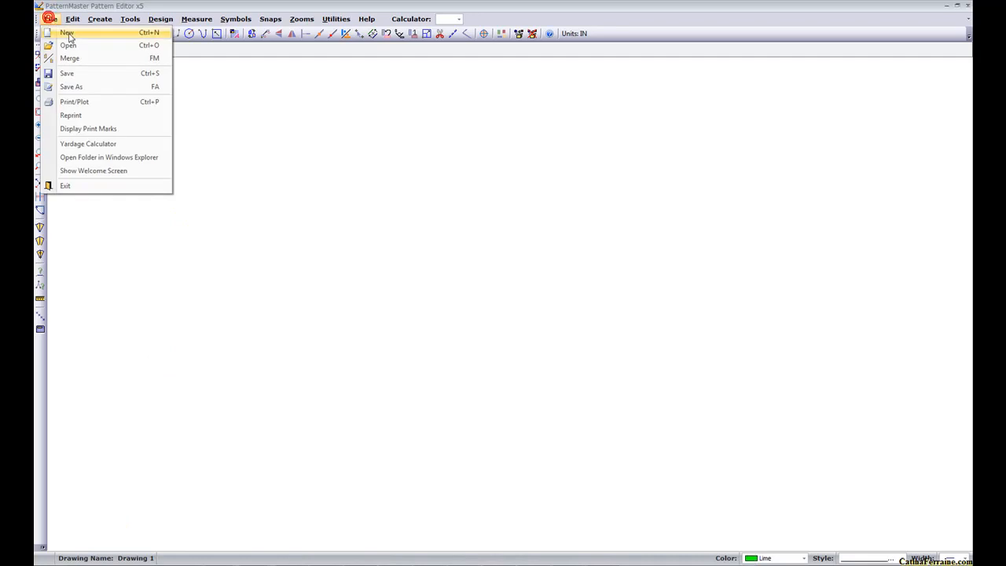
mouse_move(69, 44)
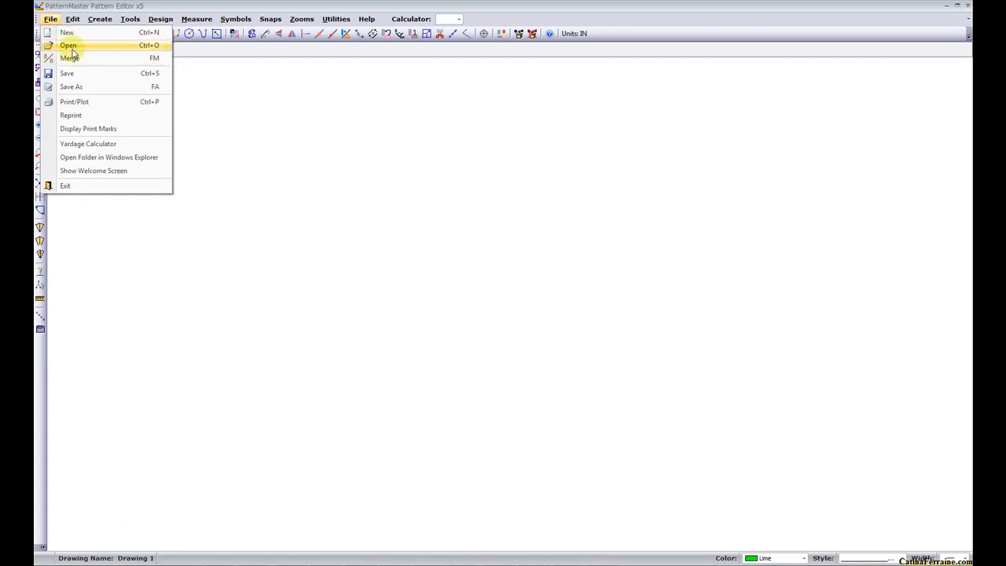
mouse_move(72, 47)
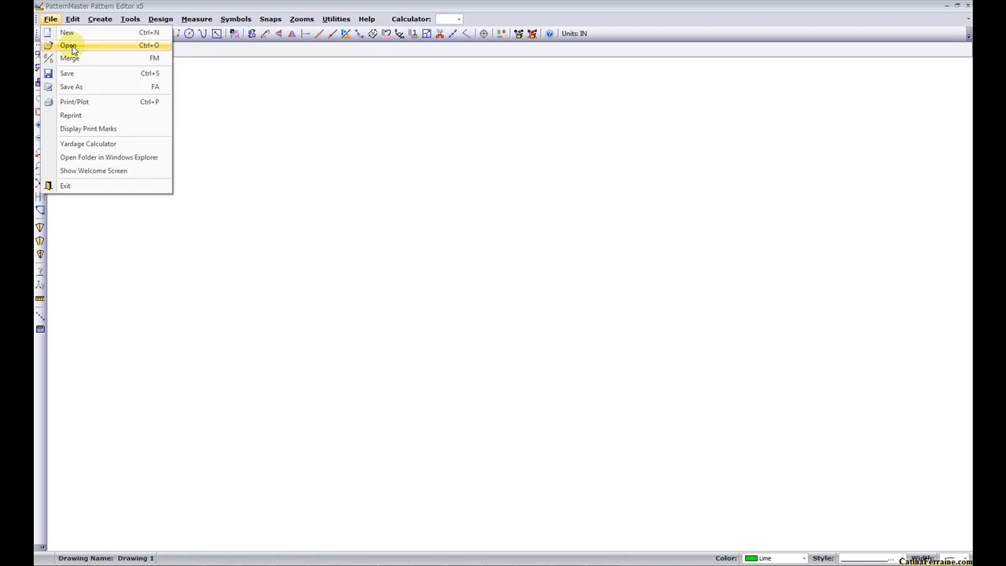
mouse_move(71, 52)
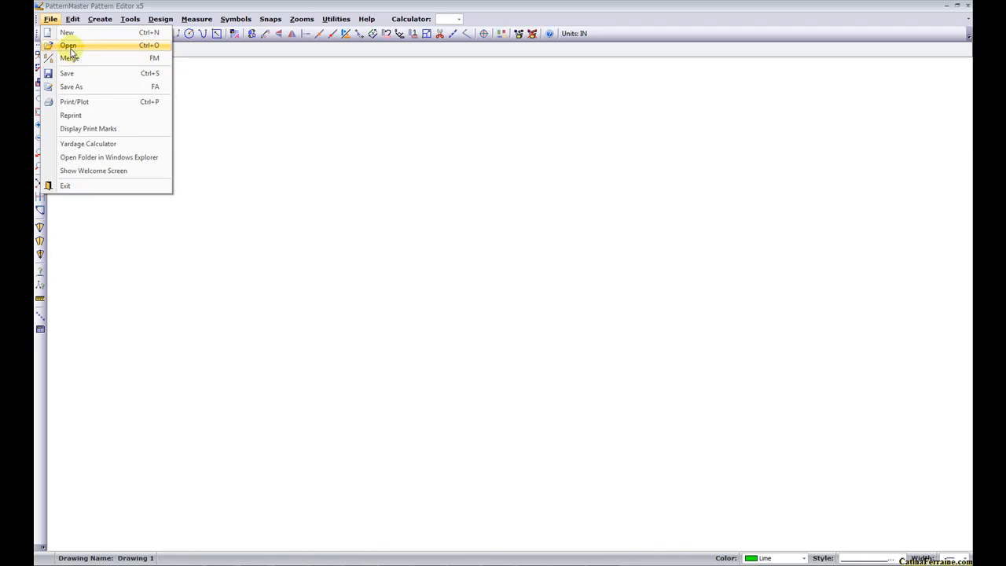
mouse_move(69, 58)
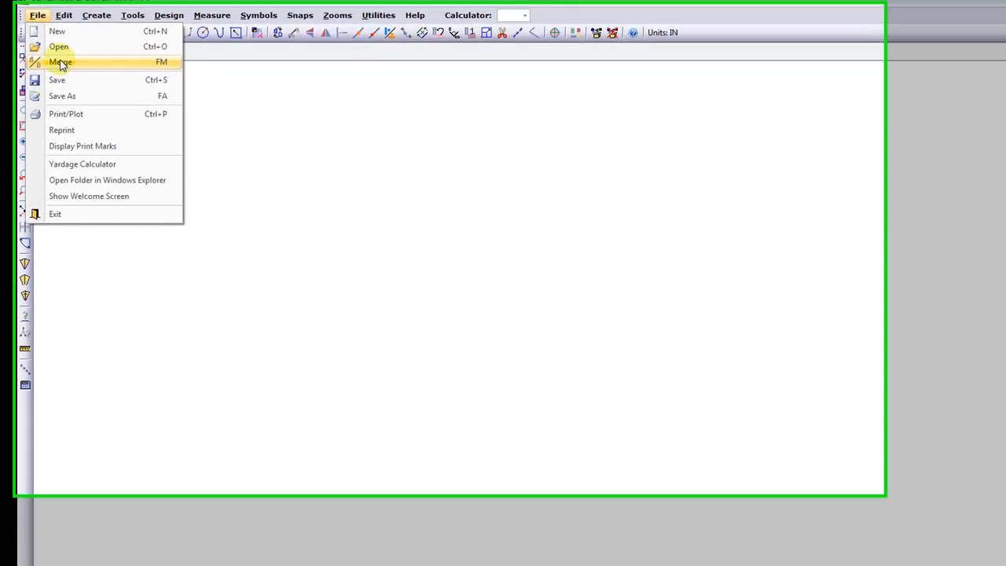
click(59, 63)
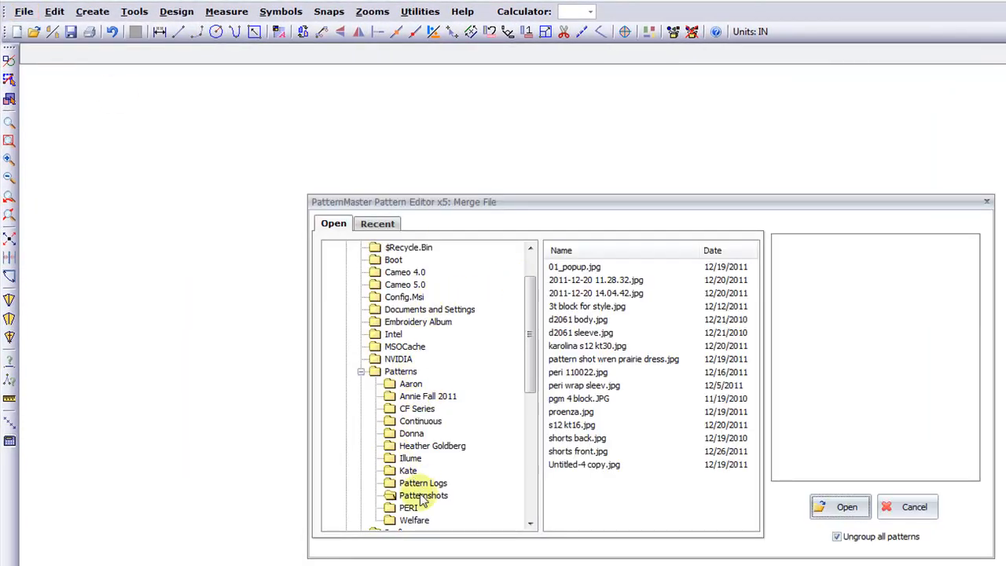
Merge shorts front.jpg into the drawing.
click(425, 495)
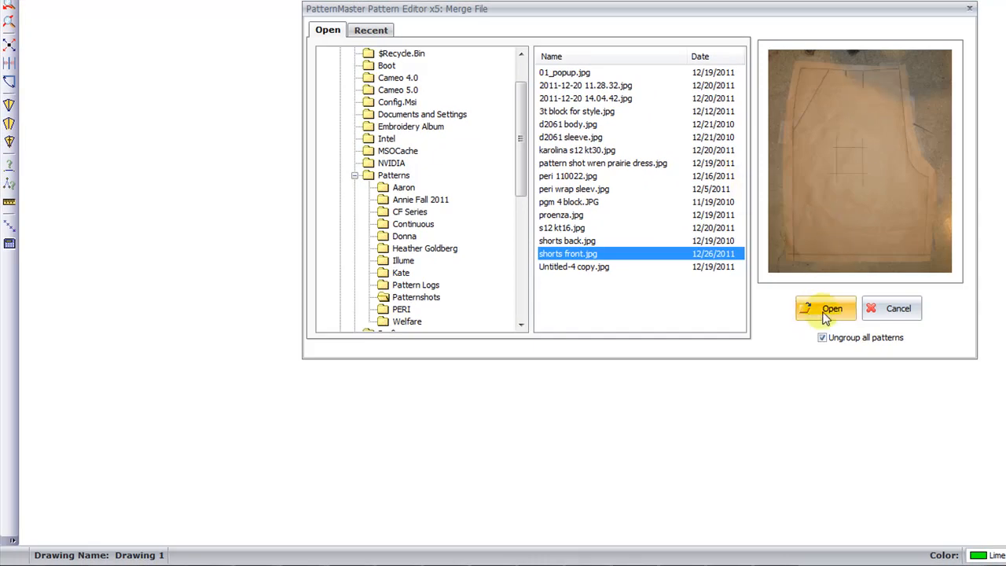
click(826, 309)
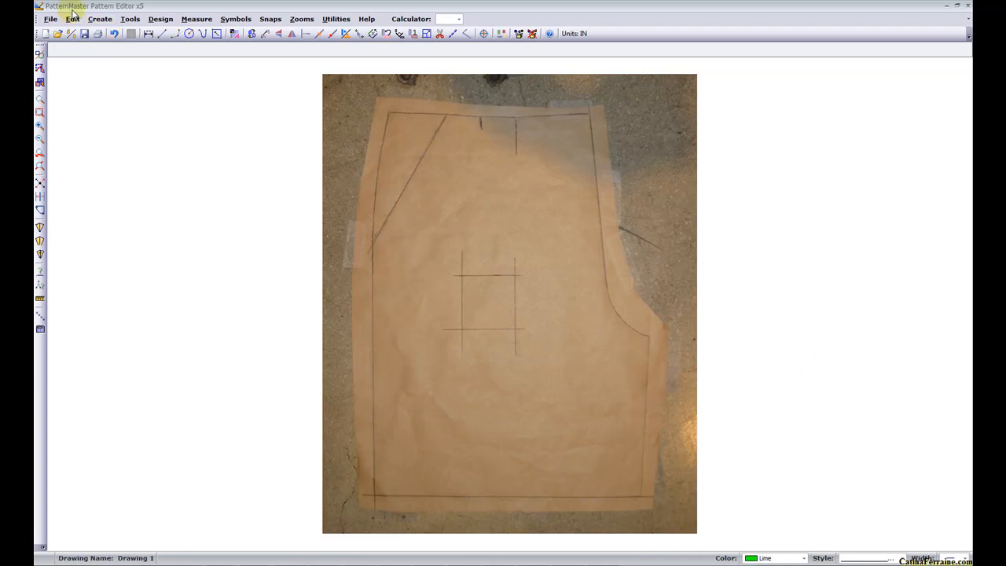
Select the merged shorts front photo and move it left with the Move tool.
click(72, 19)
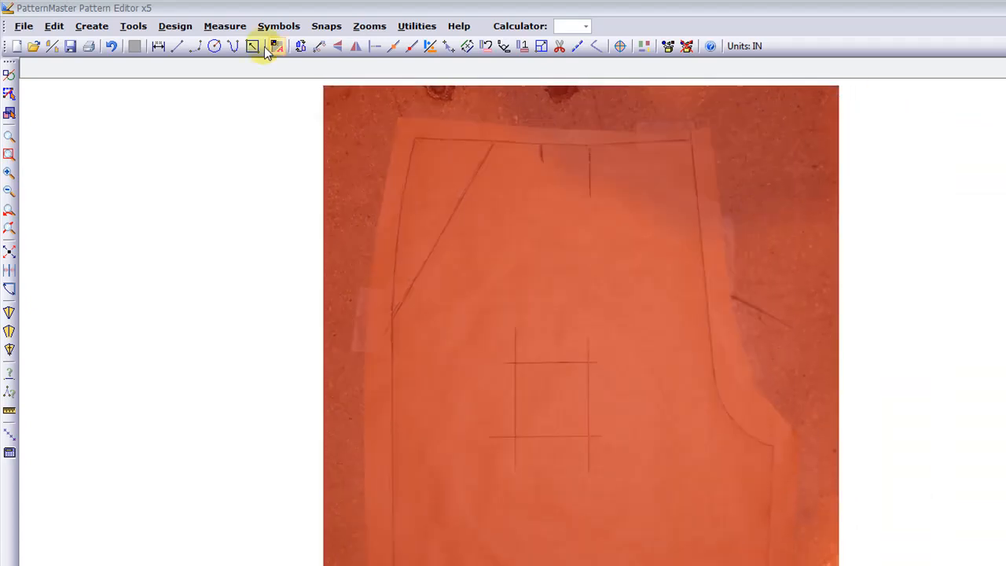
click(253, 46)
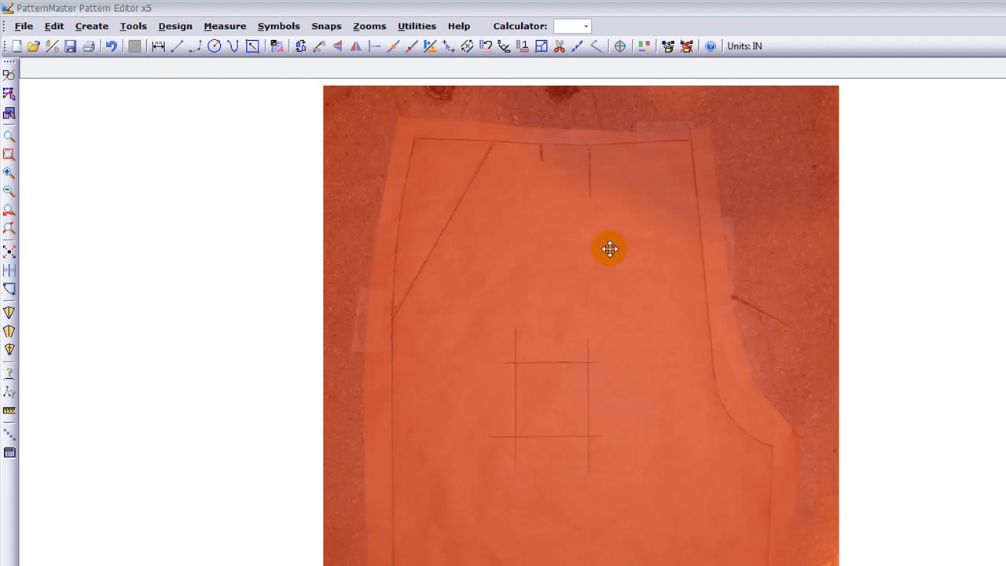
mouse_move(459, 250)
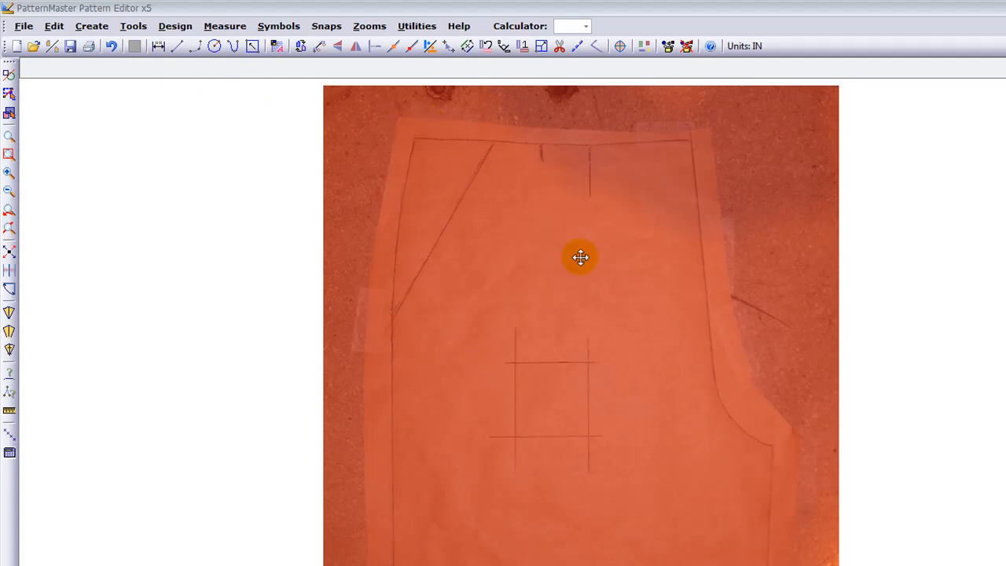
mouse_move(861, 283)
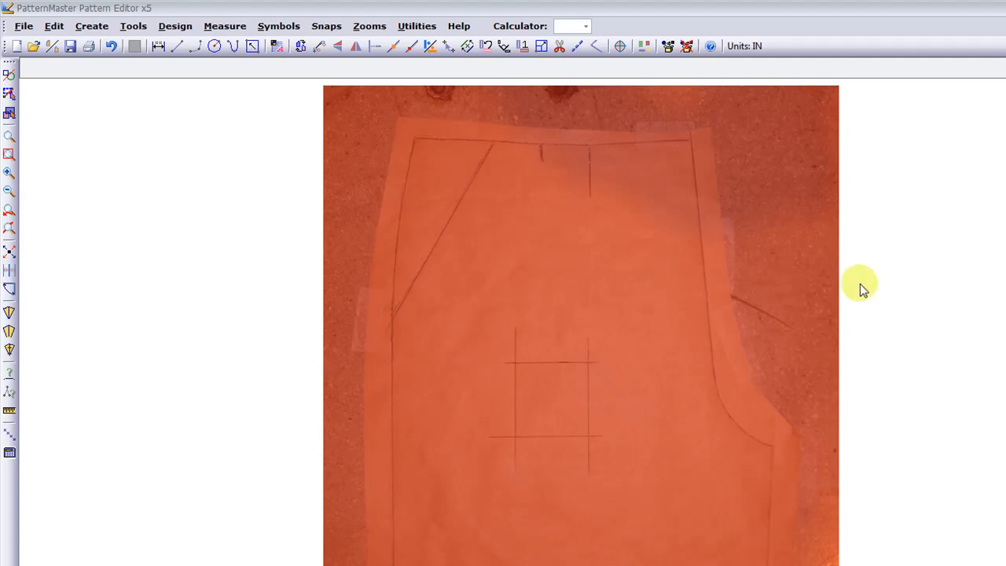
mouse_move(889, 286)
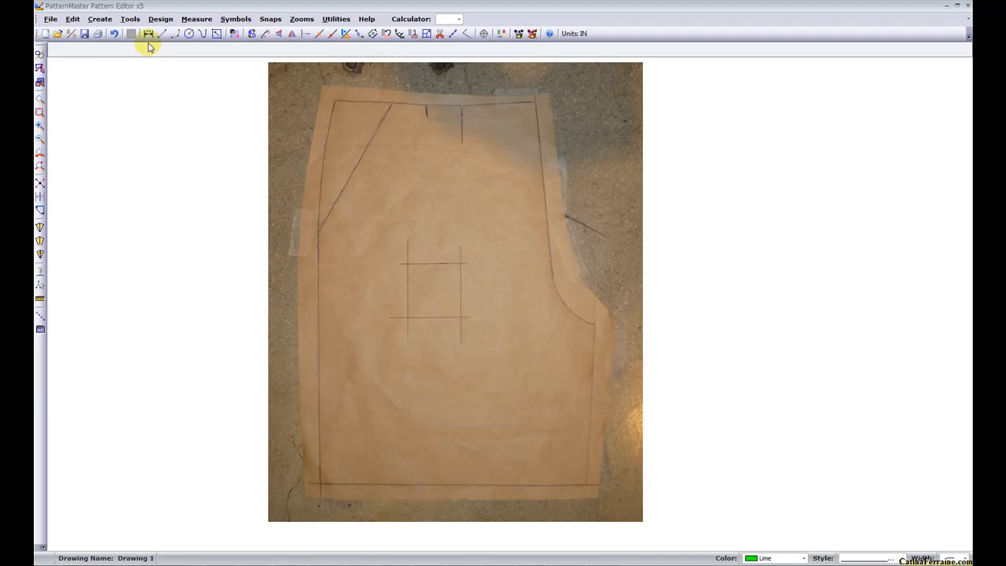
mouse_move(732, 219)
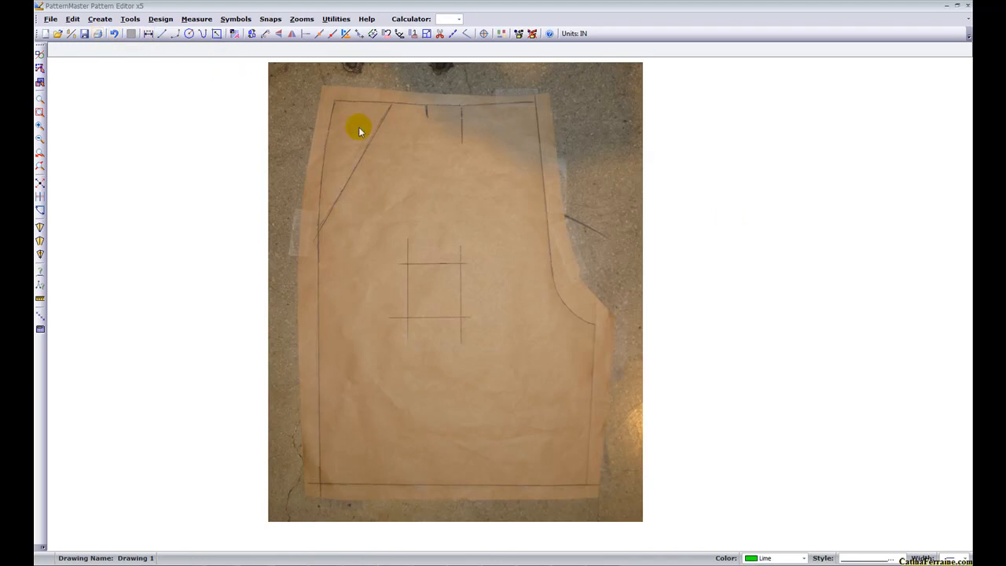
mouse_move(516, 148)
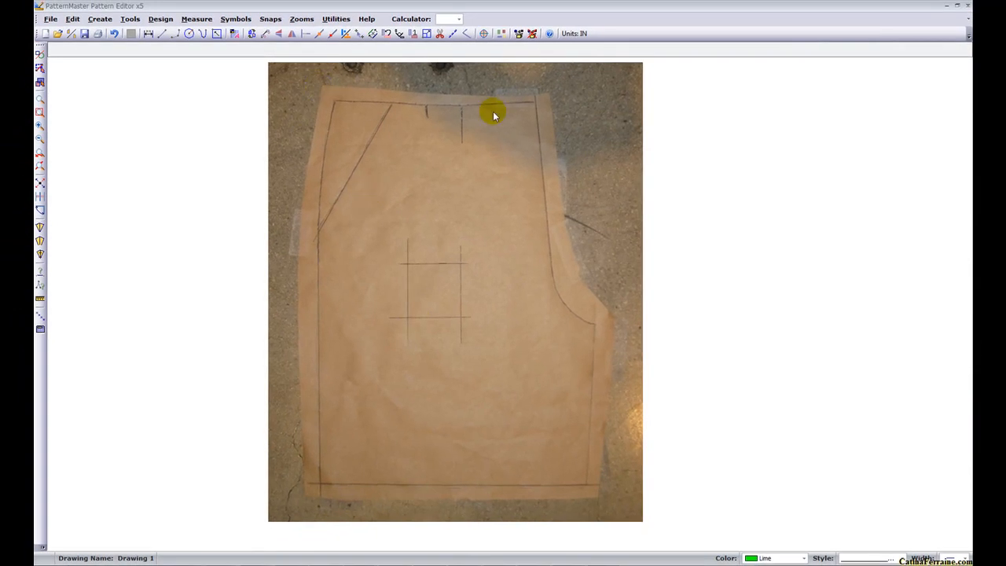
mouse_move(434, 126)
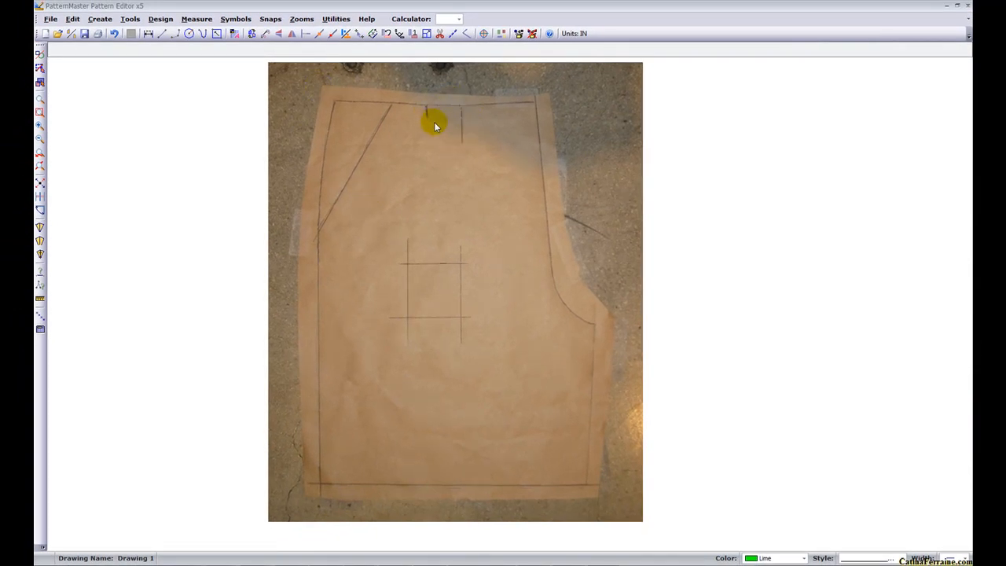
mouse_move(431, 144)
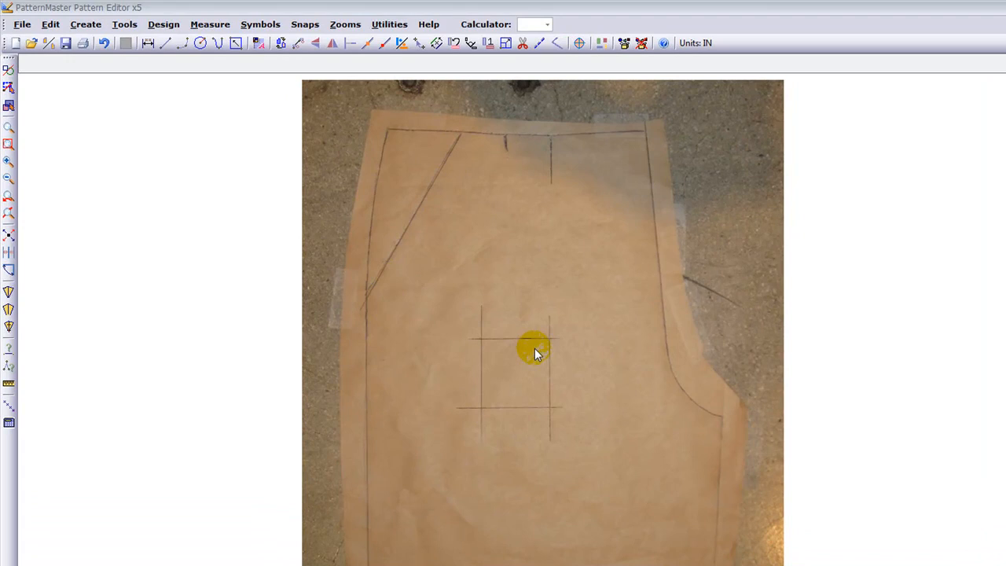
mouse_move(500, 349)
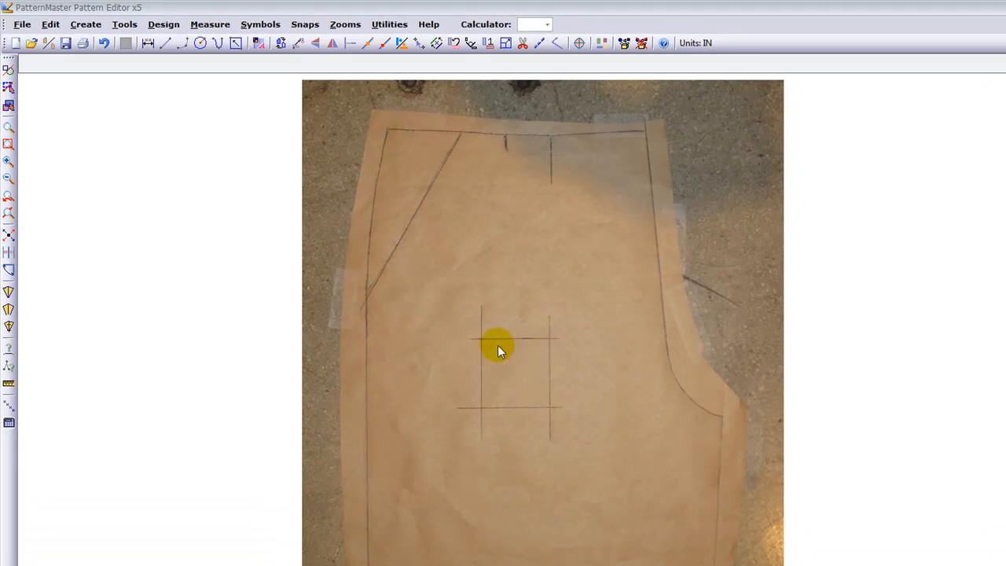
mouse_move(517, 343)
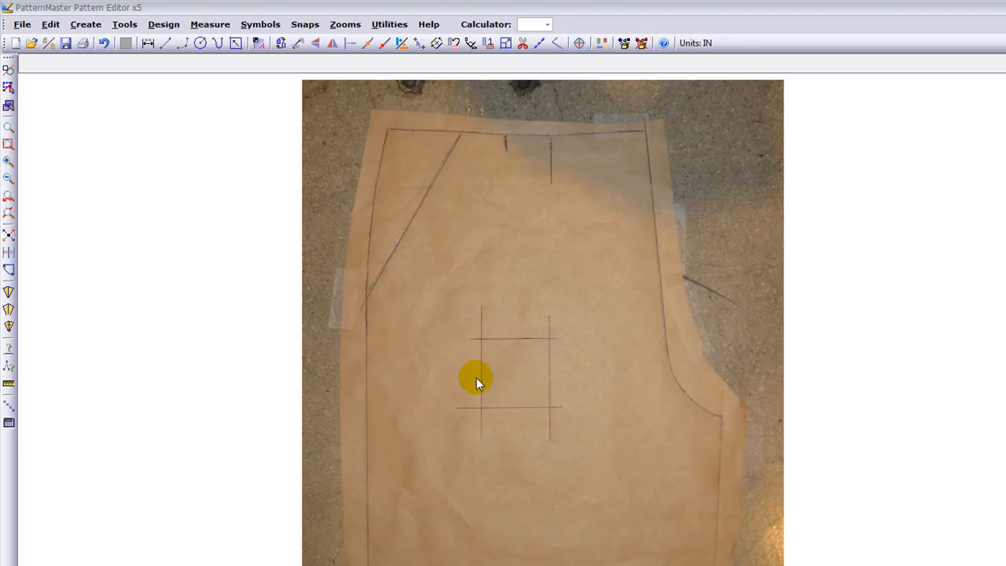
mouse_move(517, 409)
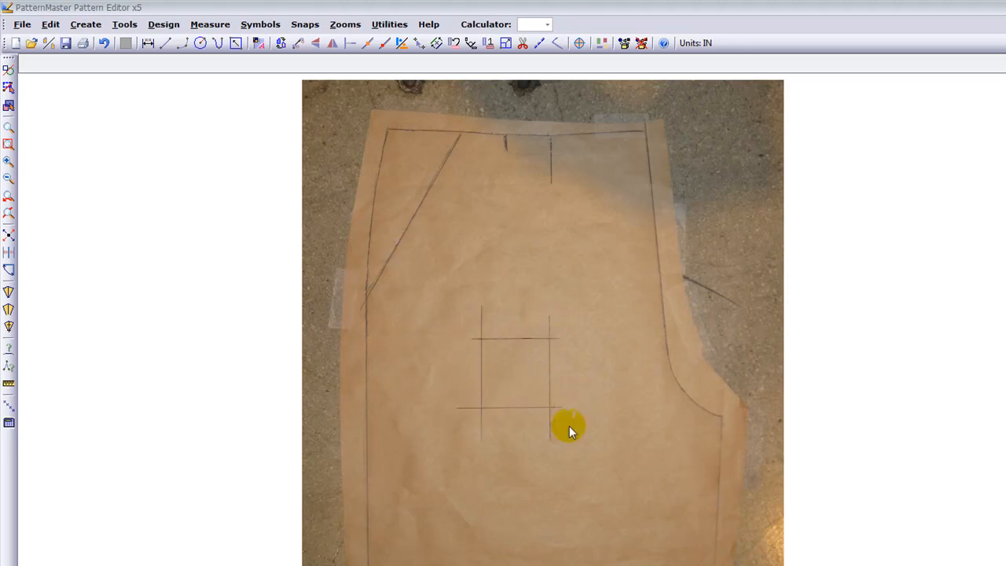
mouse_move(629, 393)
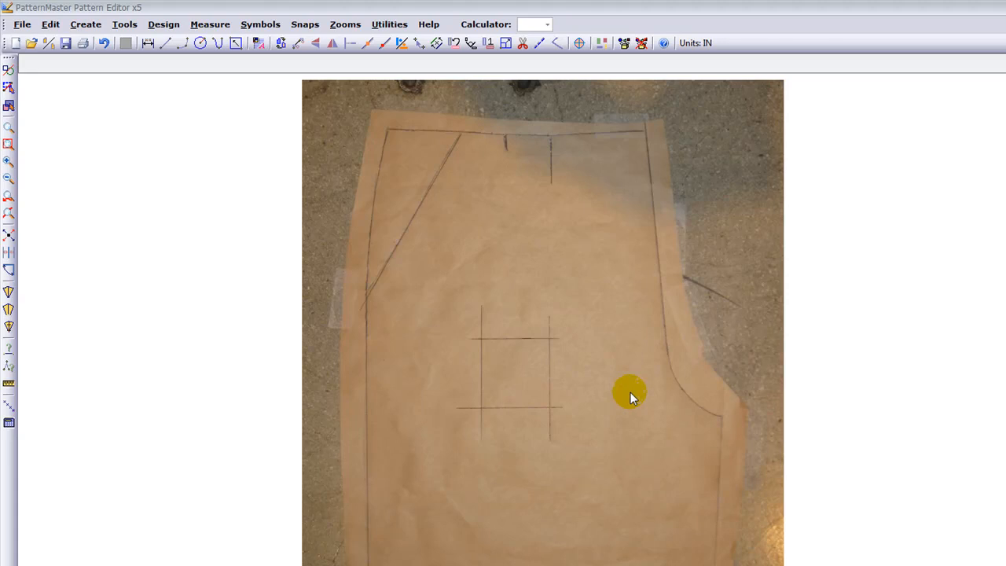
mouse_move(629, 280)
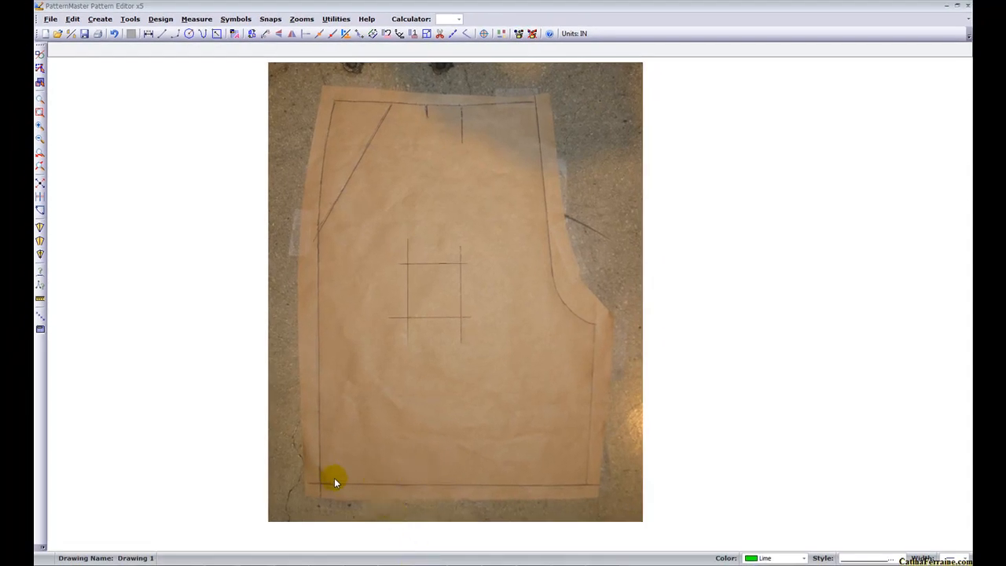
mouse_move(616, 494)
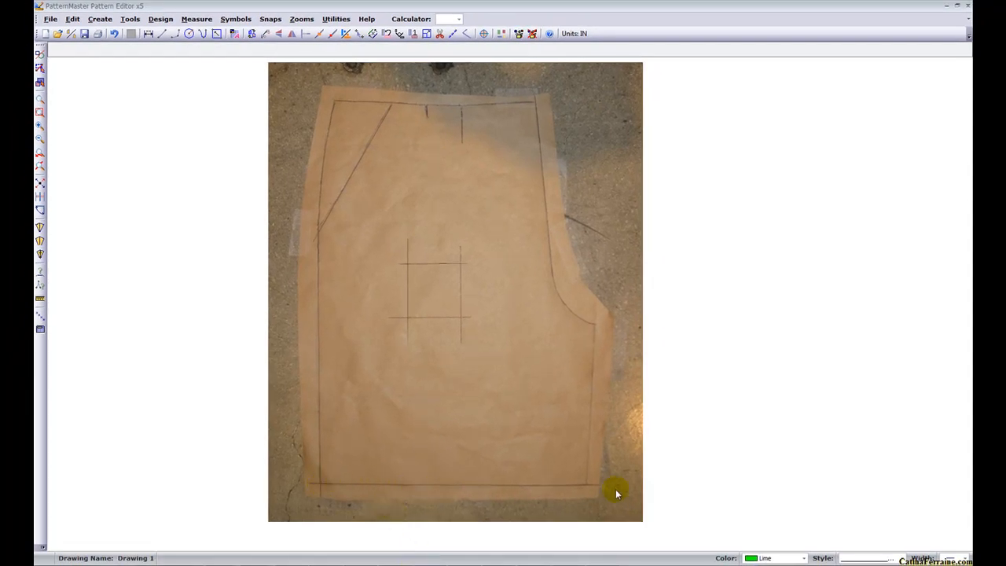
mouse_move(459, 468)
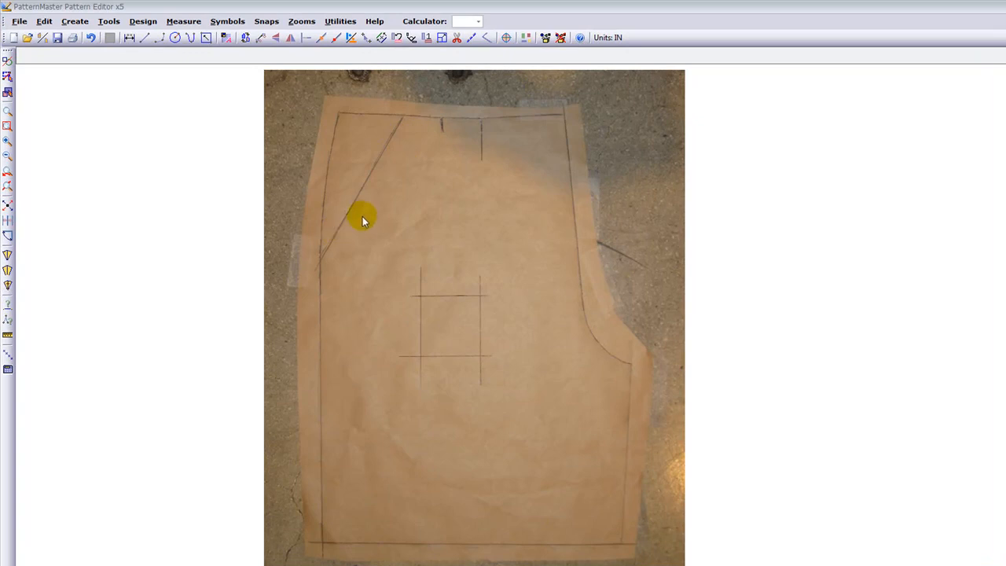
mouse_move(506, 151)
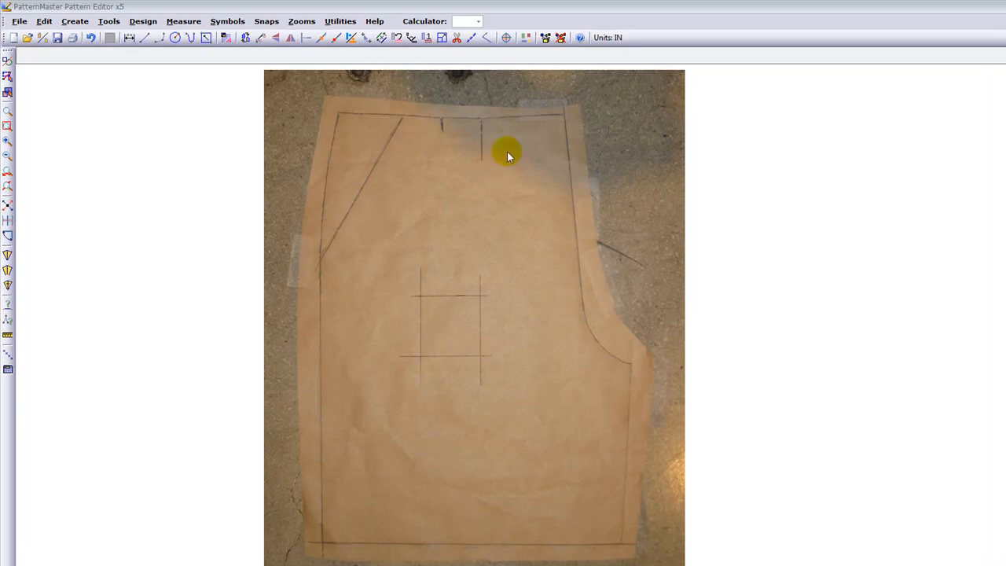
mouse_move(557, 334)
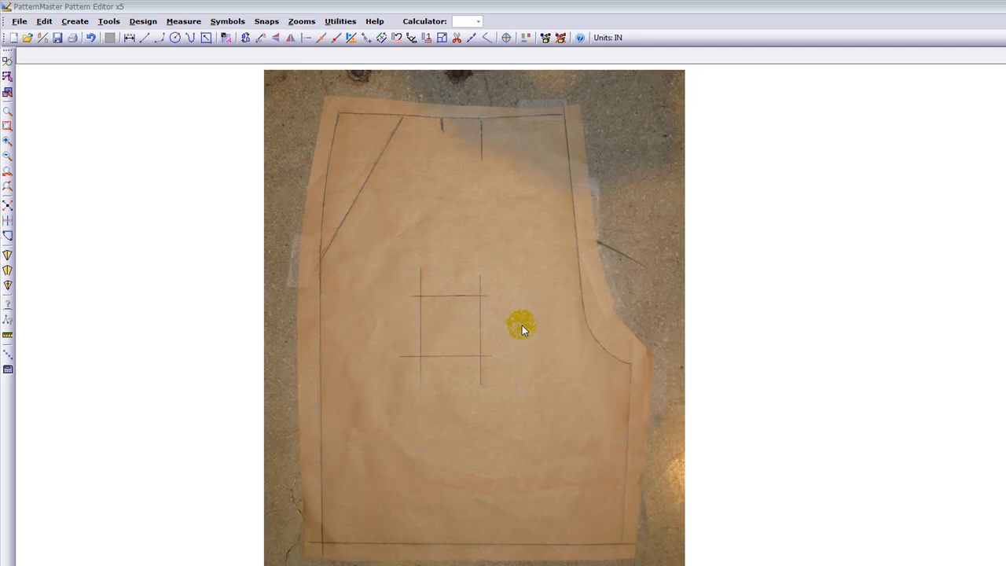
mouse_move(532, 224)
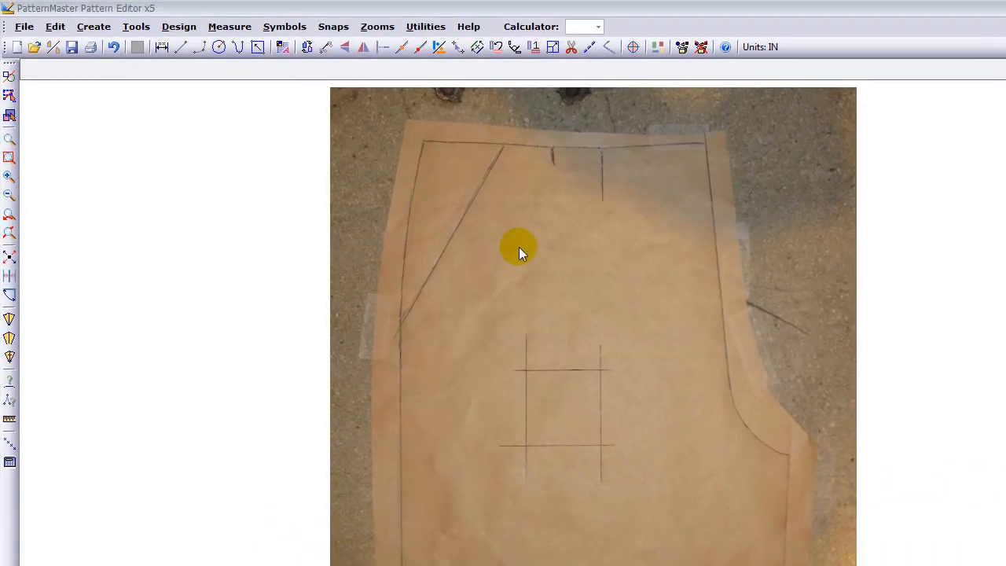
mouse_move(459, 239)
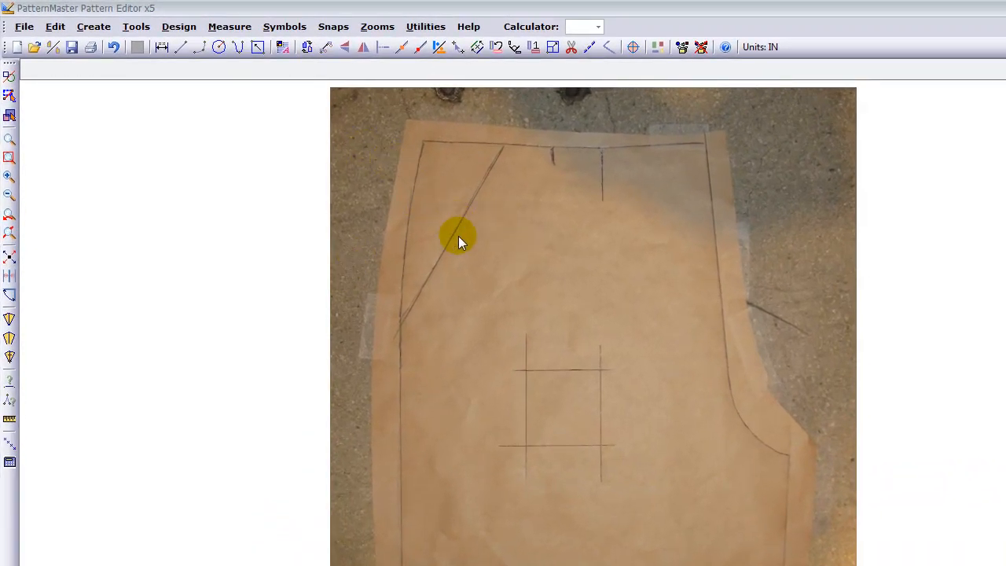
mouse_move(431, 156)
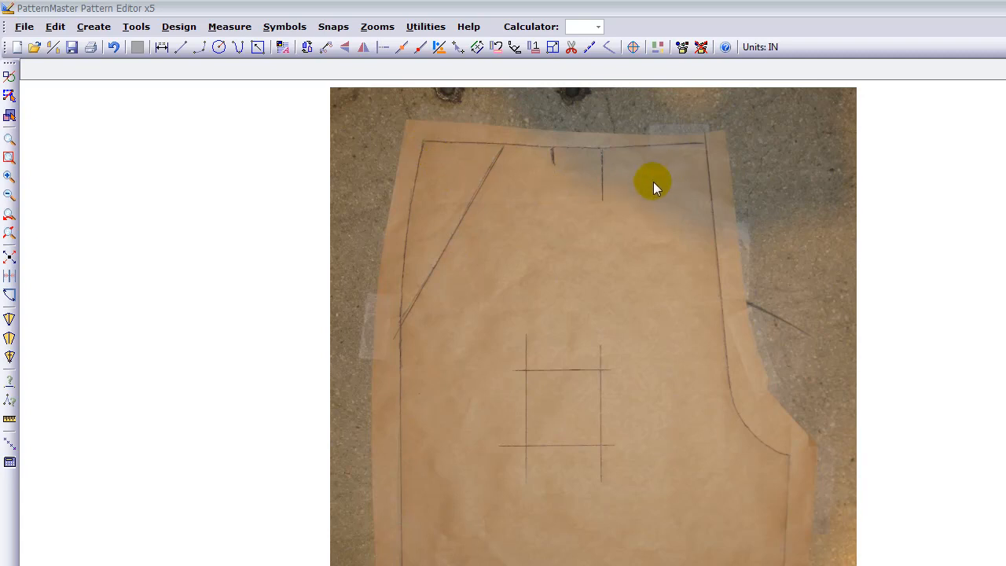
mouse_move(550, 396)
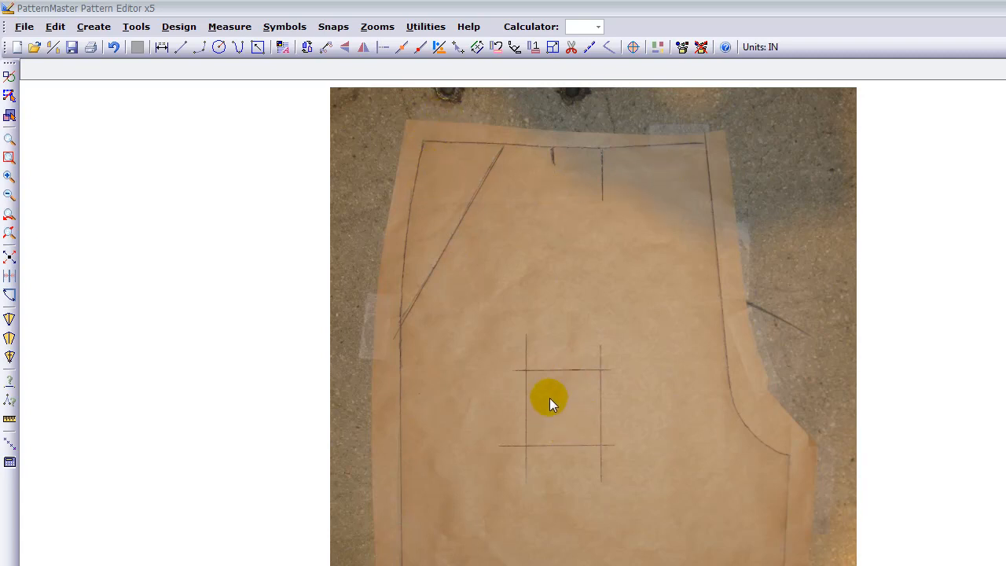
mouse_move(527, 427)
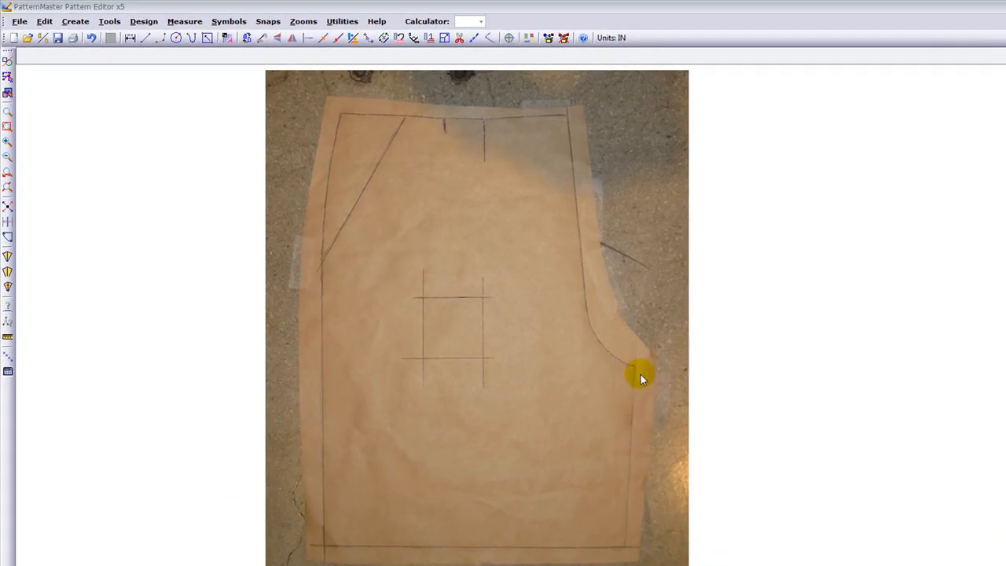
mouse_move(640, 373)
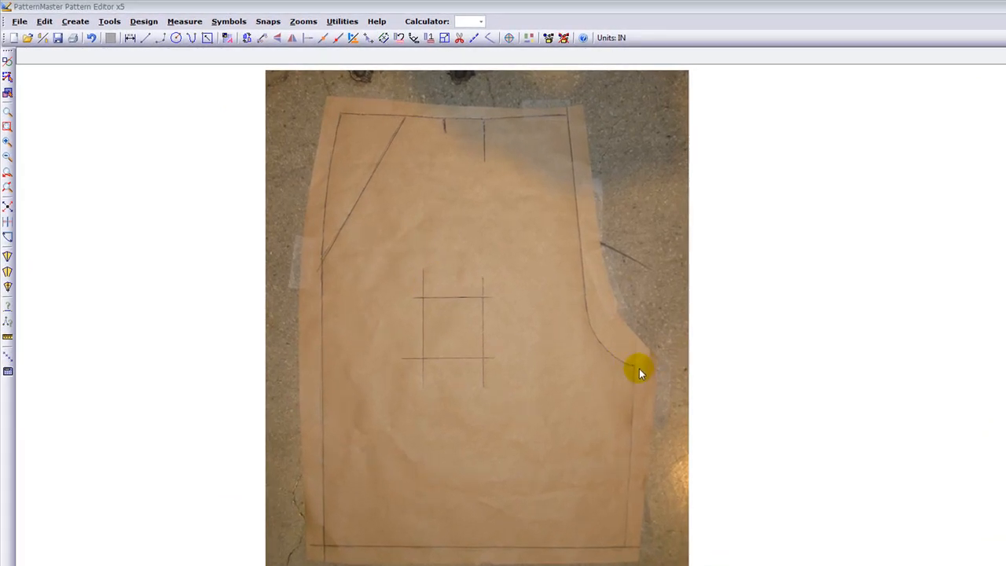
mouse_move(481, 453)
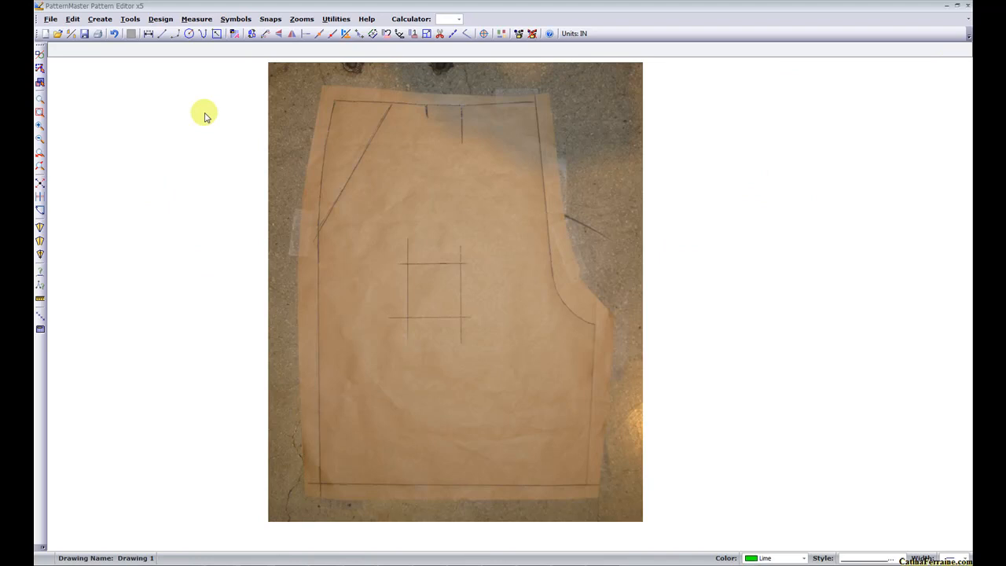
mouse_move(179, 151)
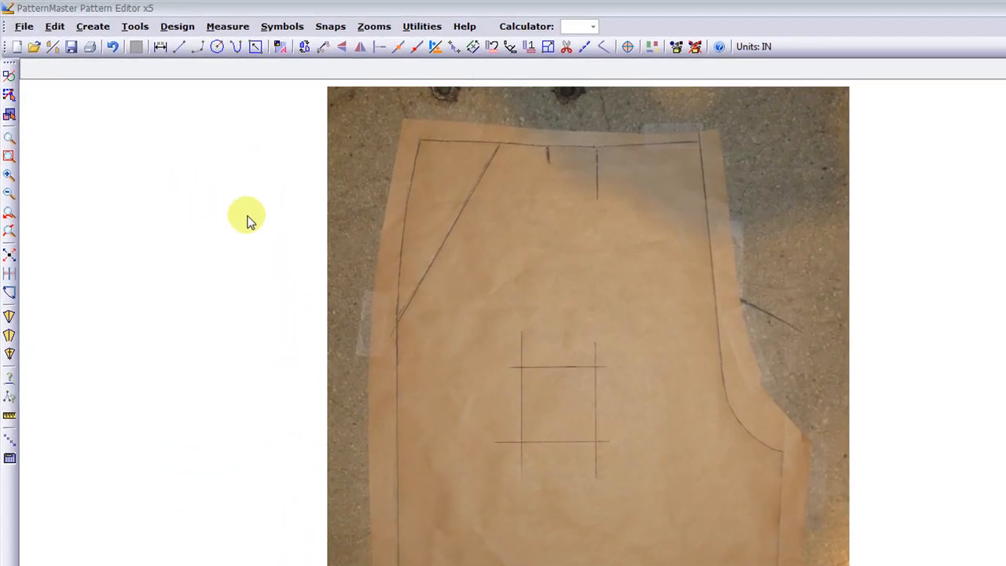
mouse_move(206, 214)
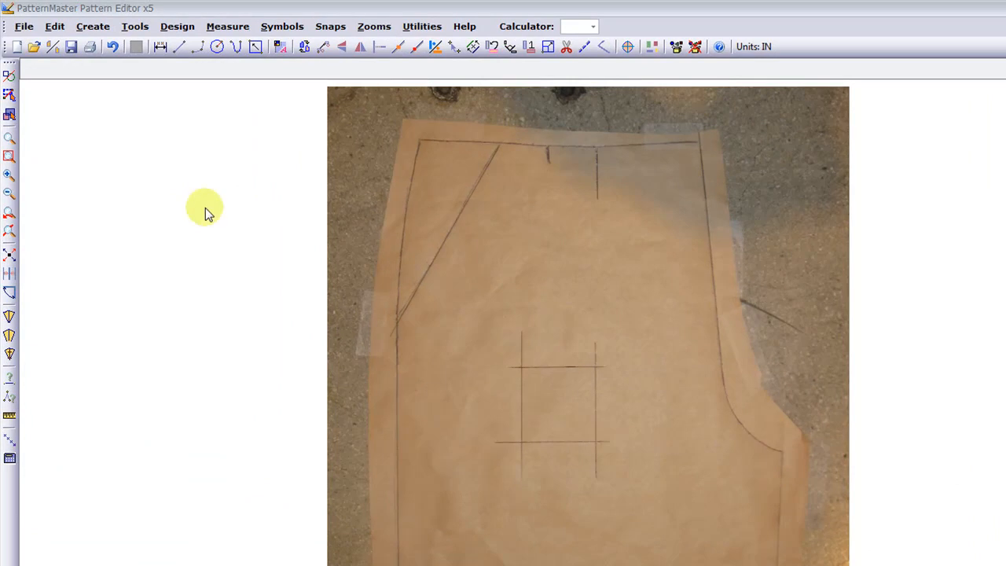
mouse_move(330, 255)
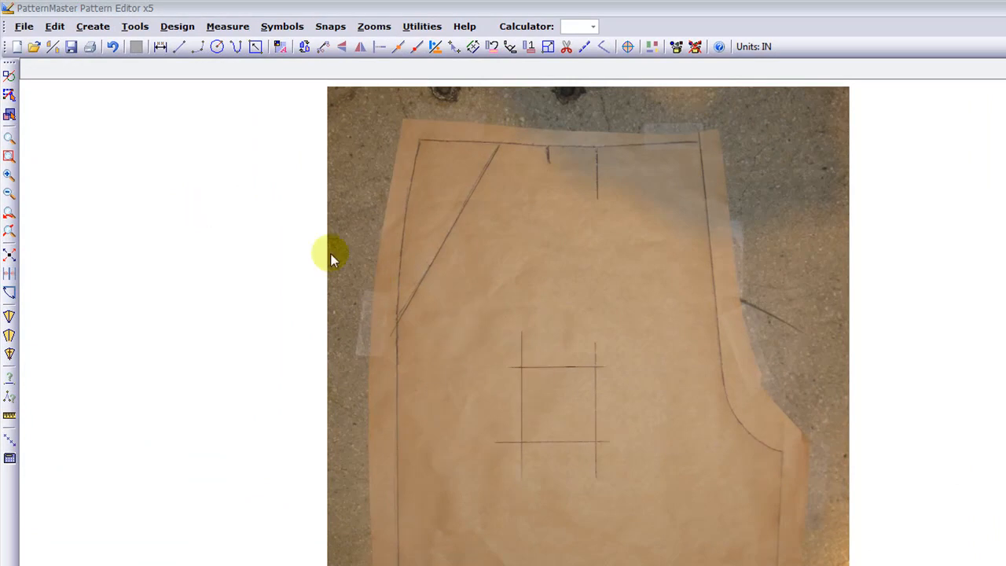
mouse_move(727, 324)
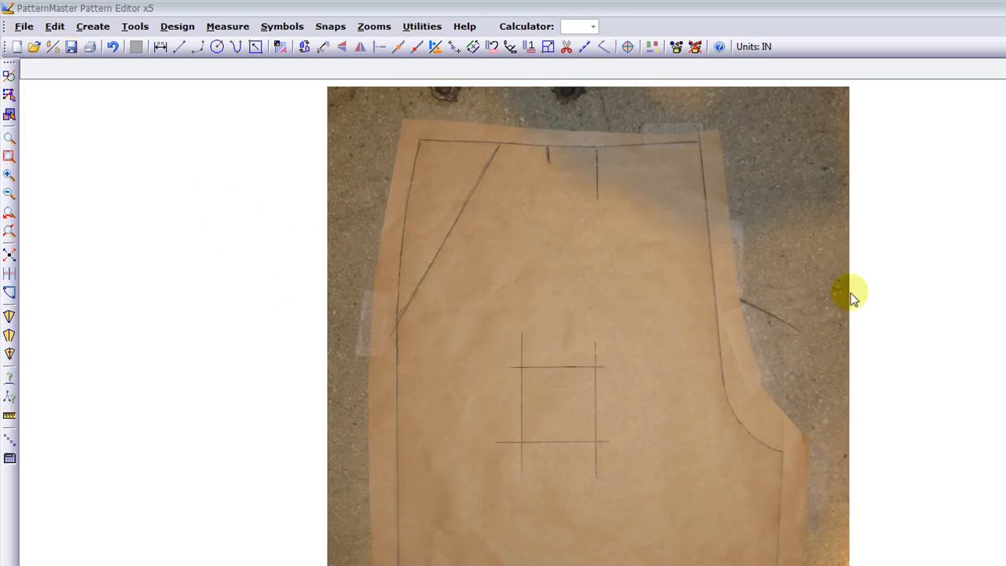
mouse_move(547, 264)
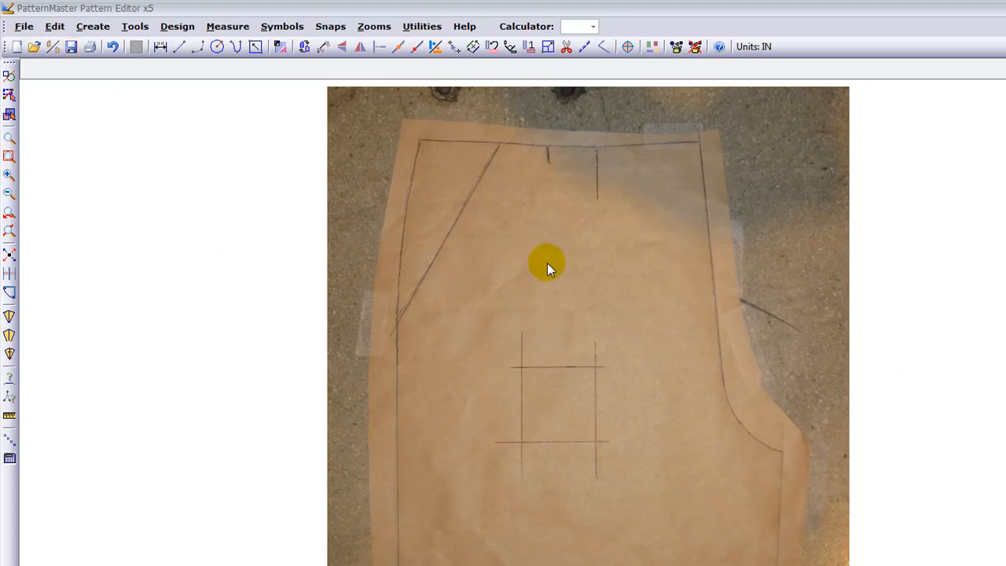
mouse_move(643, 307)
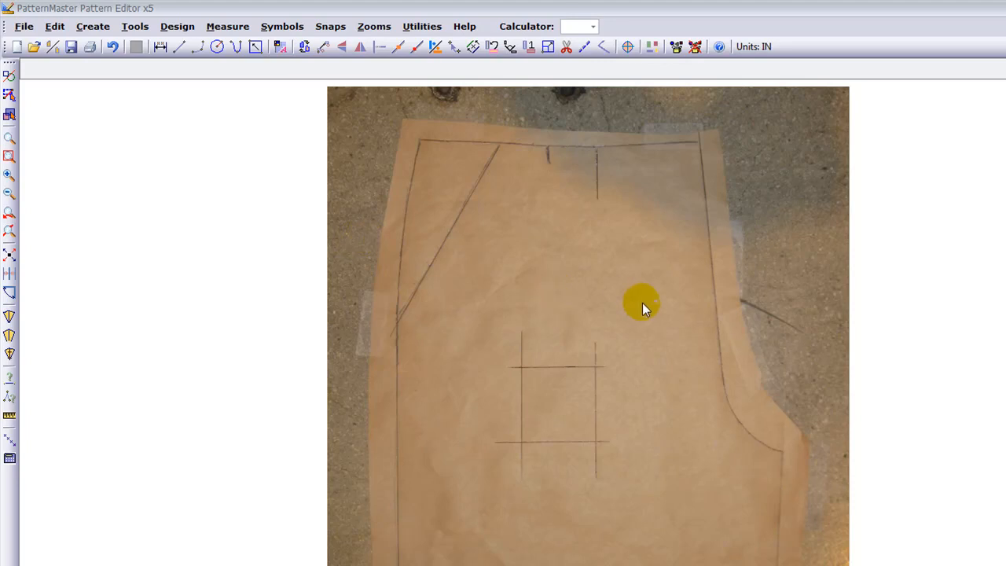
mouse_move(171, 129)
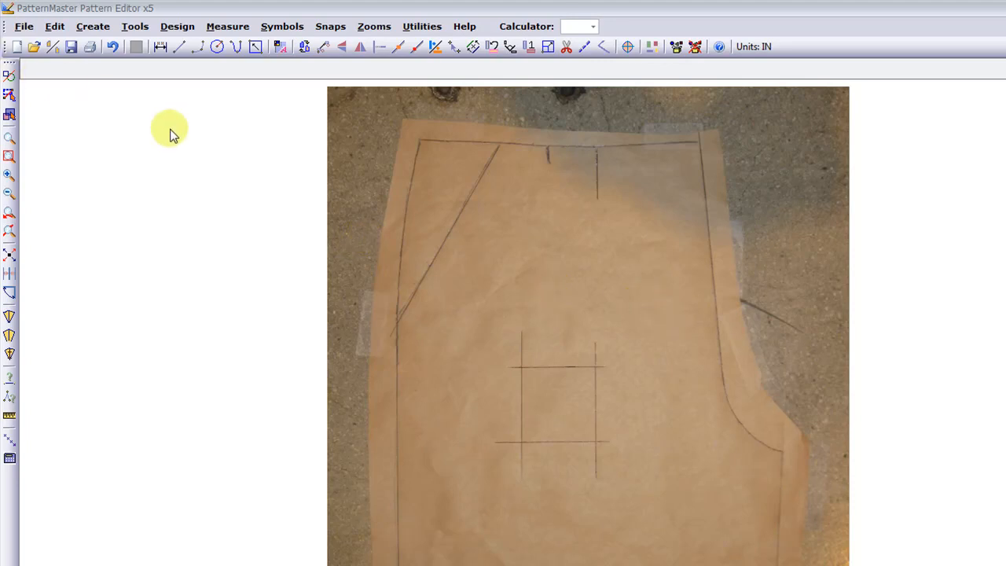
mouse_move(332, 217)
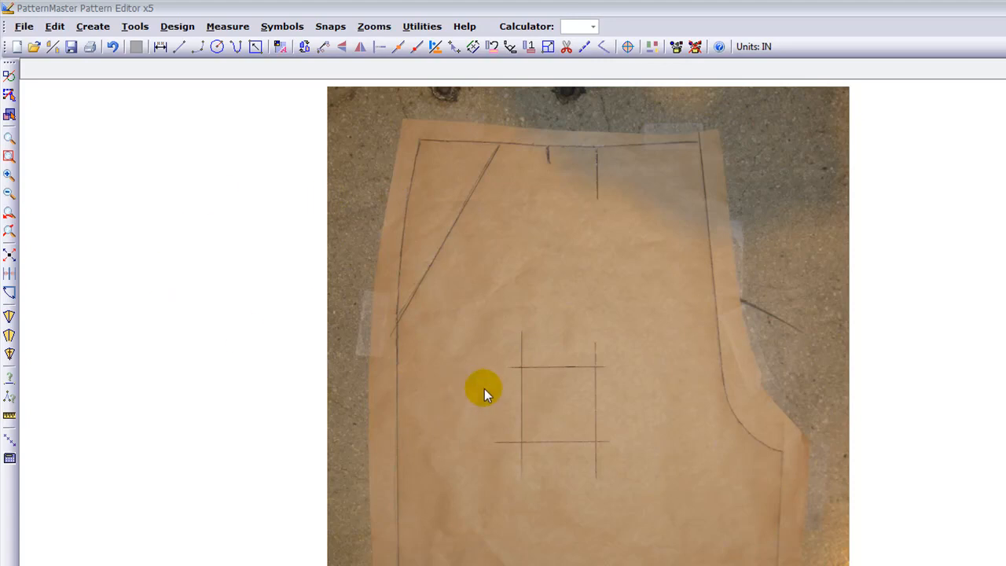
mouse_move(260, 125)
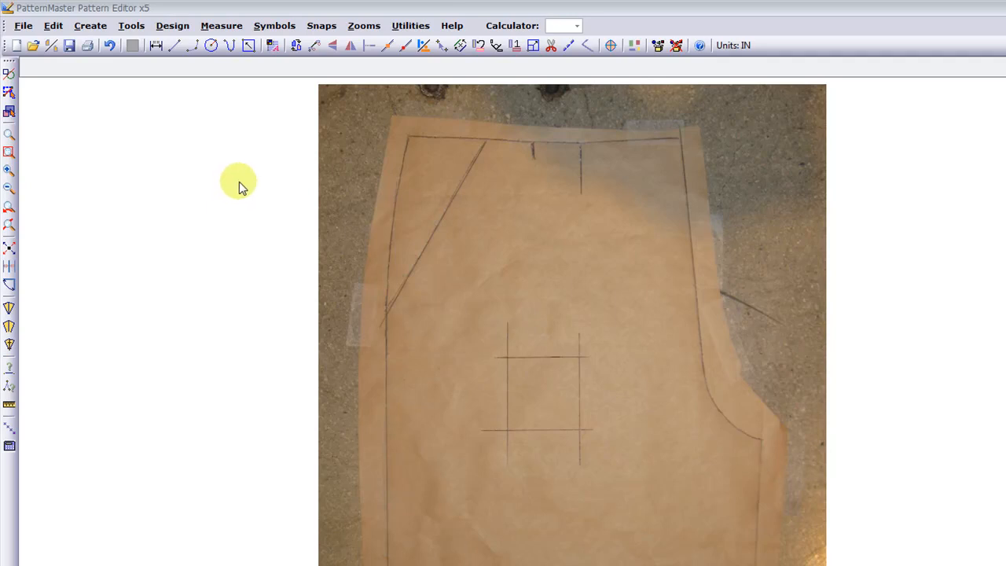
mouse_move(582, 305)
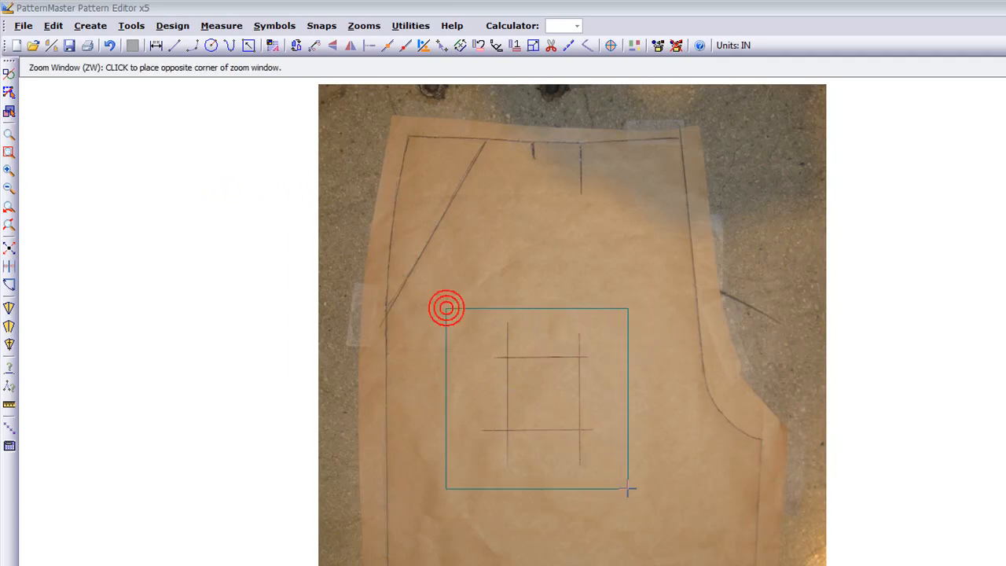
click(629, 490)
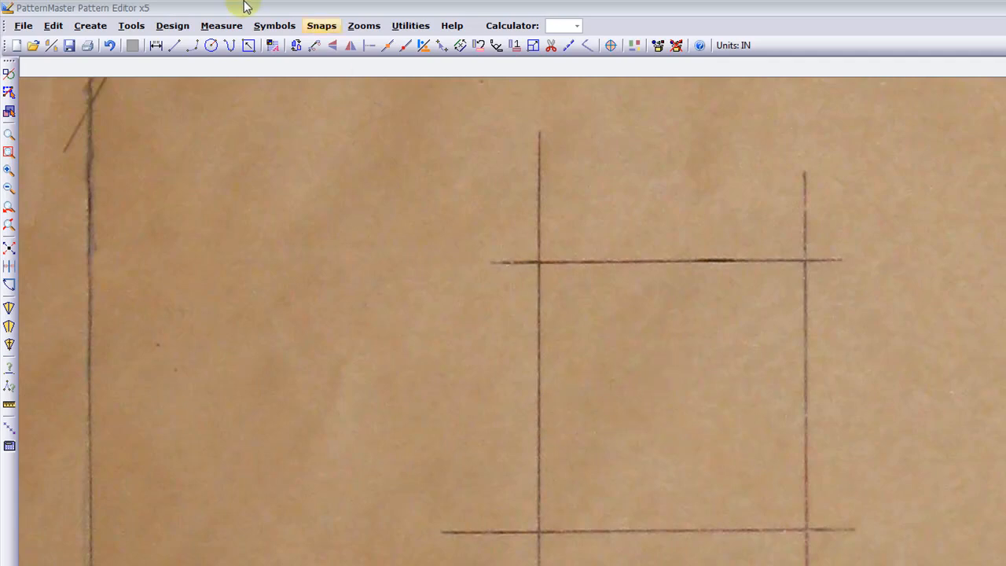
mouse_move(44, 35)
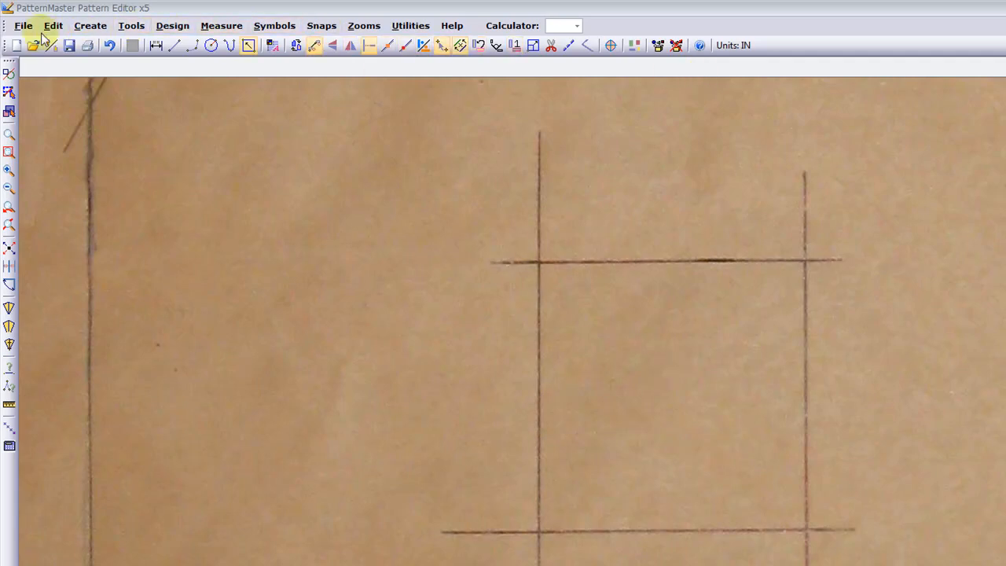
mouse_move(802, 393)
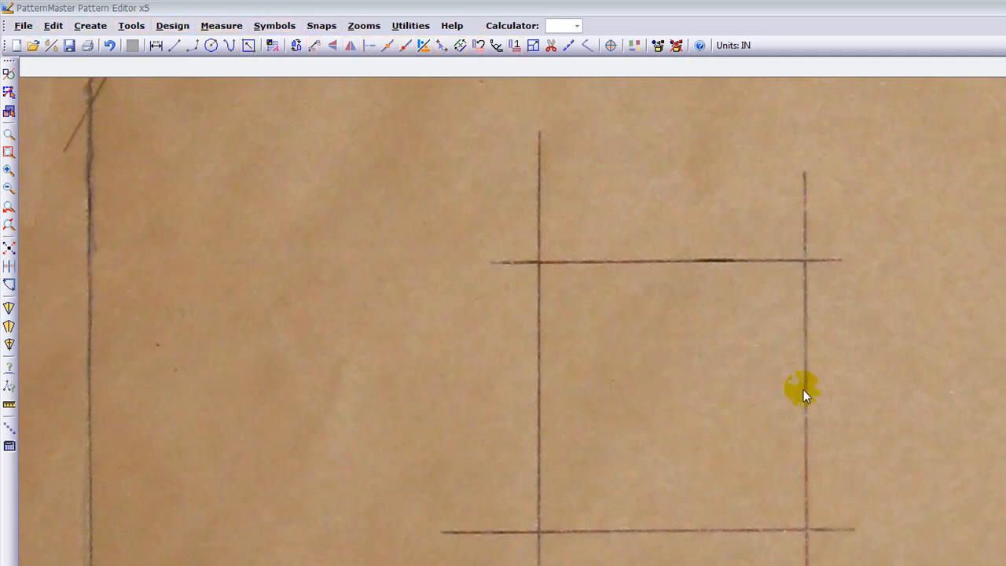
mouse_move(847, 390)
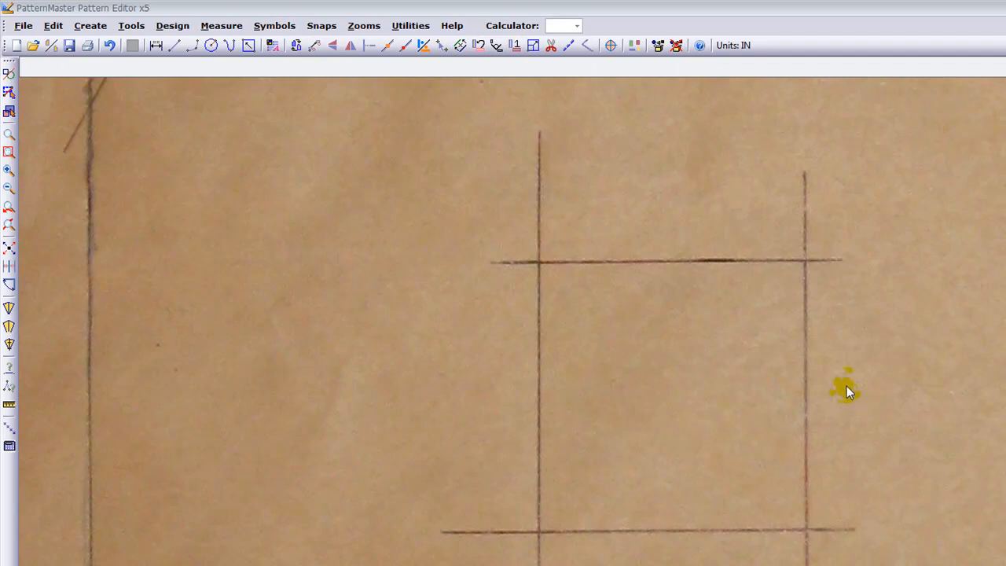
mouse_move(560, 195)
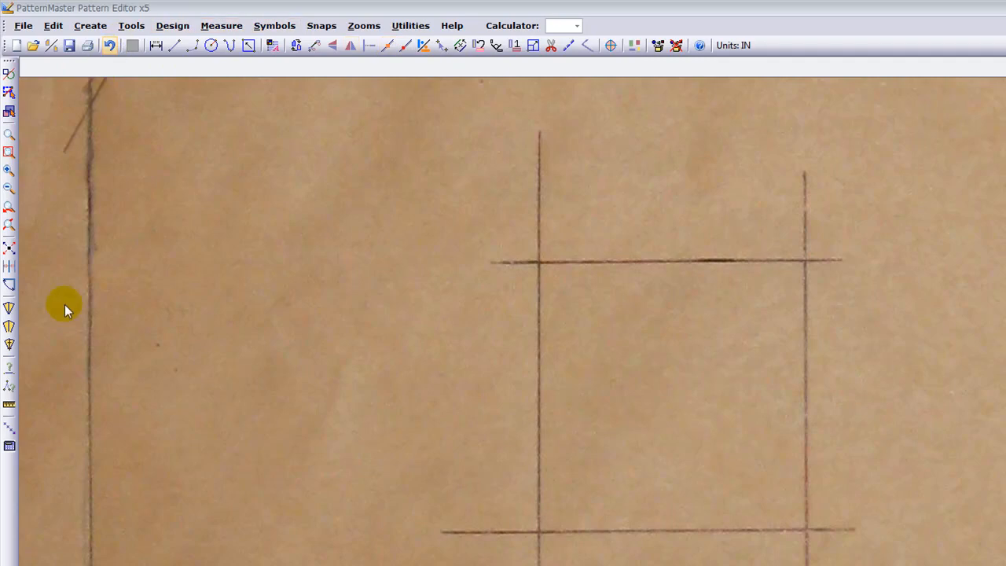
mouse_move(515, 322)
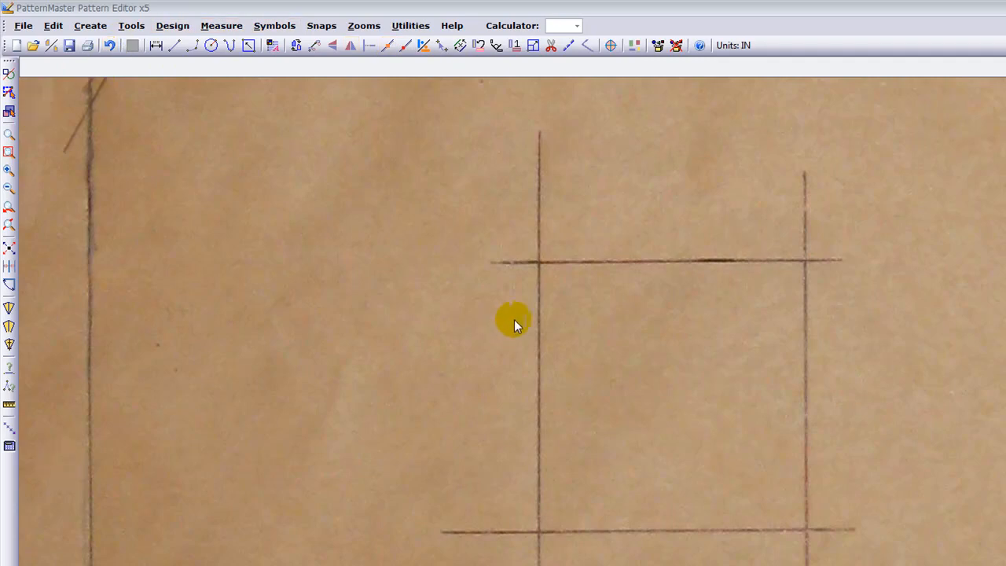
mouse_move(928, 285)
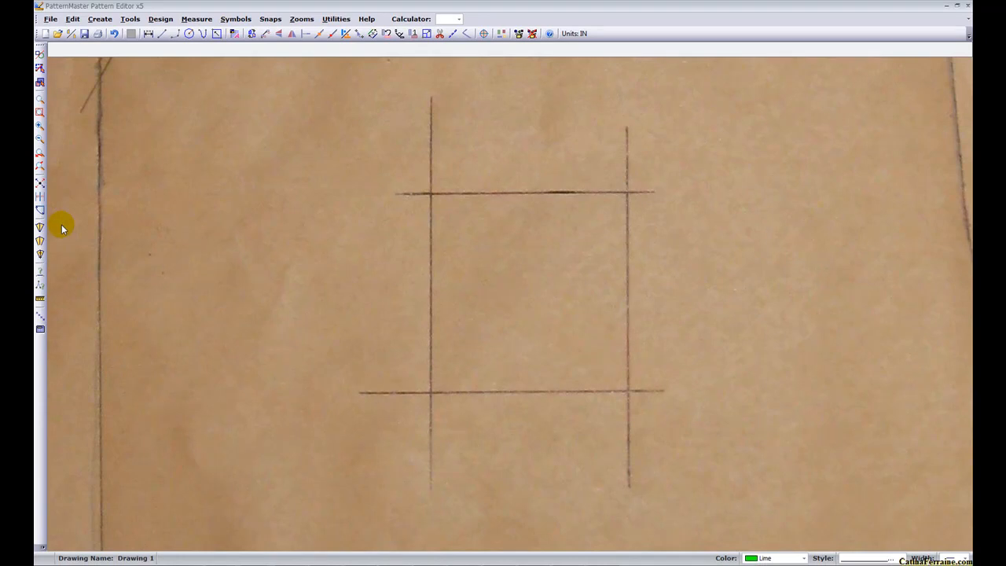
mouse_move(87, 211)
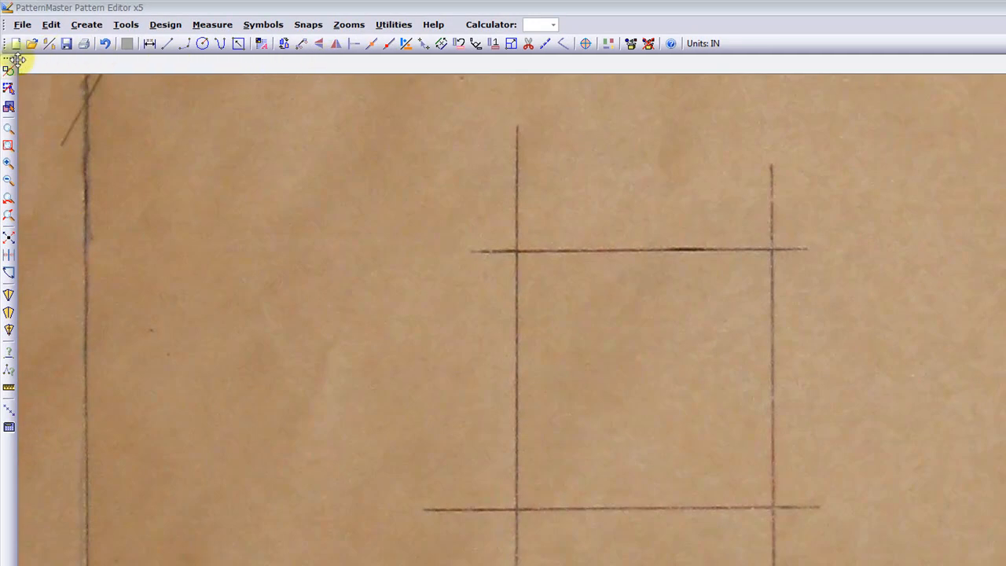
mouse_move(40, 63)
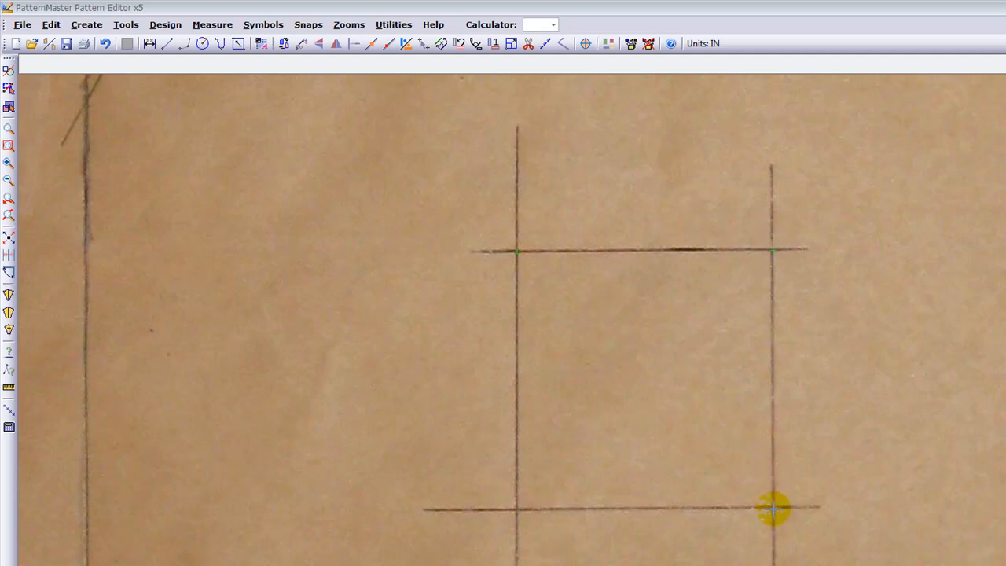
mouse_move(522, 509)
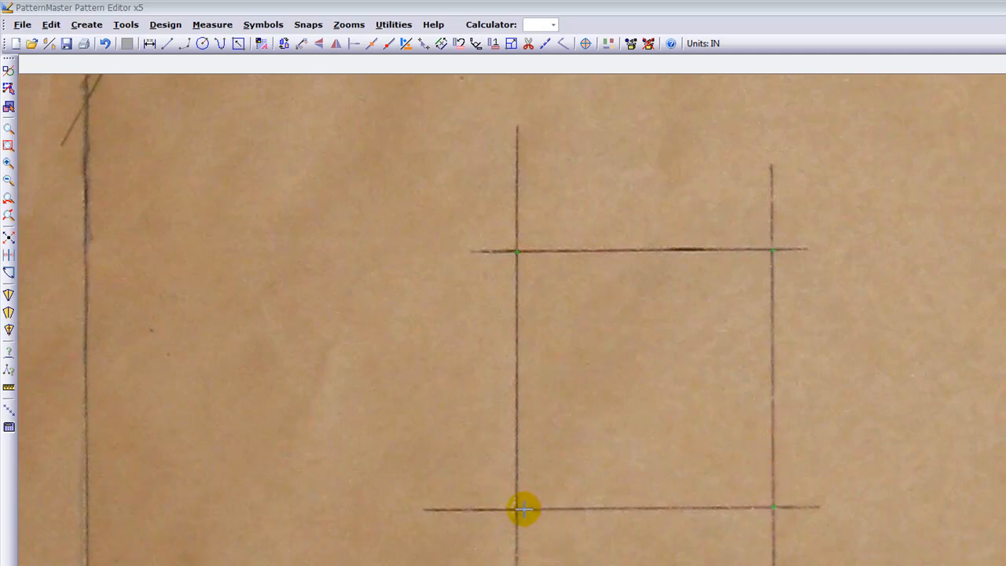
mouse_move(566, 280)
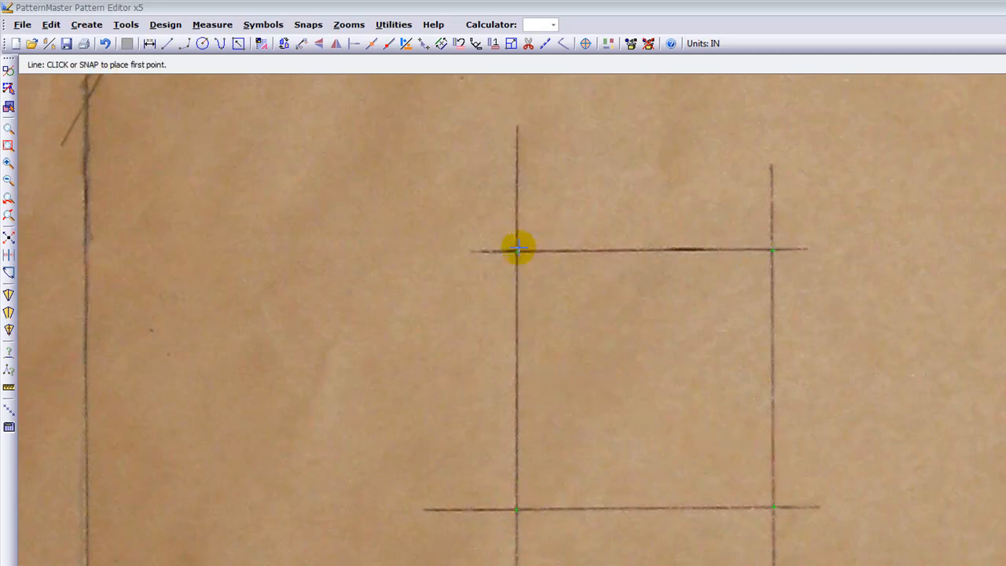
Start a sew line at the pencil rectangle's top-left corner.
click(518, 250)
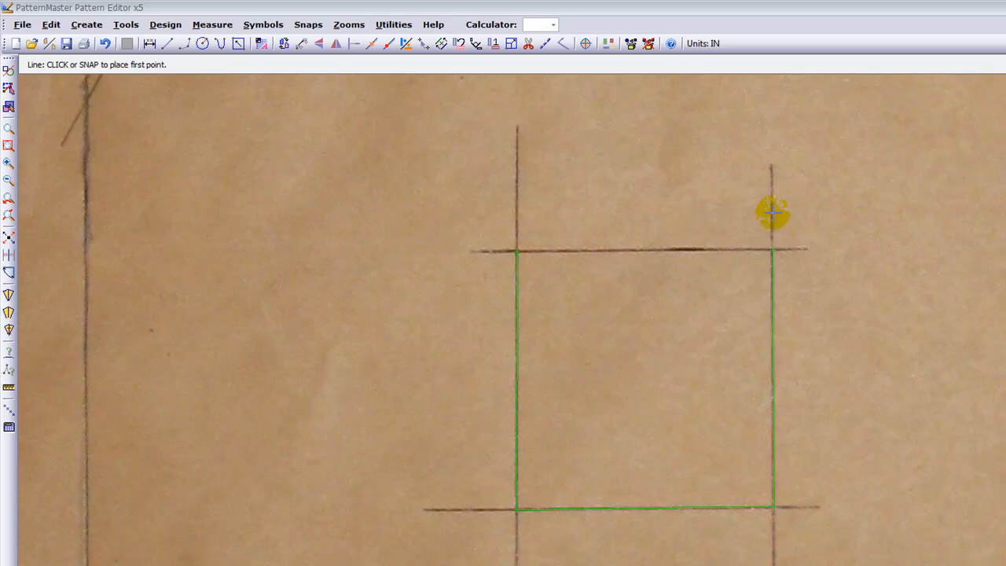
mouse_move(848, 248)
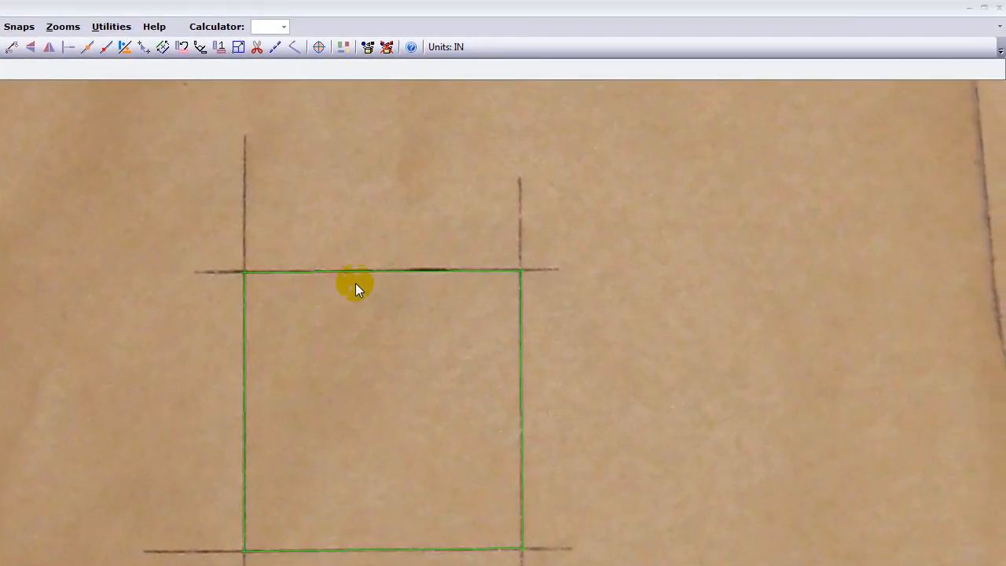
mouse_move(762, 503)
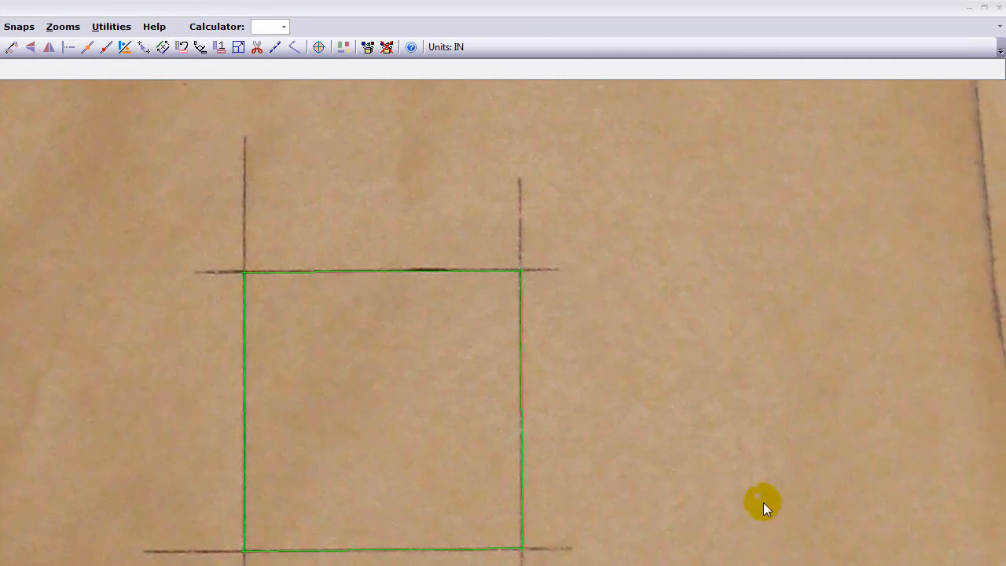
mouse_move(541, 346)
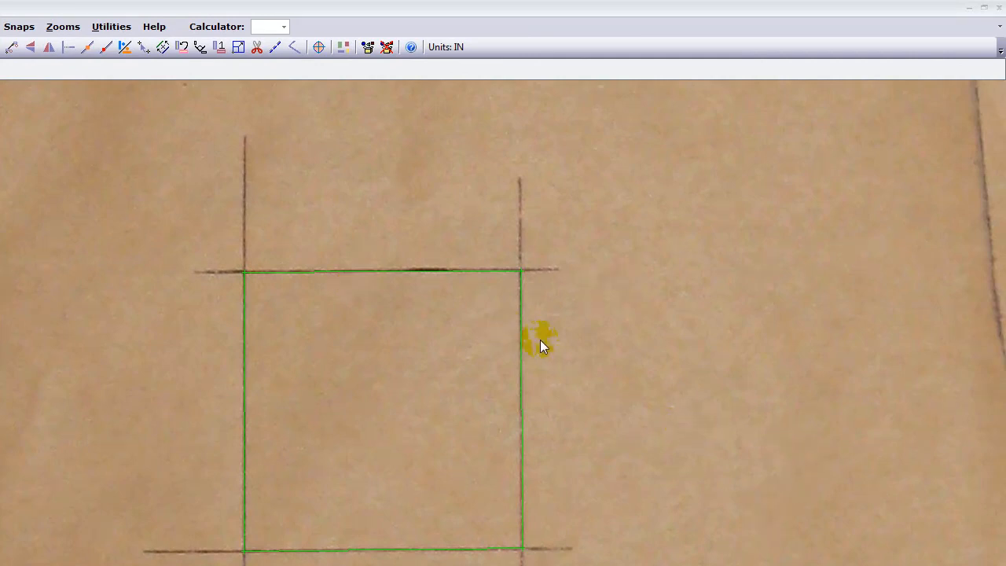
mouse_move(721, 318)
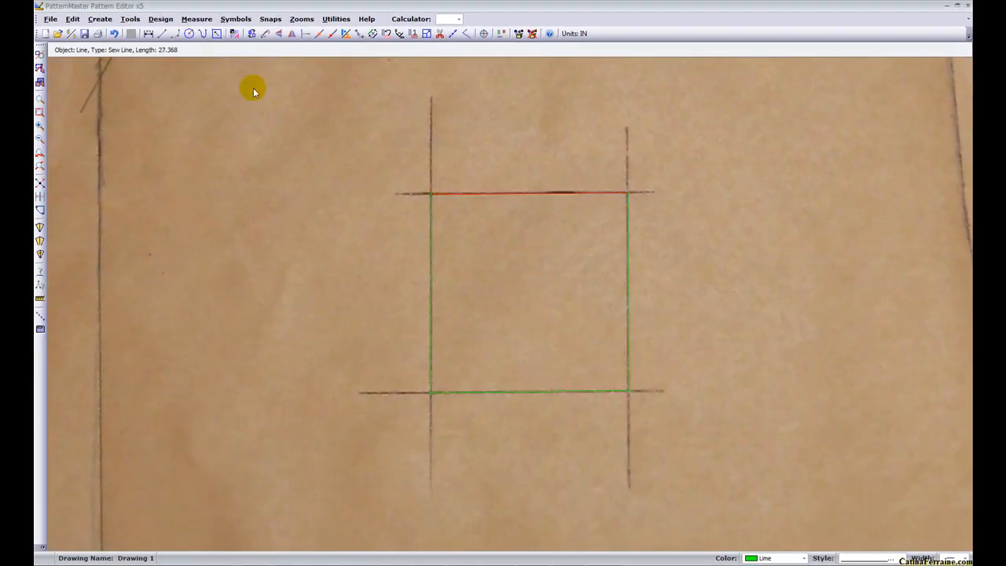
mouse_move(164, 55)
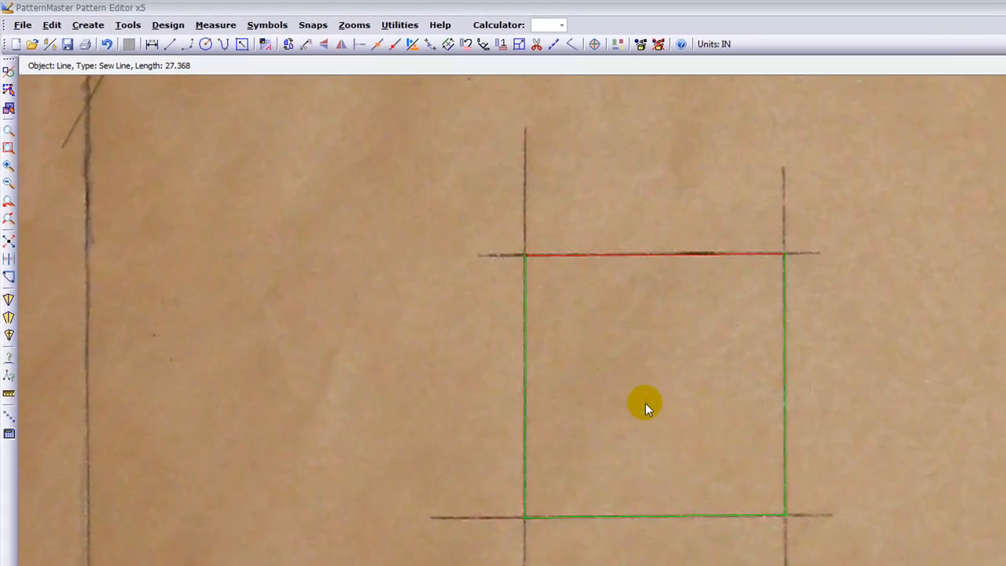
mouse_move(704, 396)
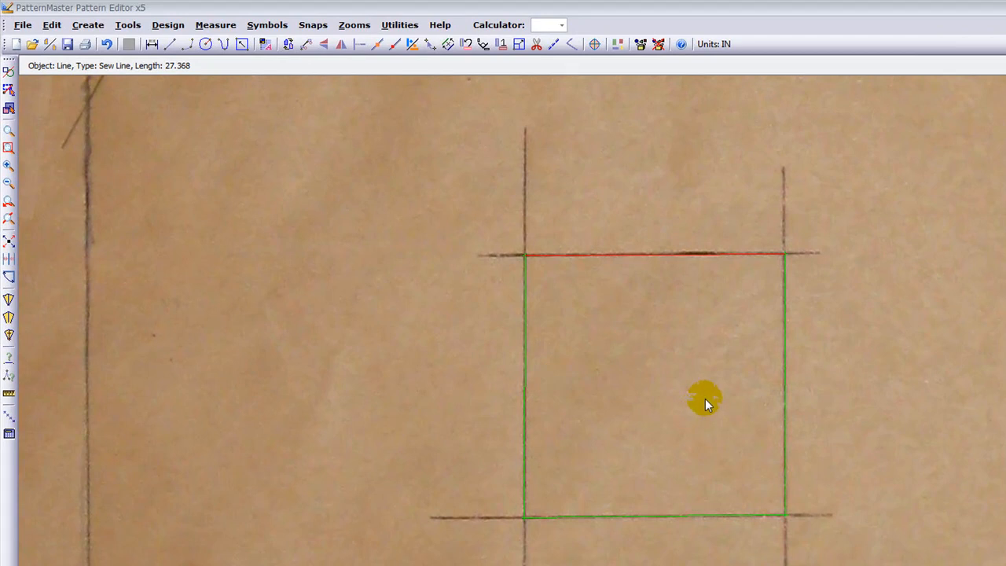
mouse_move(567, 359)
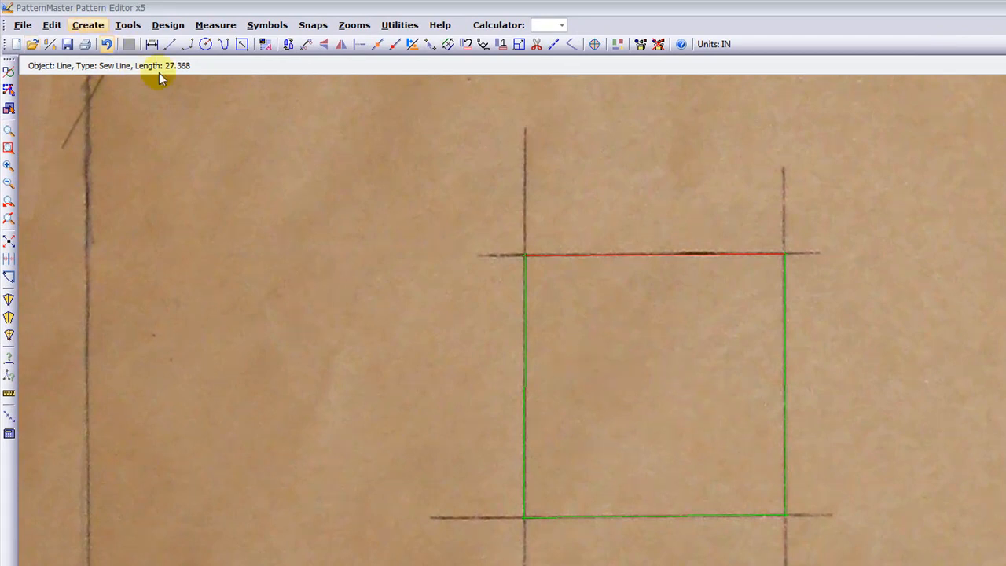
mouse_move(643, 386)
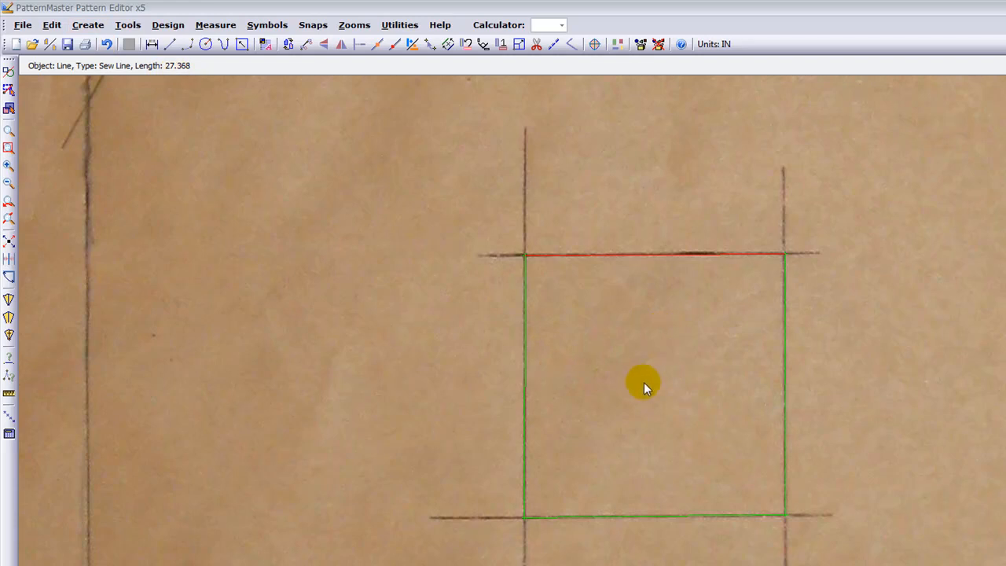
mouse_move(621, 330)
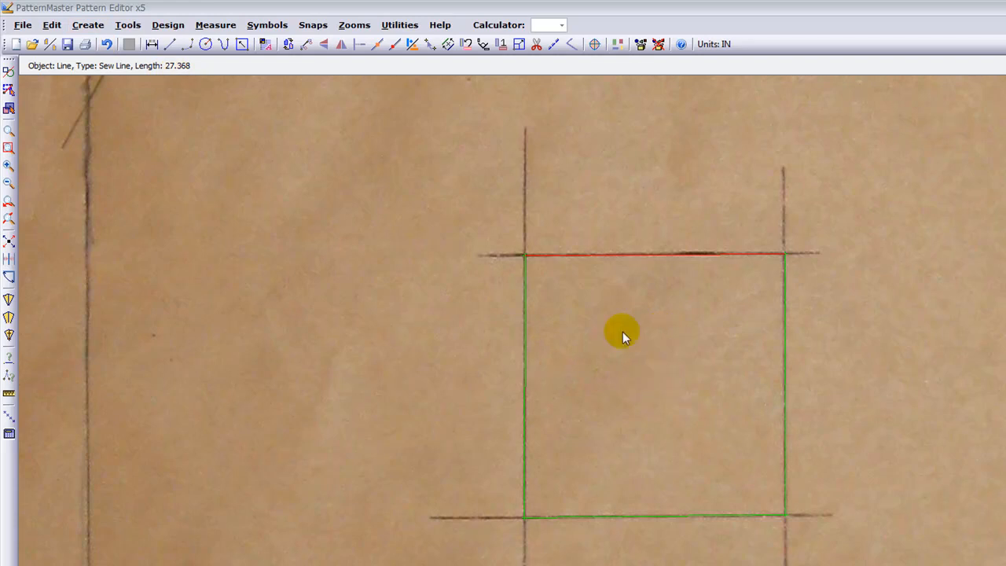
mouse_move(651, 297)
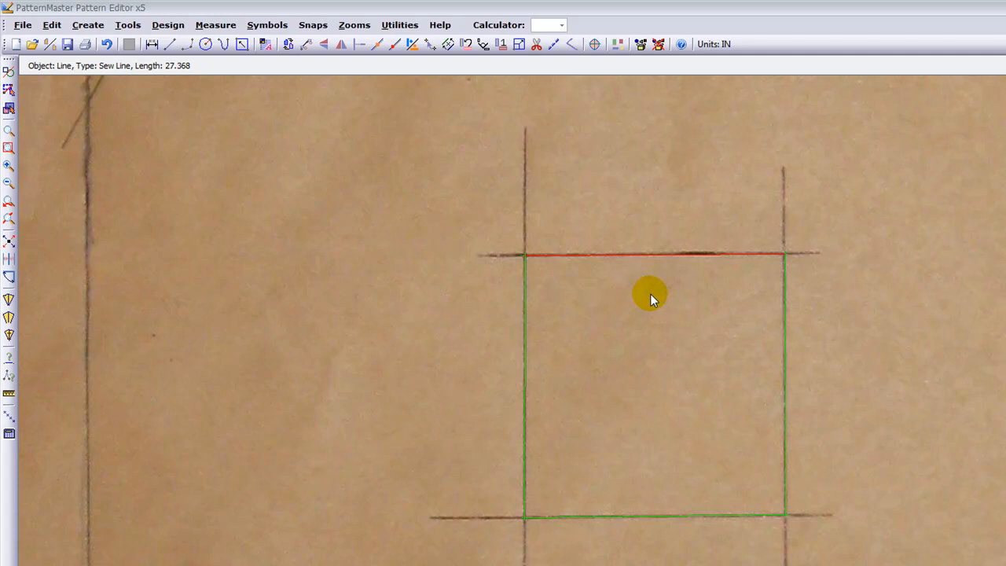
mouse_move(668, 307)
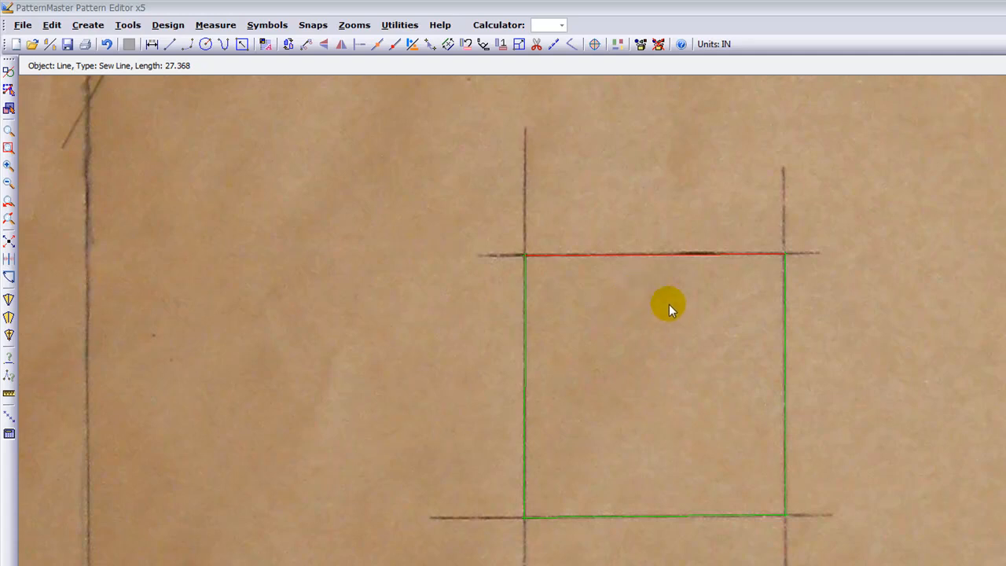
mouse_move(547, 349)
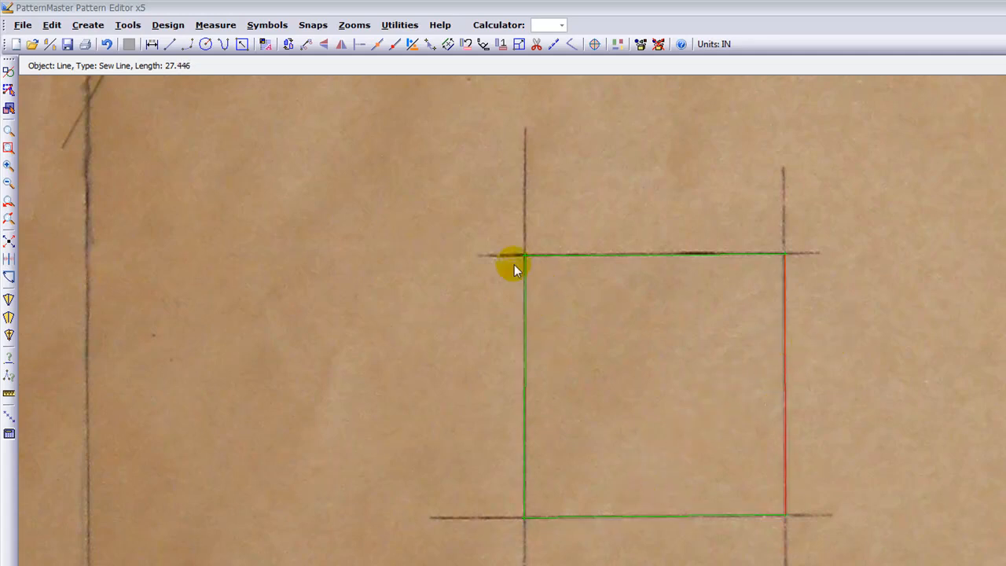
mouse_move(140, 76)
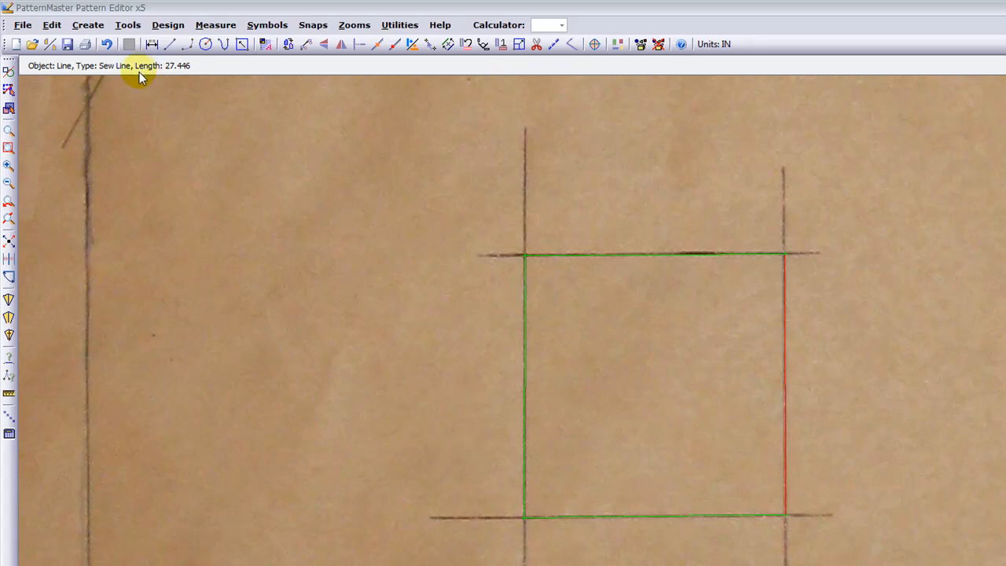
mouse_move(171, 76)
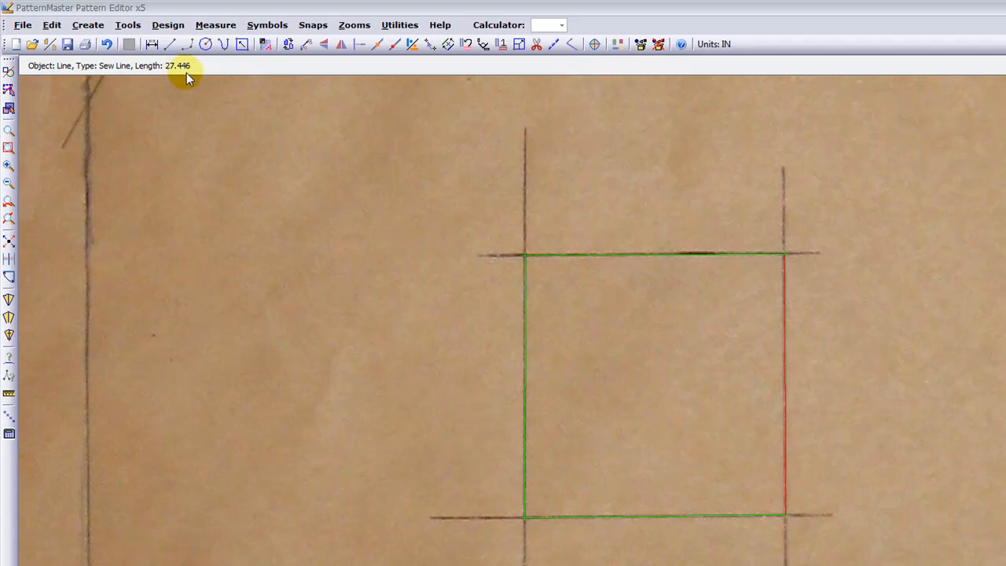
mouse_move(594, 265)
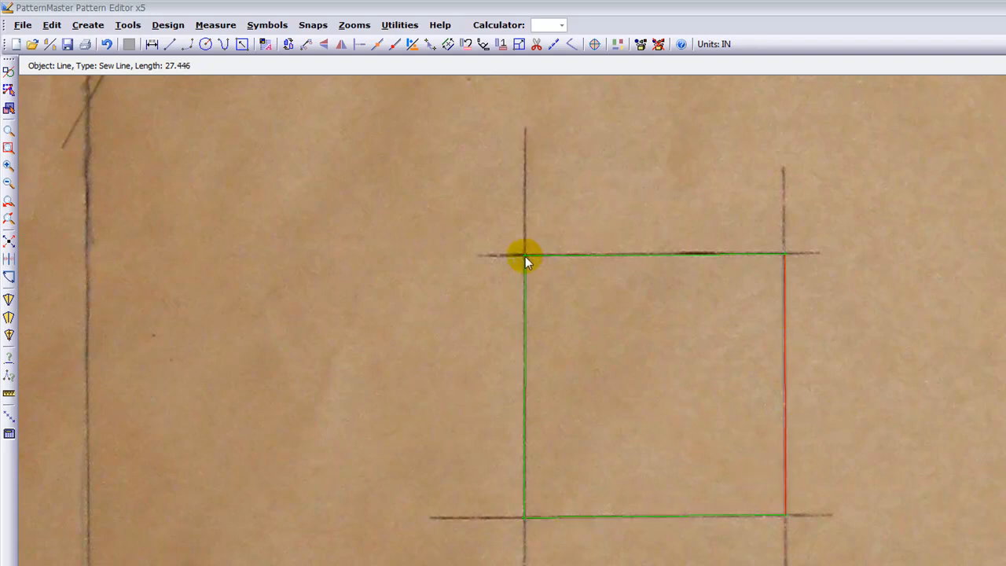
mouse_move(551, 211)
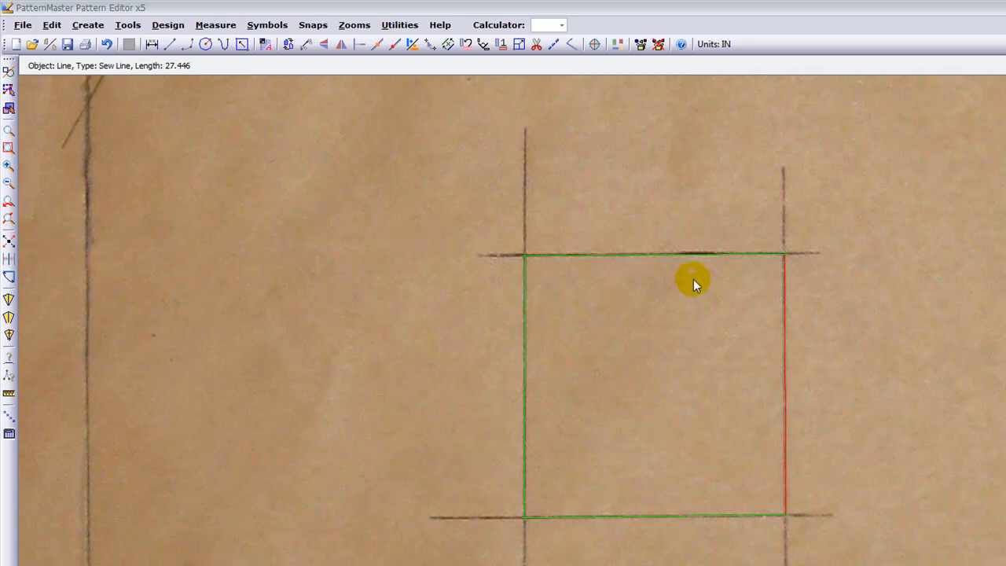
mouse_move(465, 376)
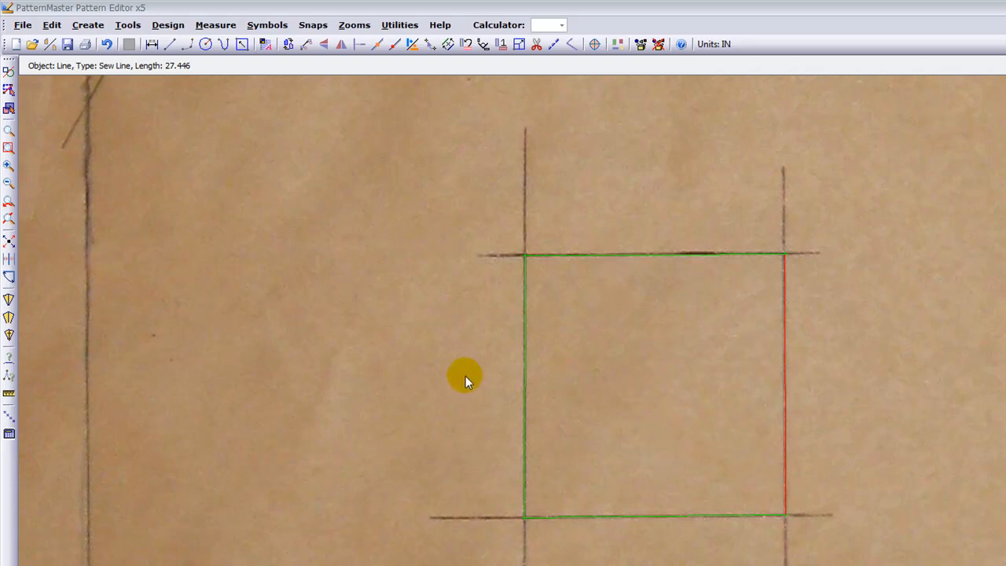
mouse_move(724, 405)
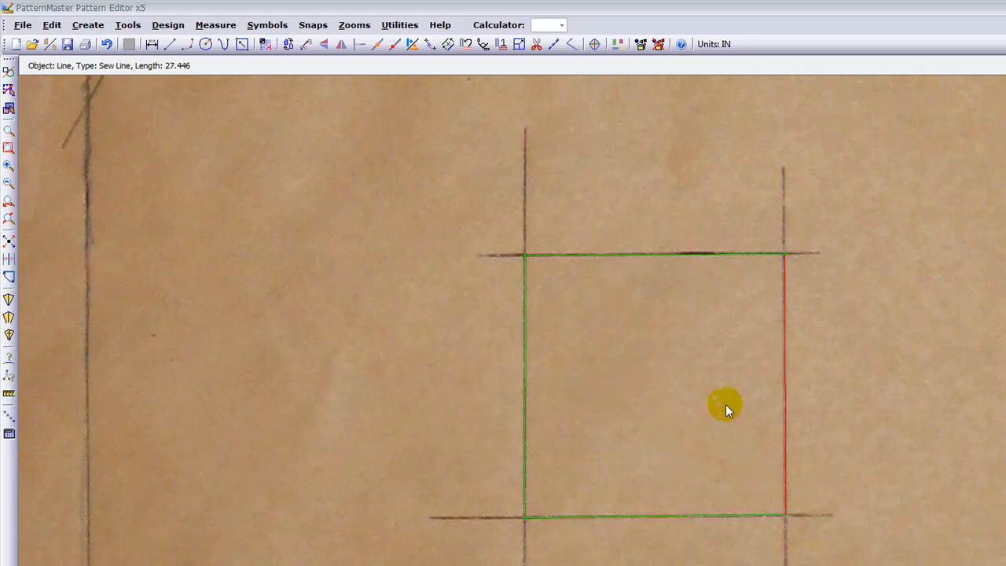
mouse_move(727, 417)
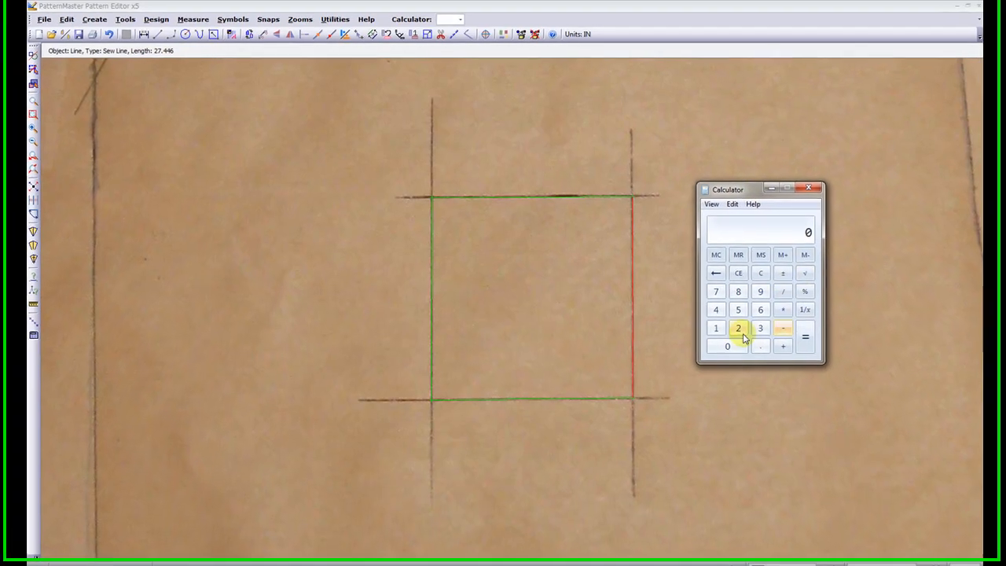
Enter 200 ÷ in Calculator and check the square side's length (27.446) for the divisor.
click(742, 333)
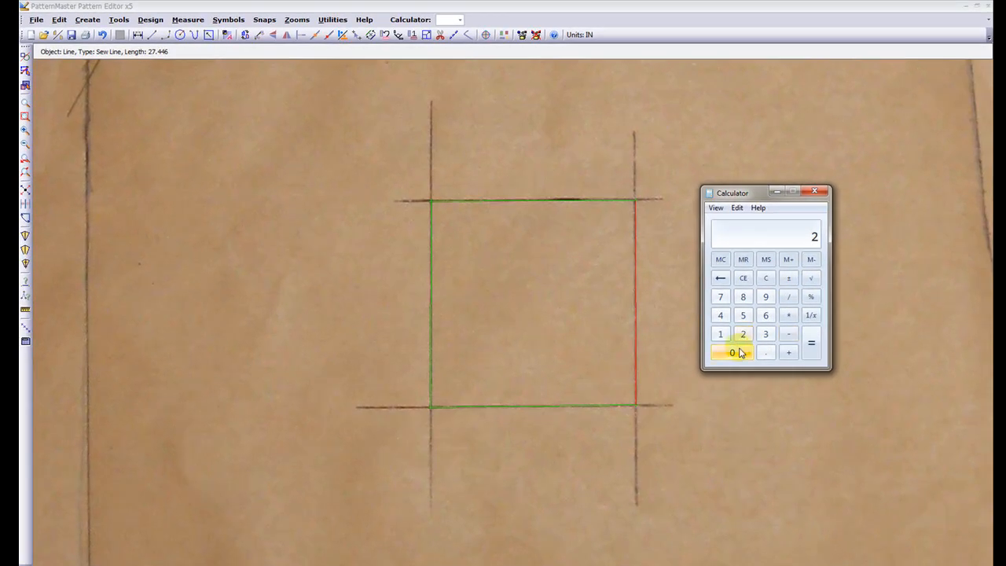
click(733, 353)
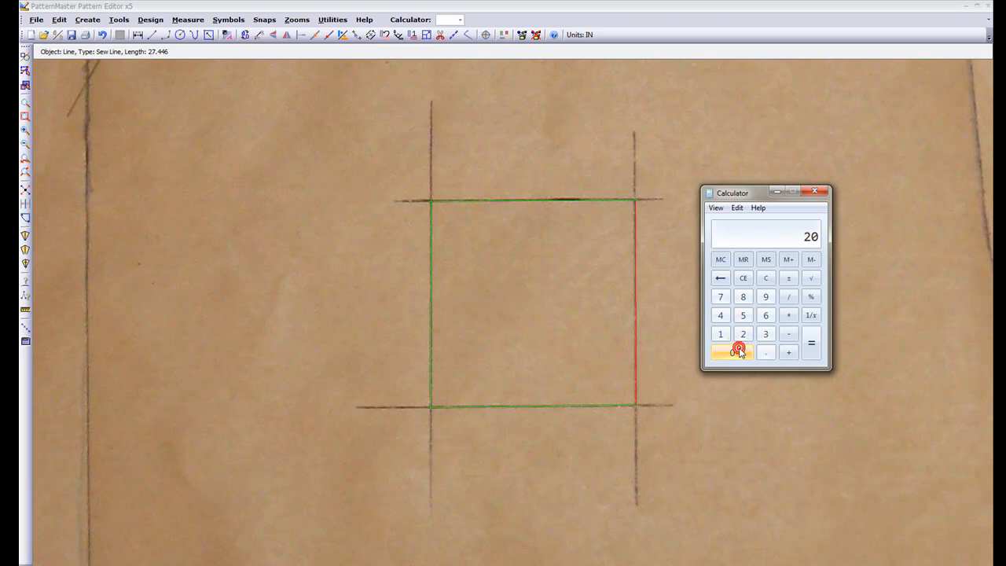
click(733, 352)
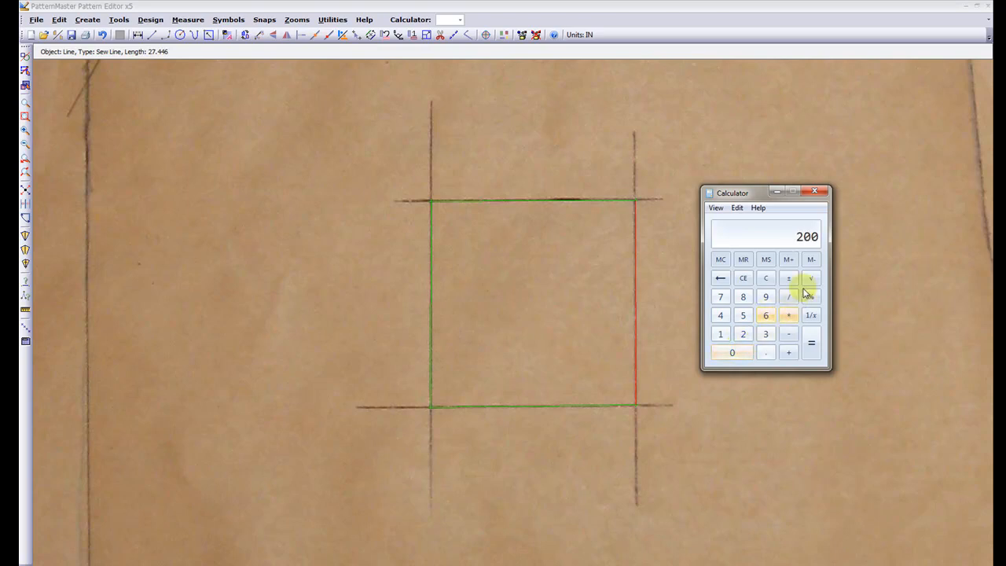
click(790, 296)
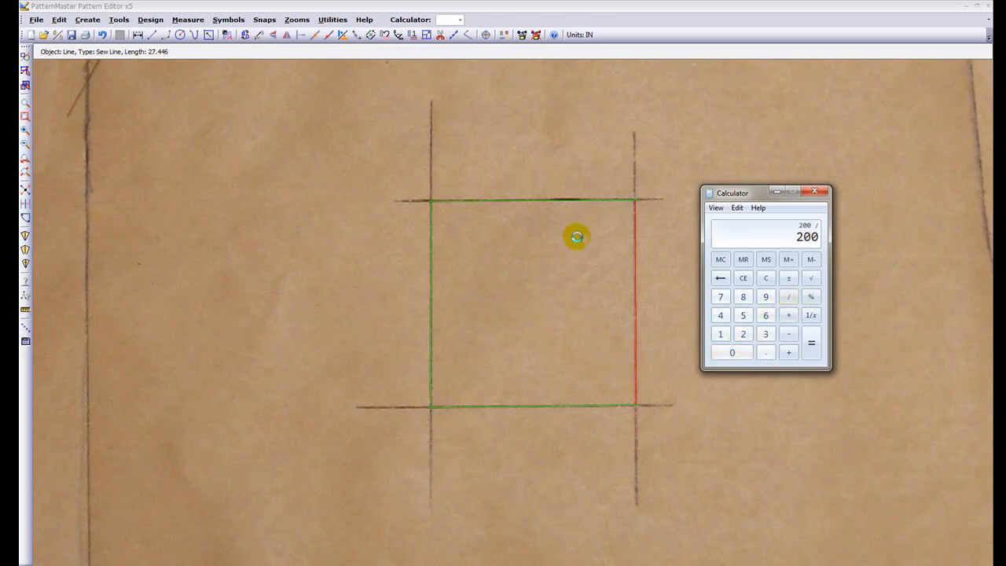
click(720, 315)
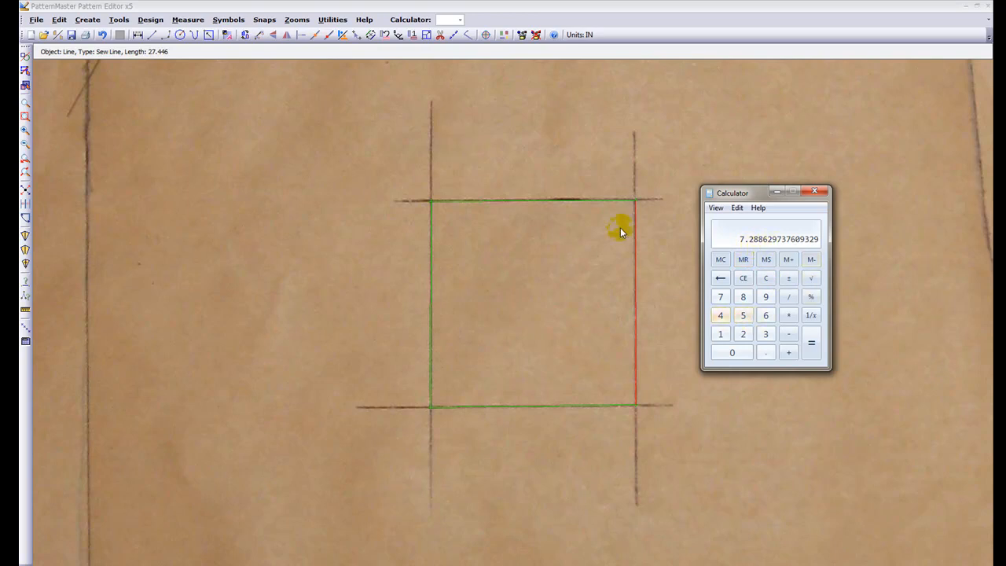
mouse_move(821, 291)
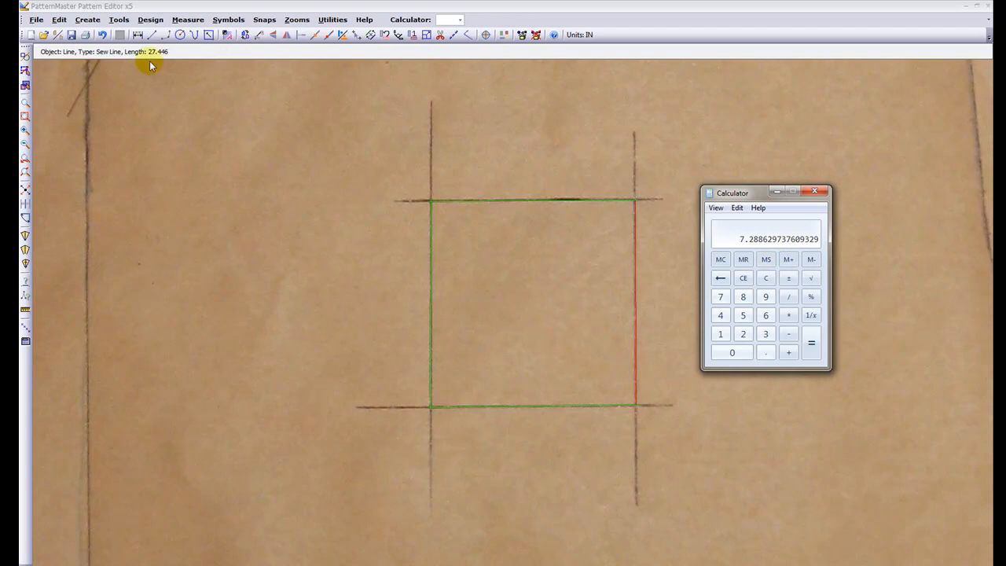
mouse_move(620, 217)
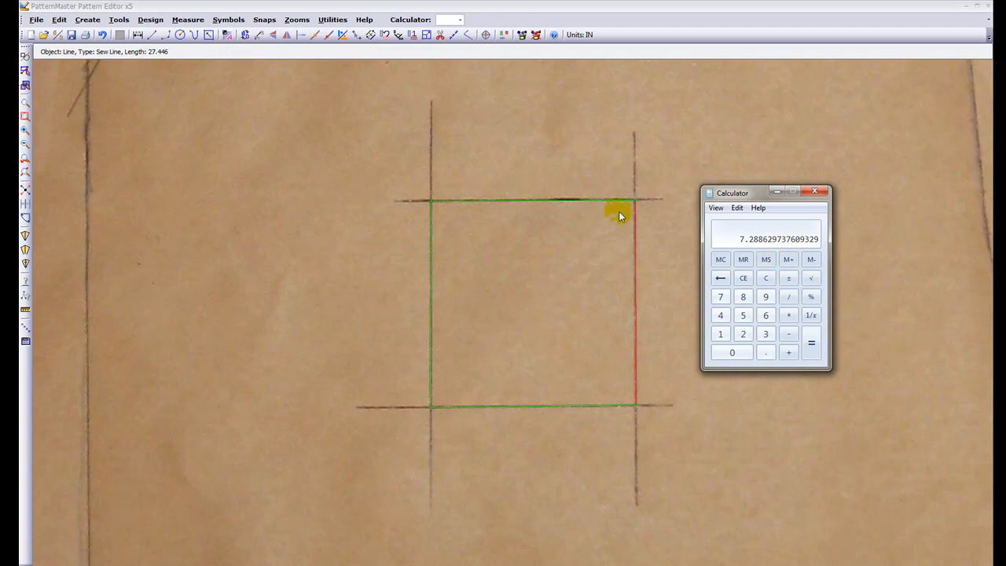
mouse_move(823, 245)
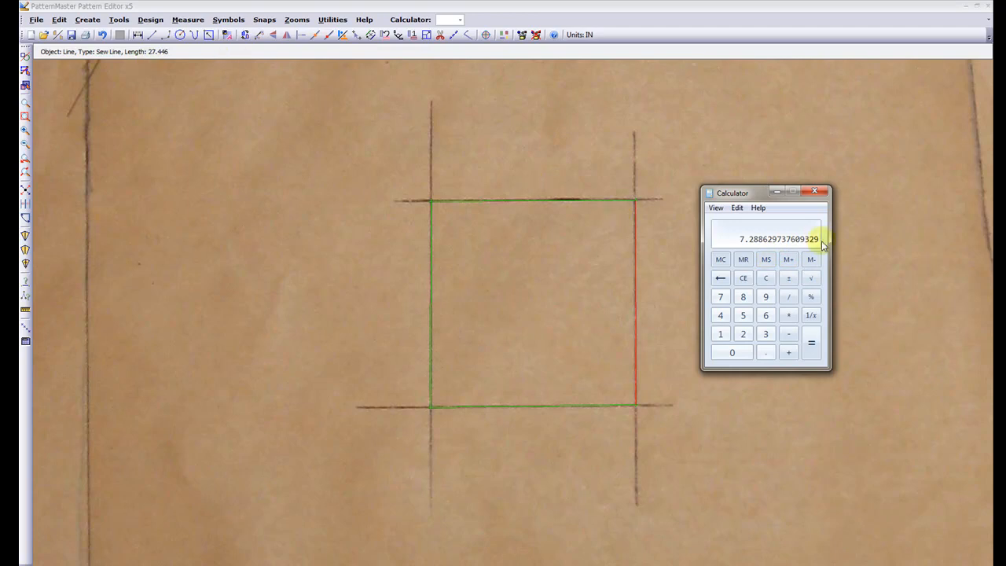
mouse_move(746, 249)
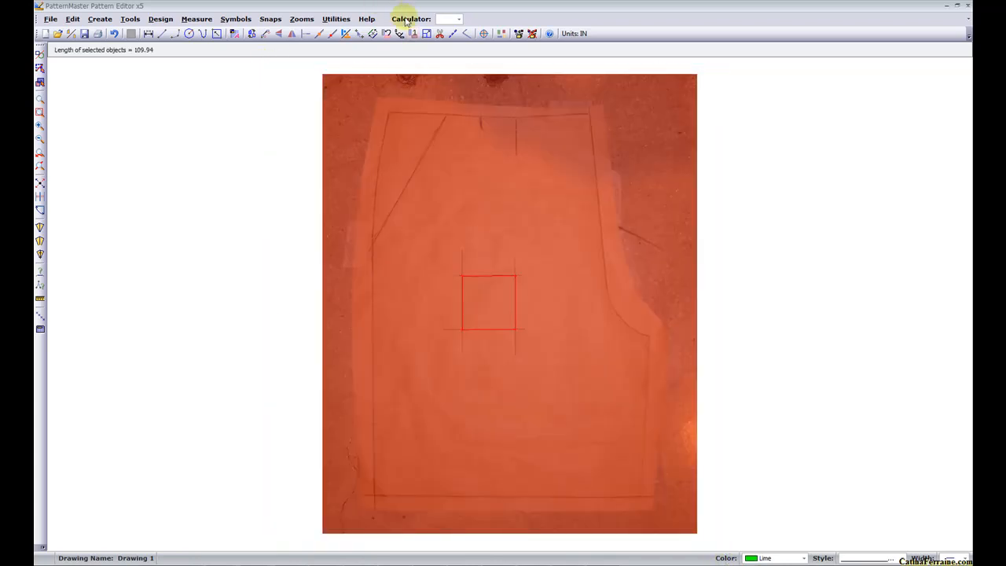
Shrink the selected objects proportionally by 92.7% in Scale Objects and apply.
click(428, 33)
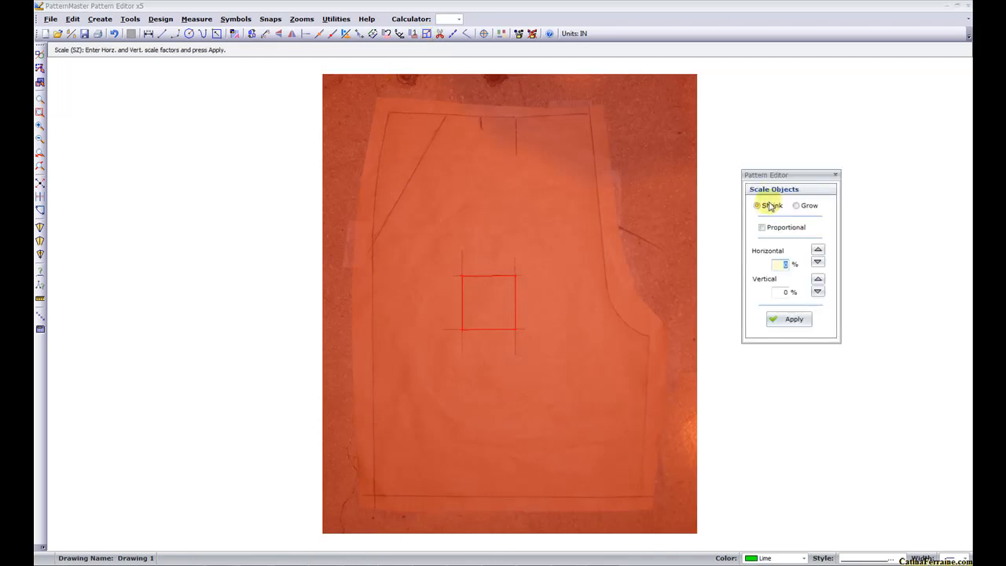
click(761, 226)
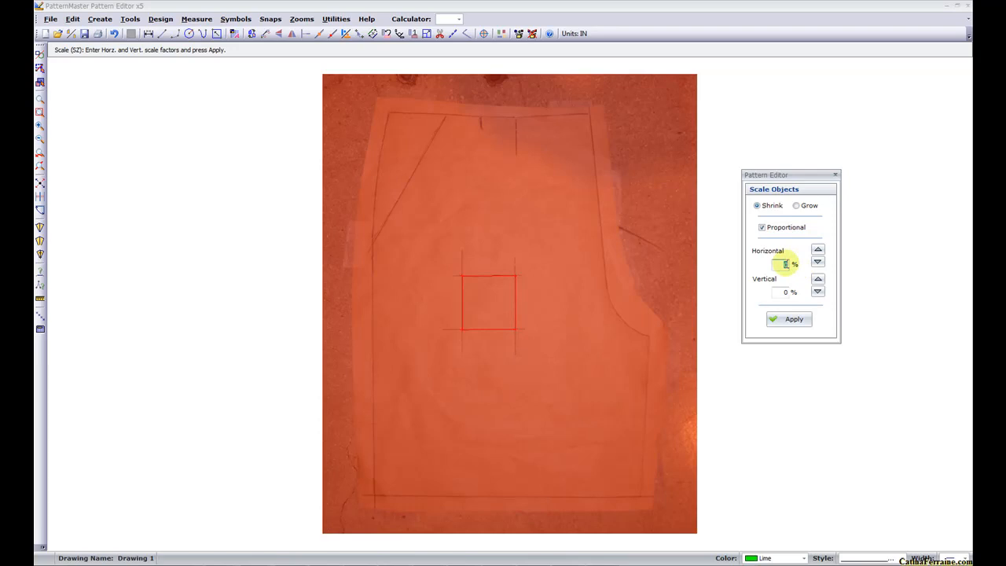
text(9)
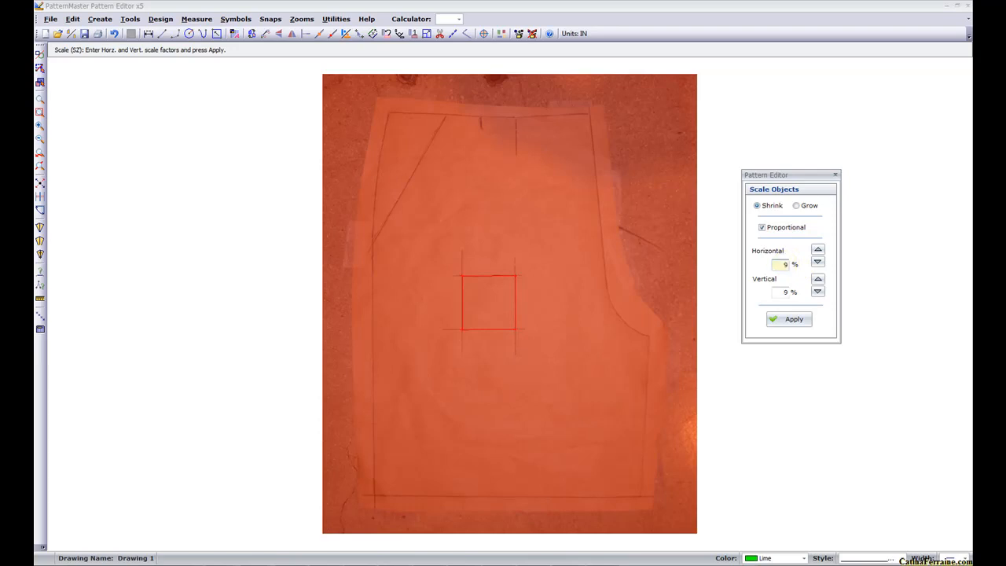
text(2.71)
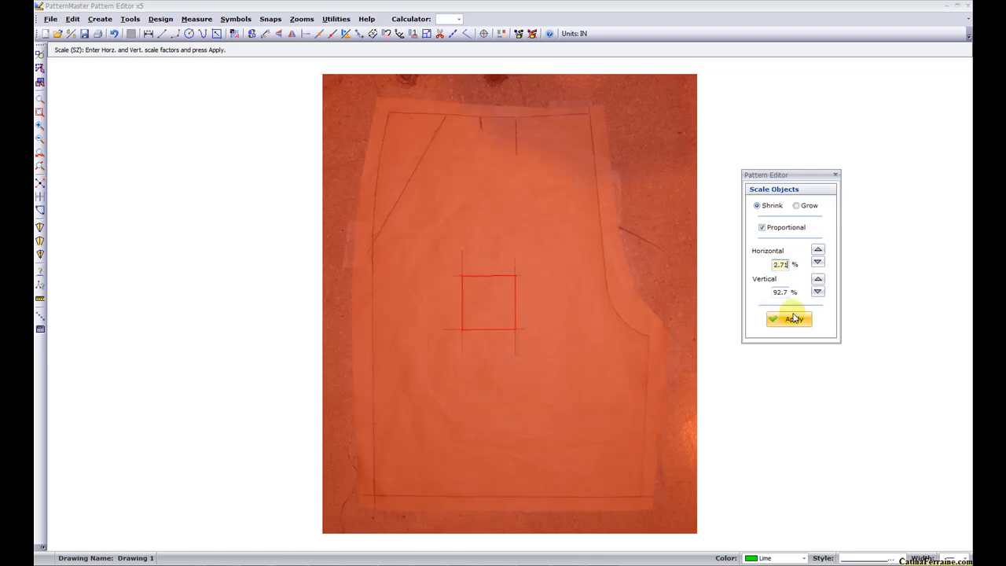
click(790, 320)
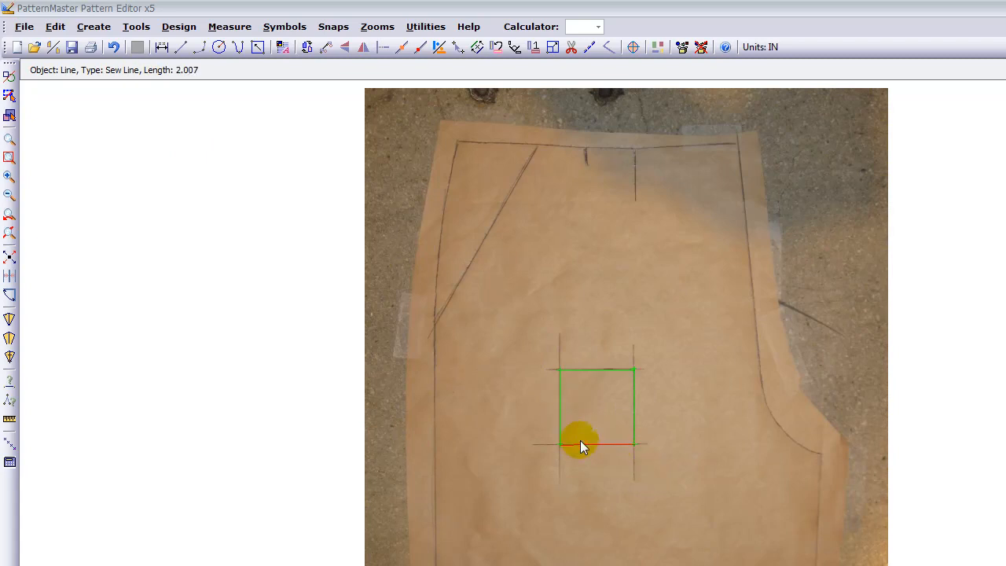
mouse_move(619, 432)
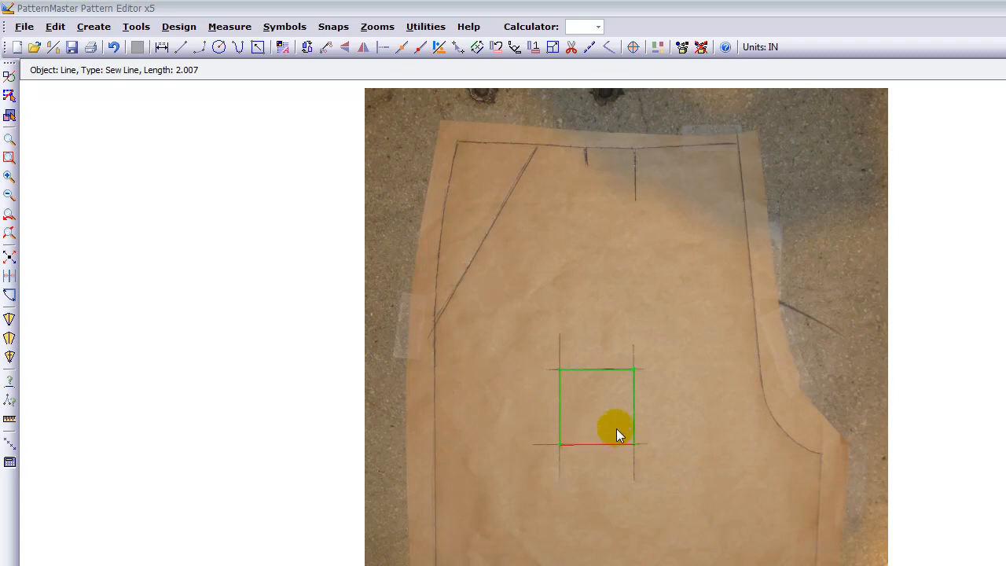
mouse_move(380, 176)
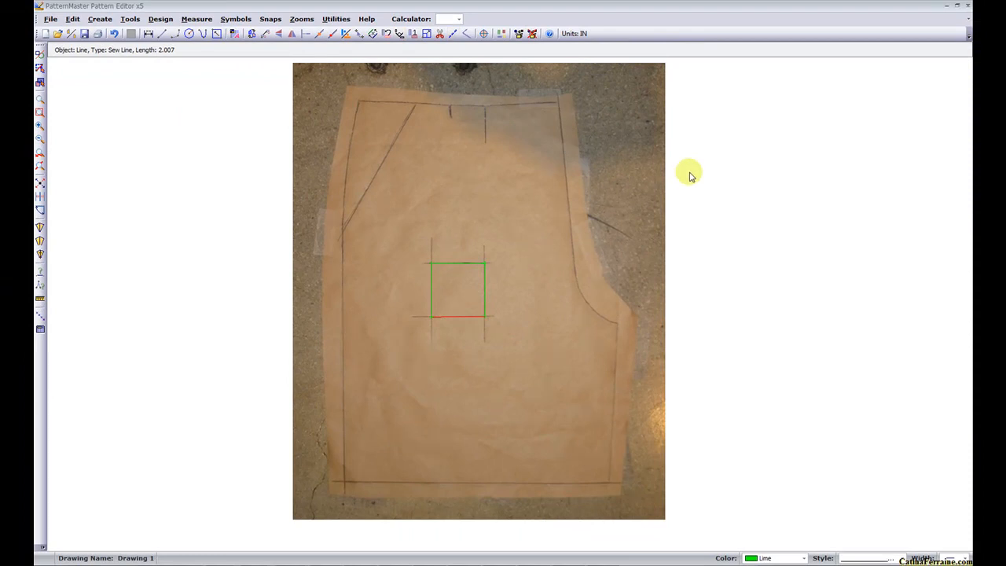
mouse_move(670, 176)
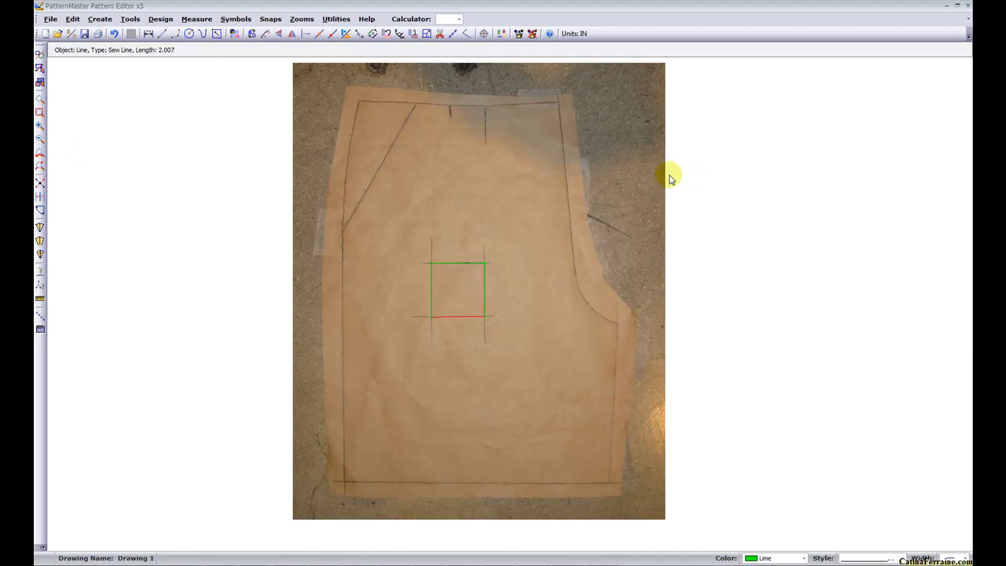
mouse_move(387, 103)
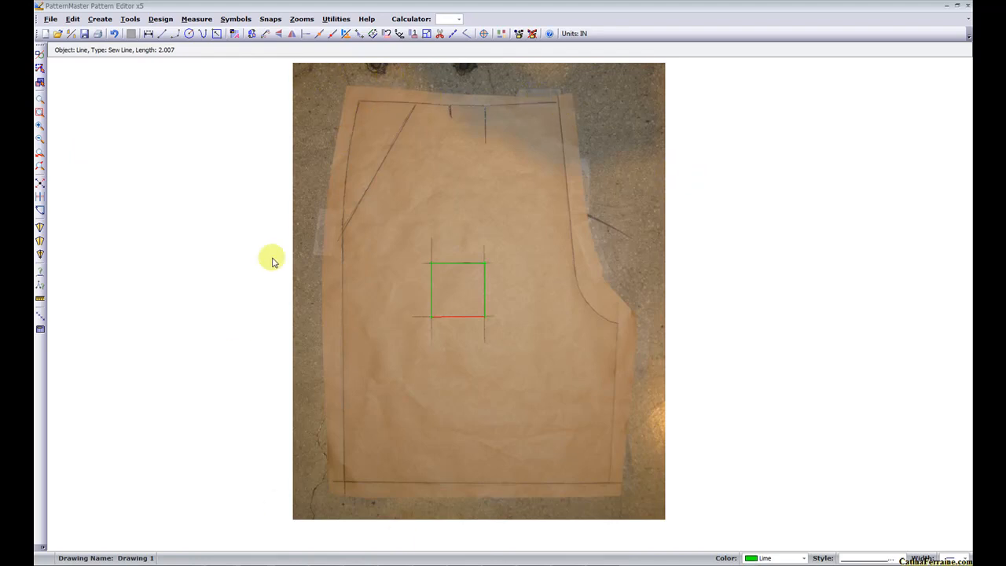
mouse_move(614, 292)
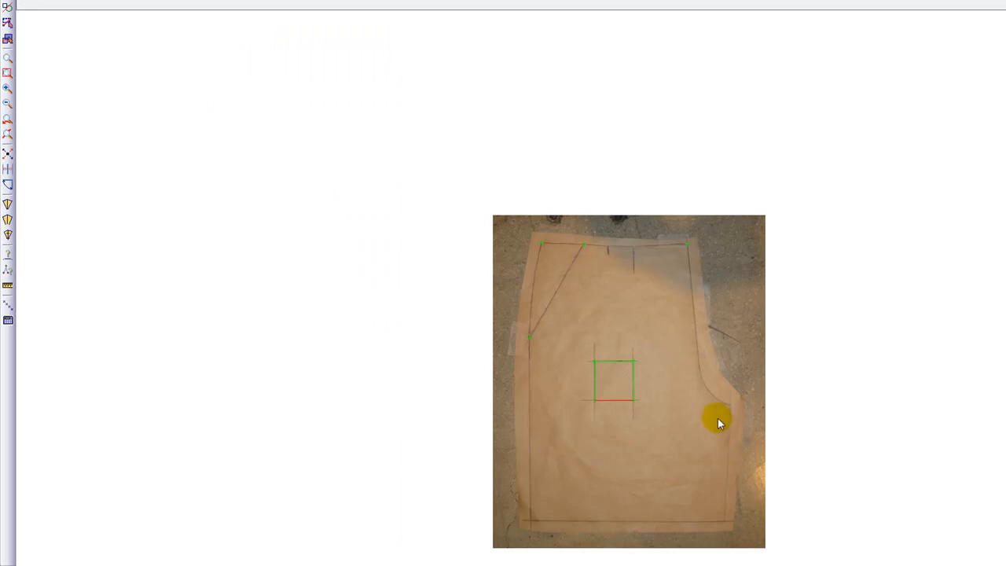
mouse_move(588, 279)
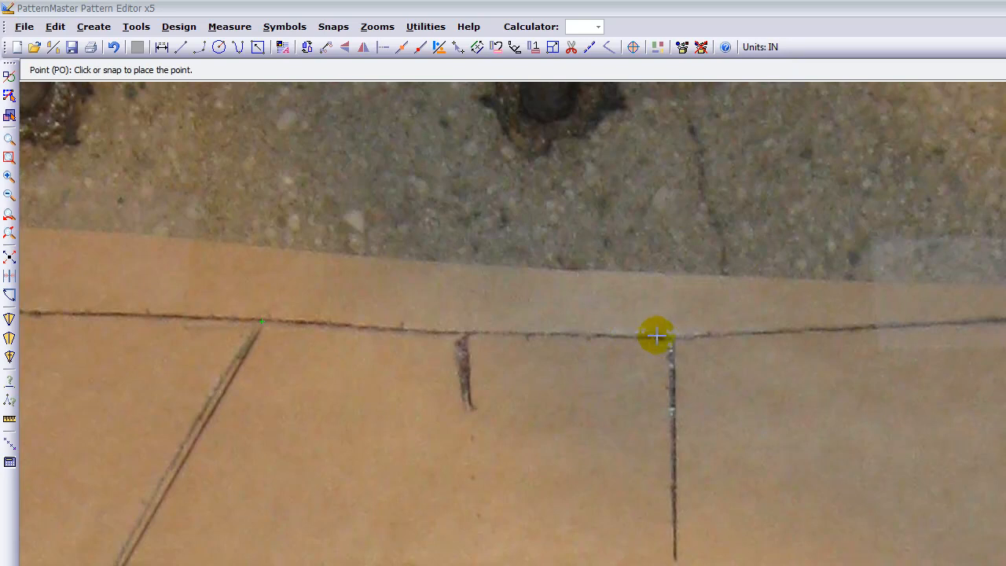
Place a point where the waistline meets the vertical line.
click(657, 337)
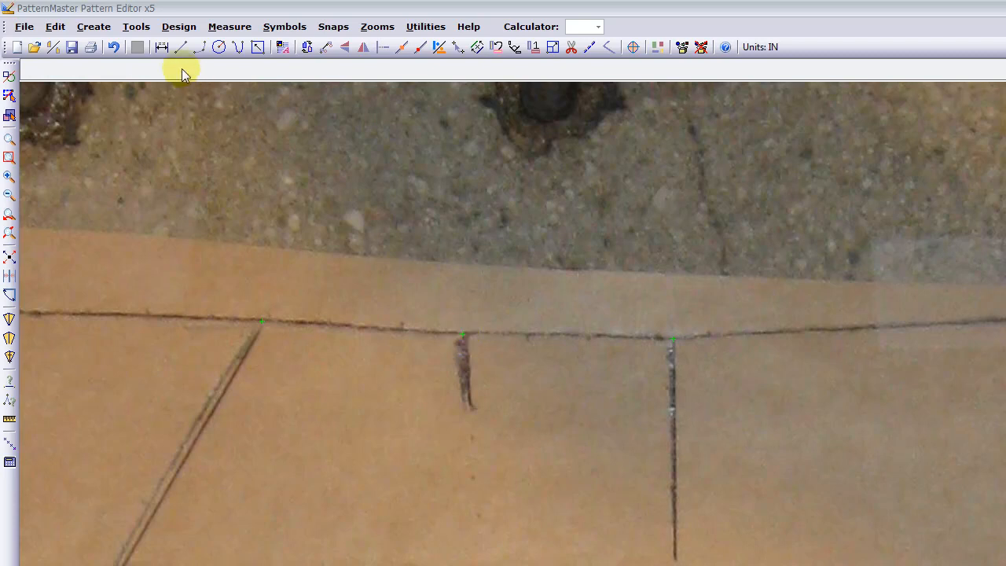
mouse_move(135, 25)
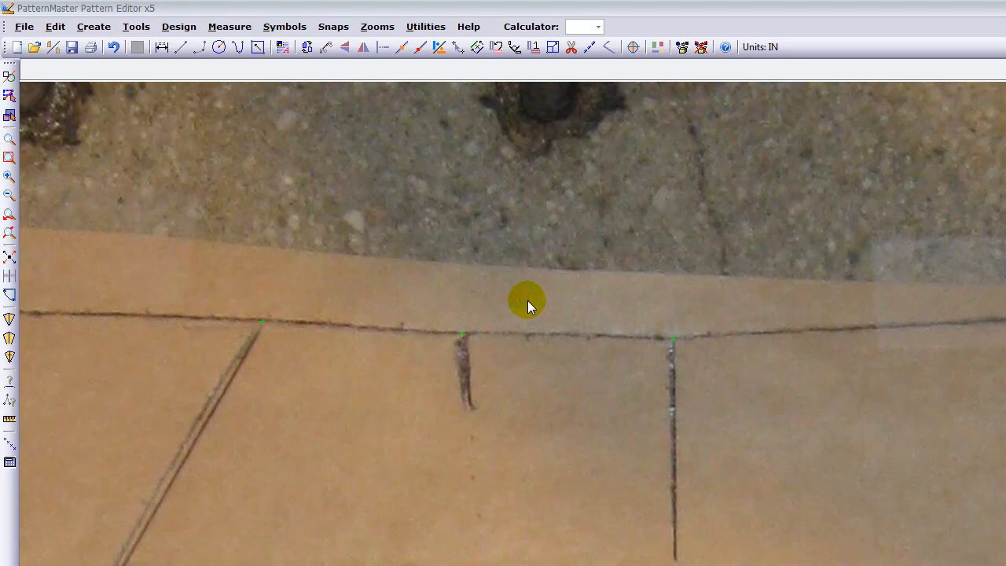
mouse_move(654, 345)
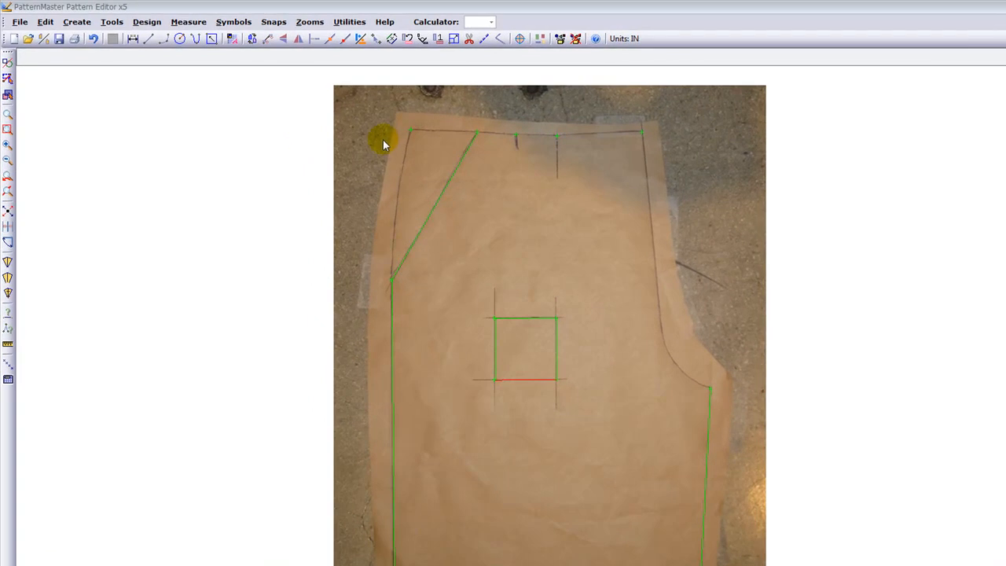
mouse_move(423, 151)
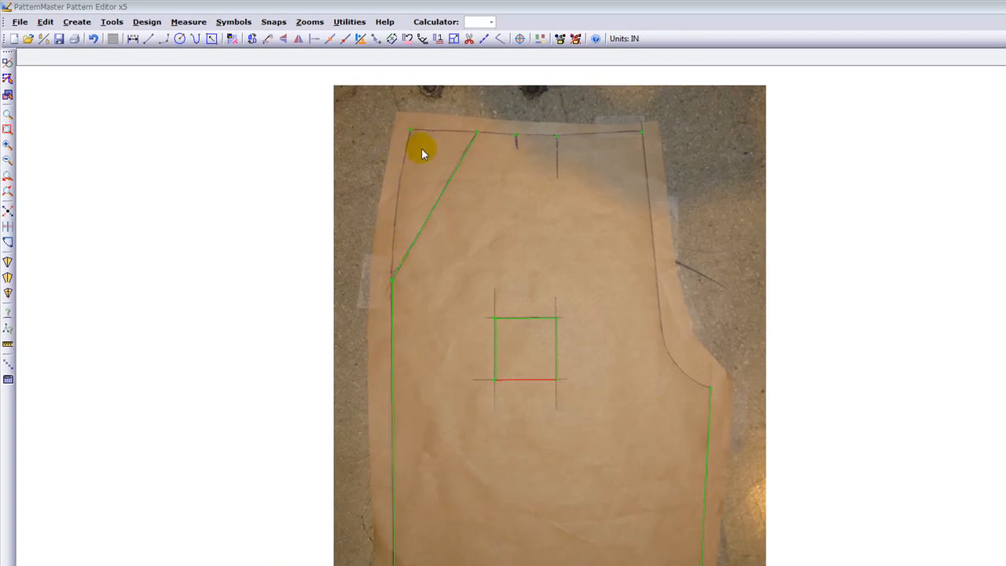
Magnify the top-left waist corner of the shorts front with Zoom Window.
click(9, 113)
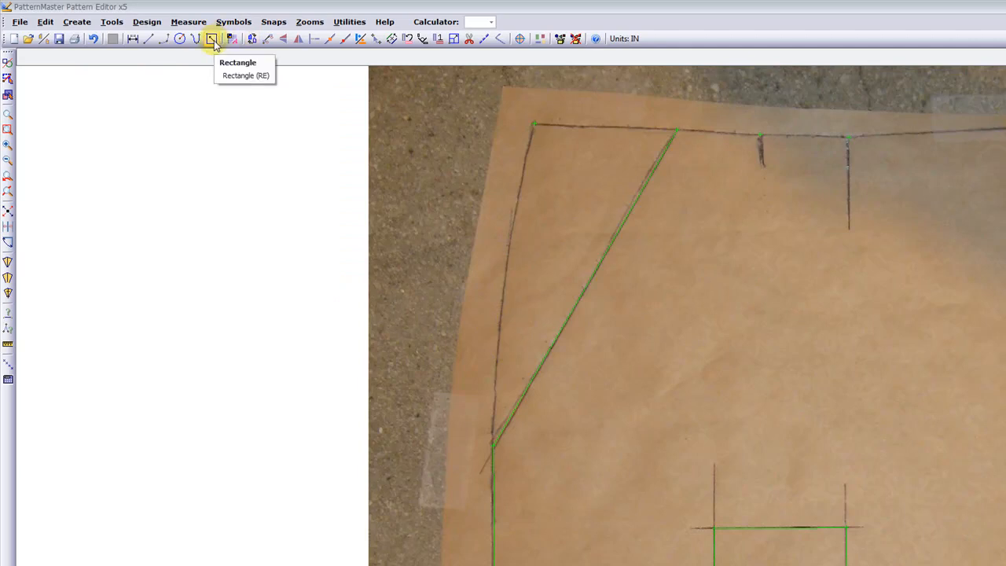
mouse_move(462, 151)
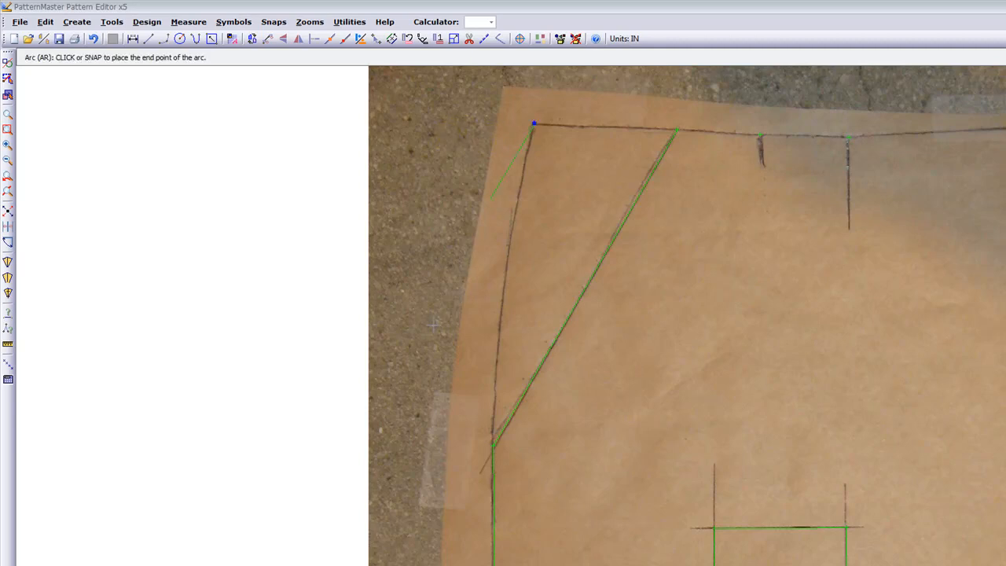
Trace the waistline as an arc from the top-left waist corner across to the right.
click(493, 447)
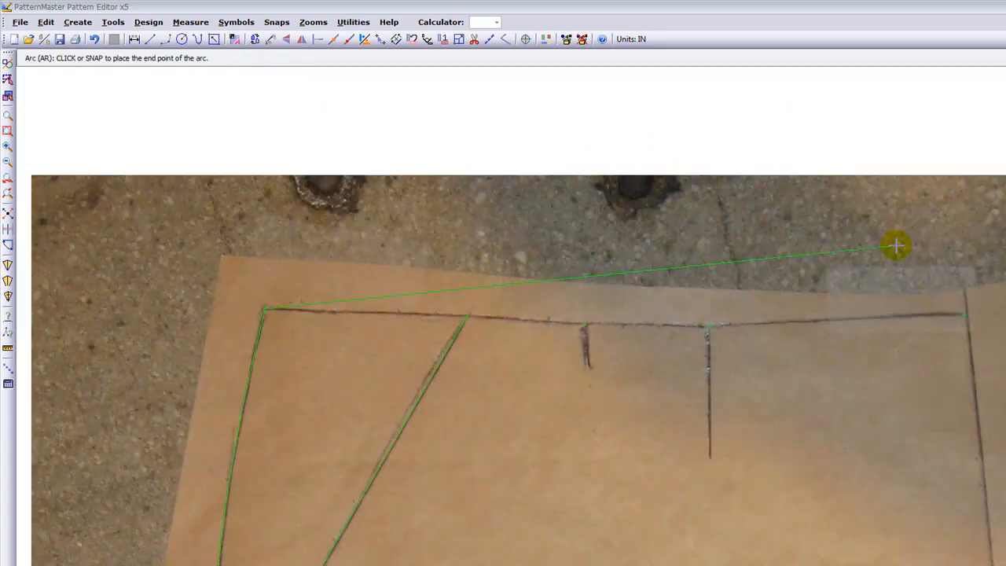
click(896, 246)
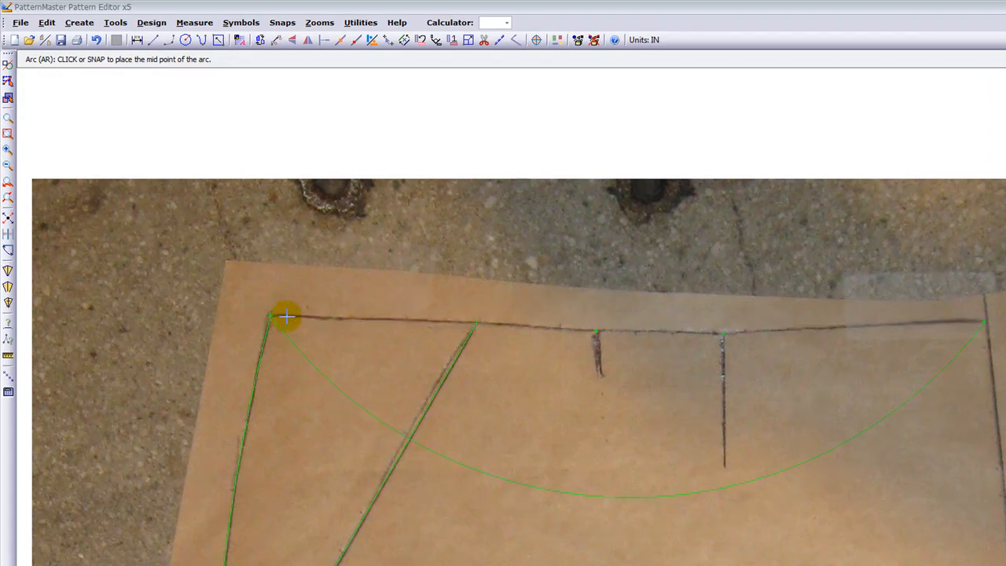
click(478, 321)
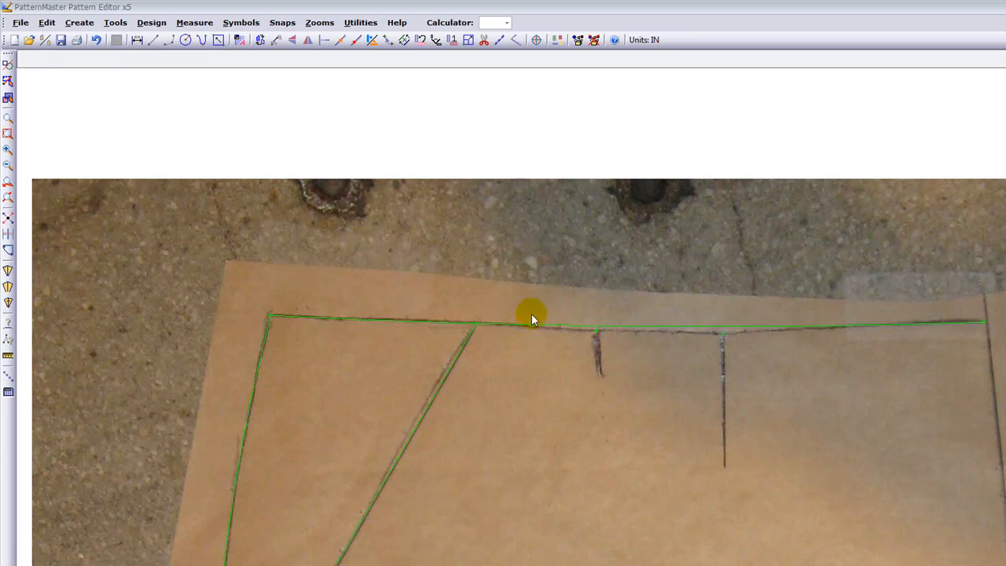
mouse_move(931, 324)
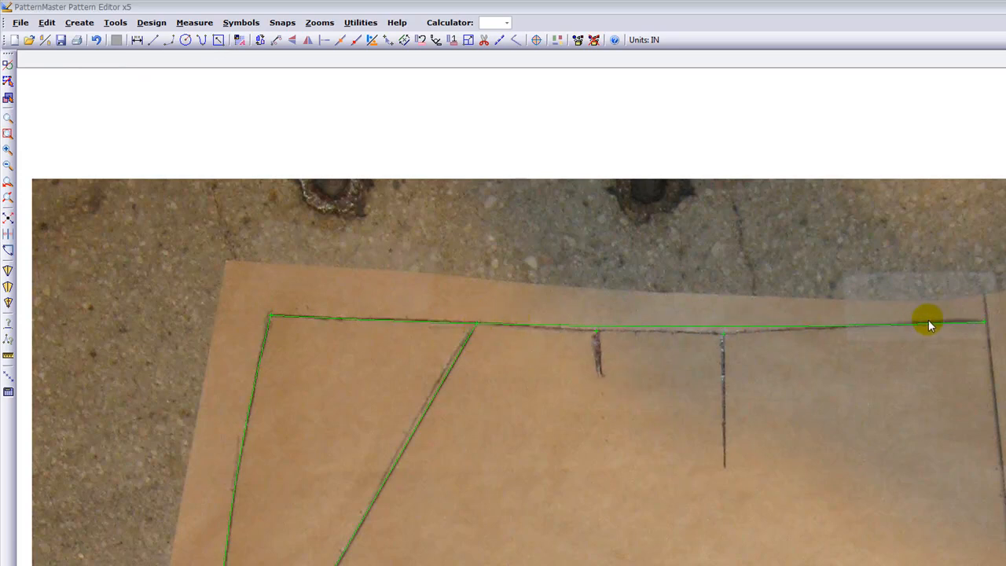
mouse_move(504, 330)
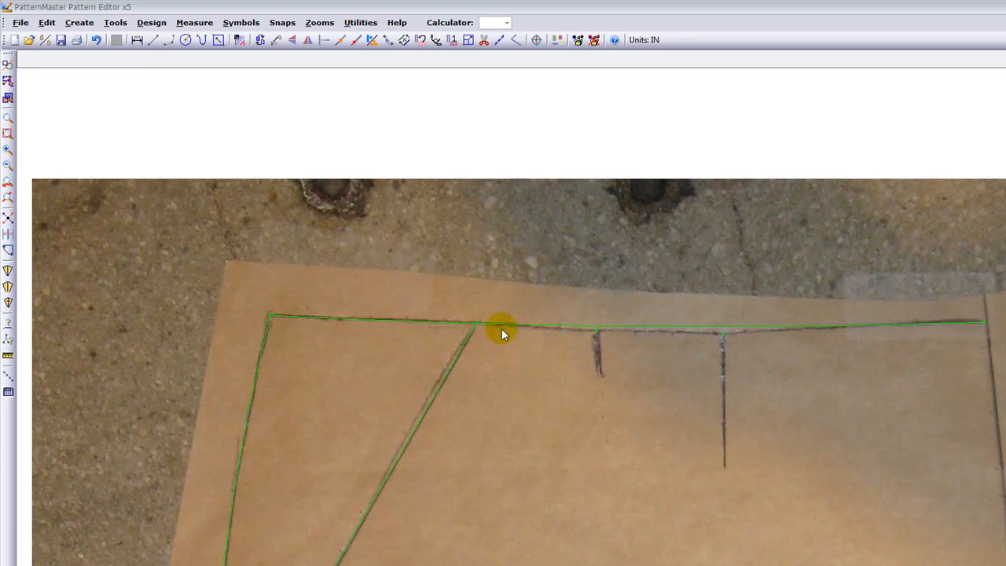
mouse_move(354, 353)
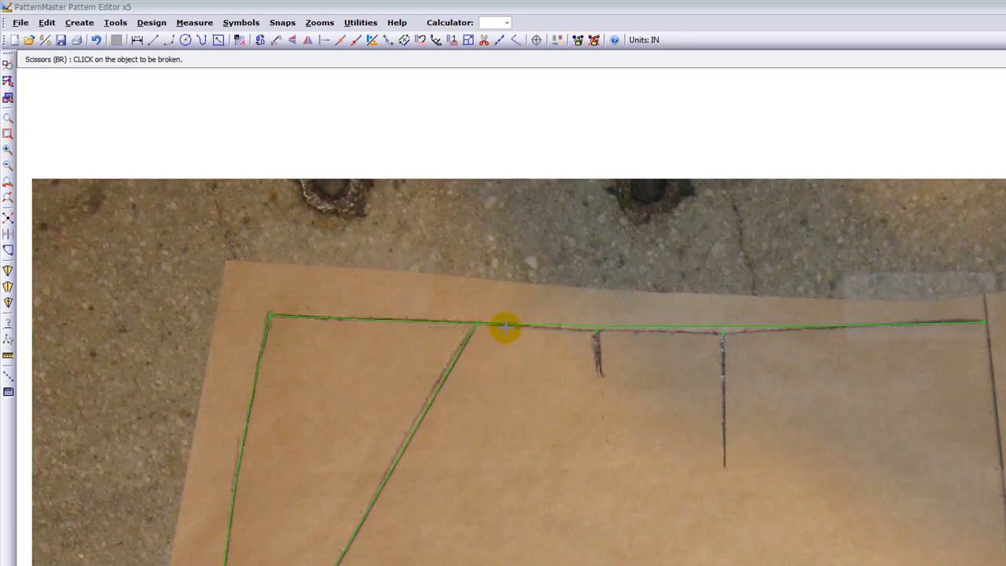
Break the waistline at the pocket-line junction, leaving a piece about 5.349 long.
click(503, 325)
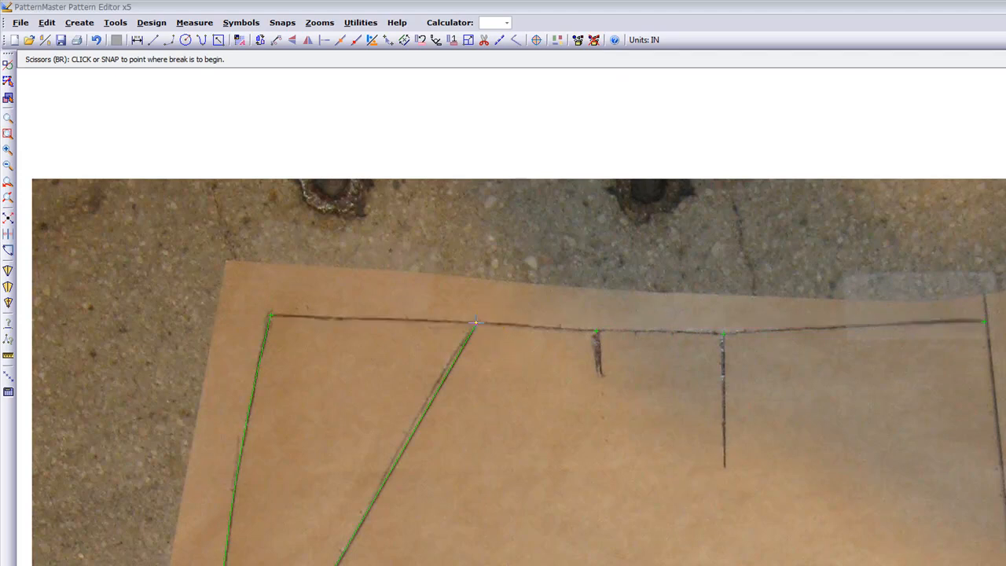
click(522, 329)
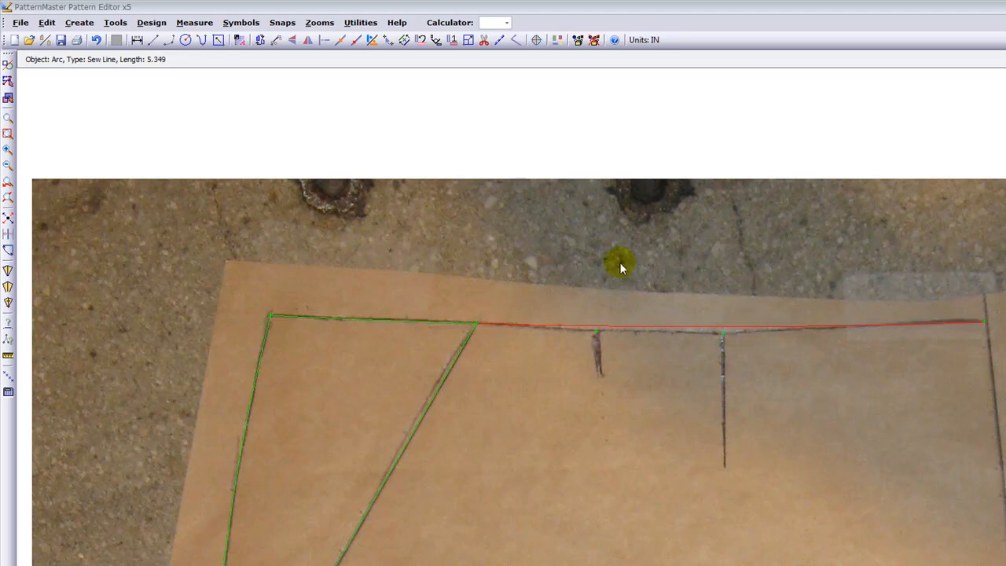
mouse_move(669, 333)
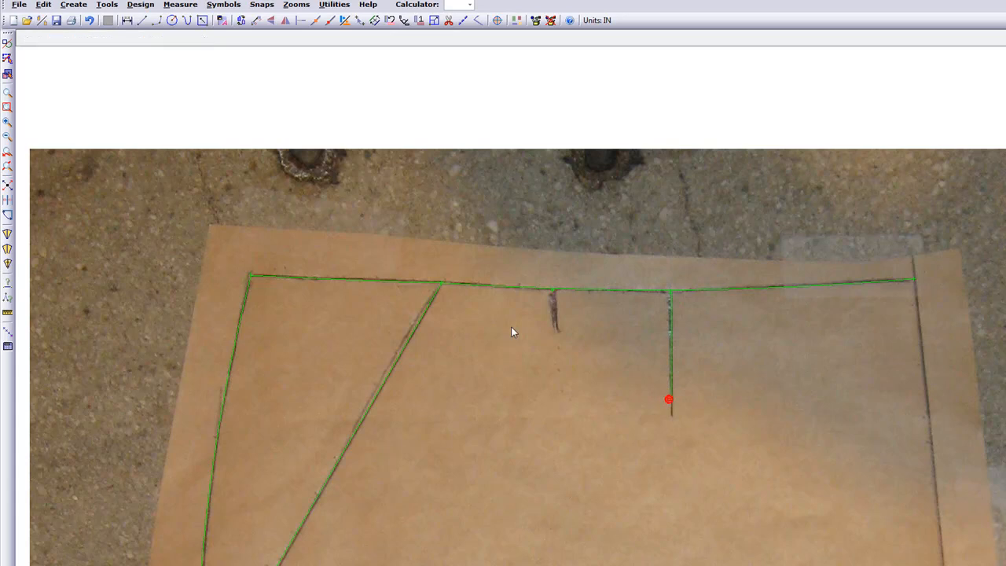
Zoom out to show the whole shorts front photo and traced outline.
click(551, 340)
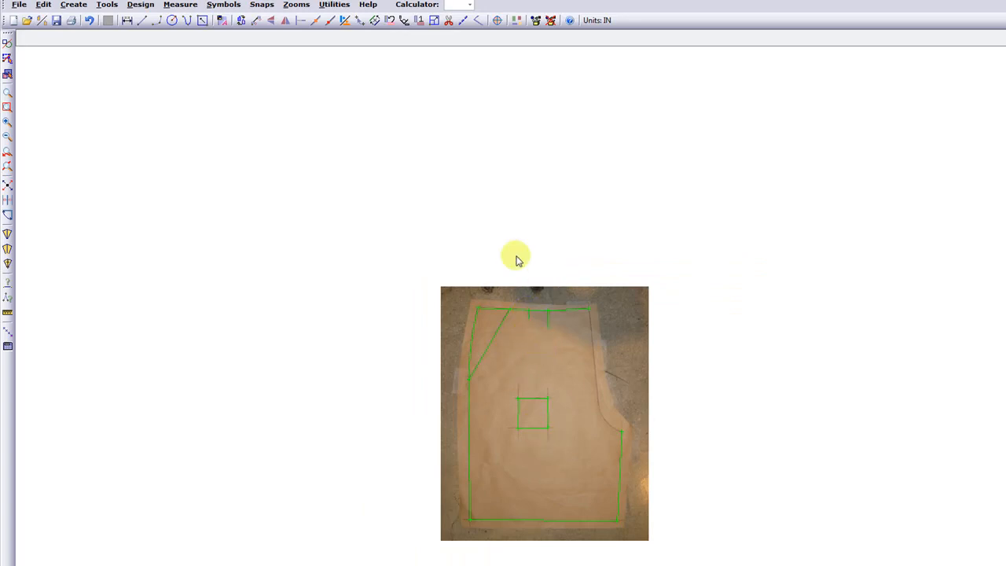
mouse_move(521, 390)
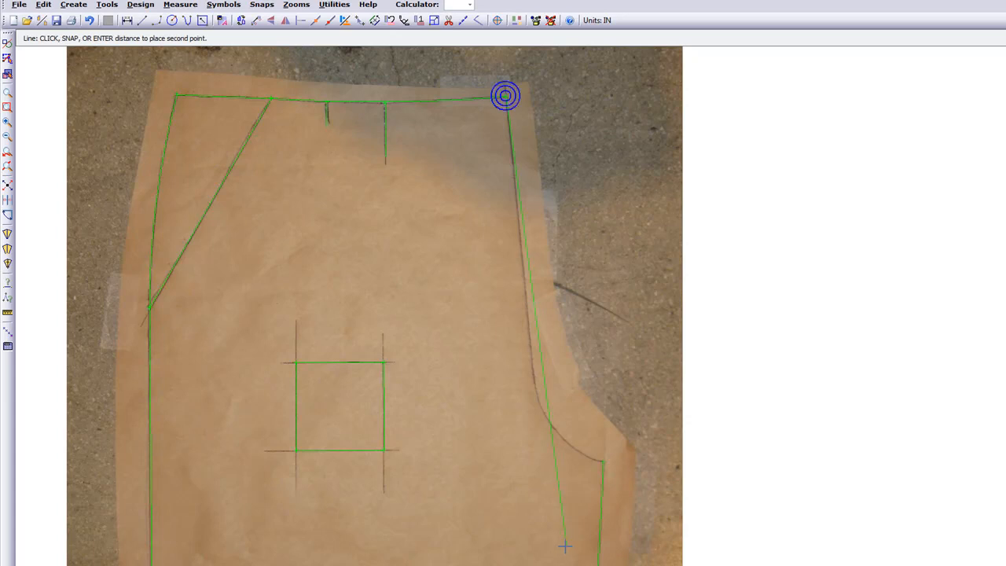
Trace the crotch seam from the waist corner down and around its curve.
click(565, 546)
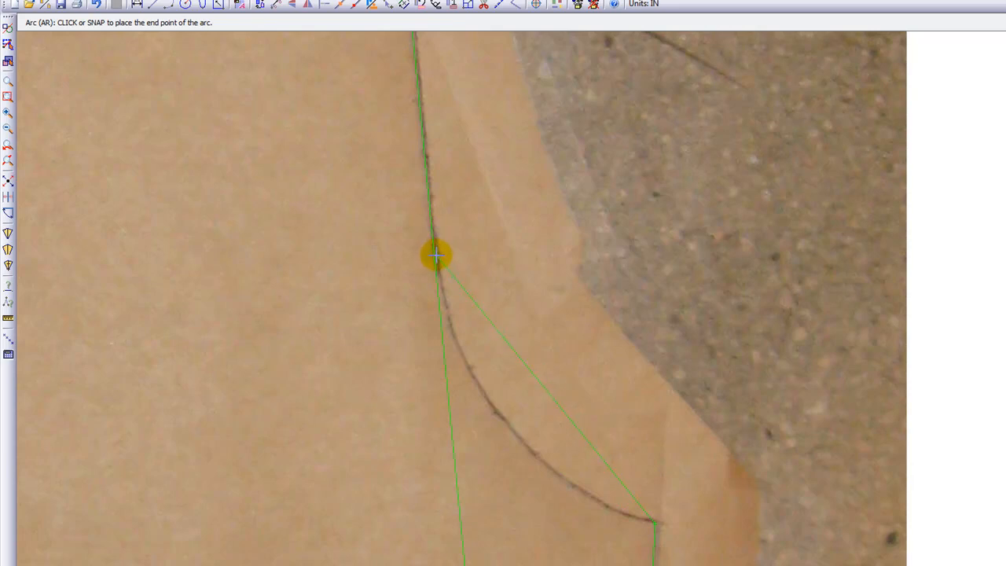
click(437, 255)
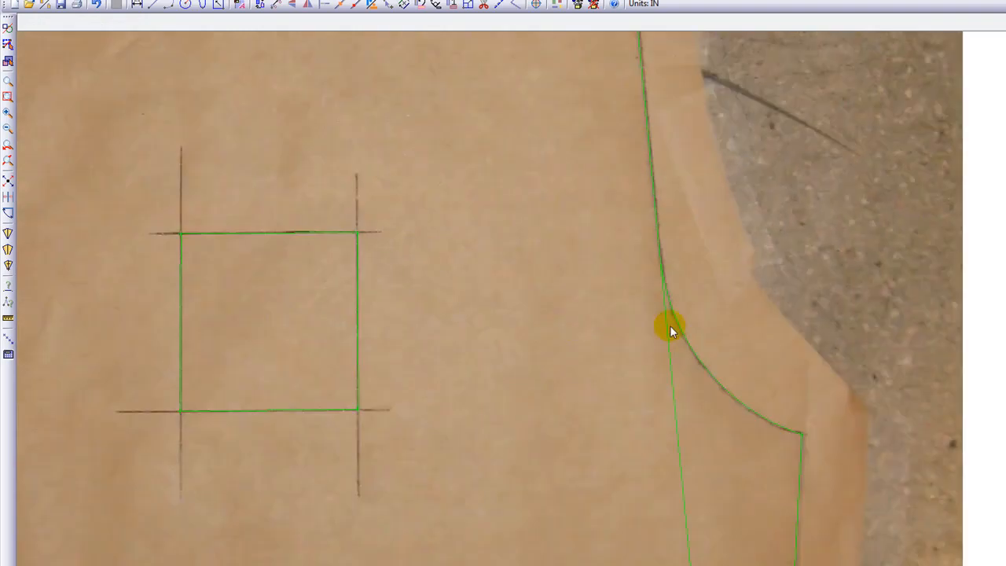
mouse_move(600, 363)
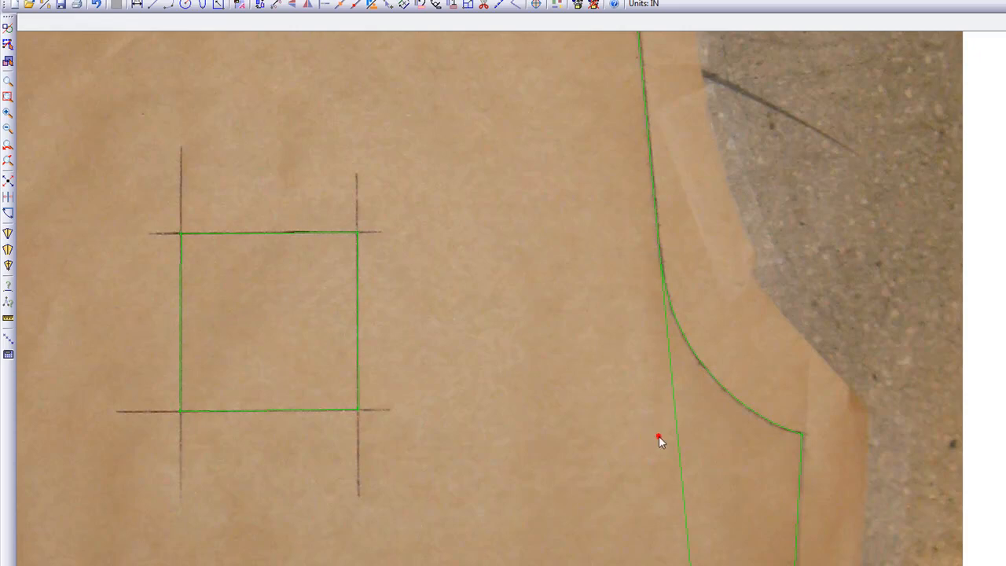
mouse_move(647, 390)
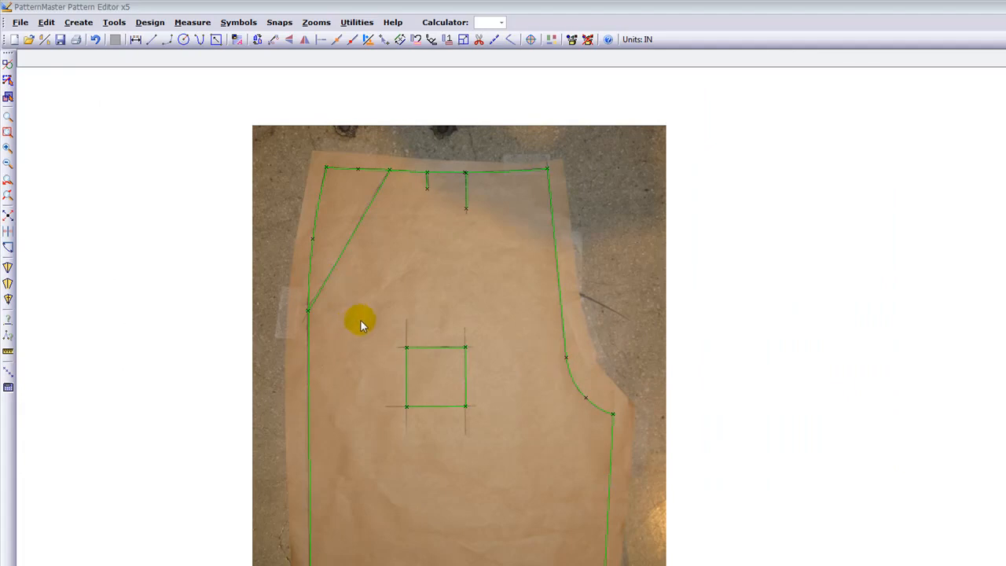
mouse_move(255, 228)
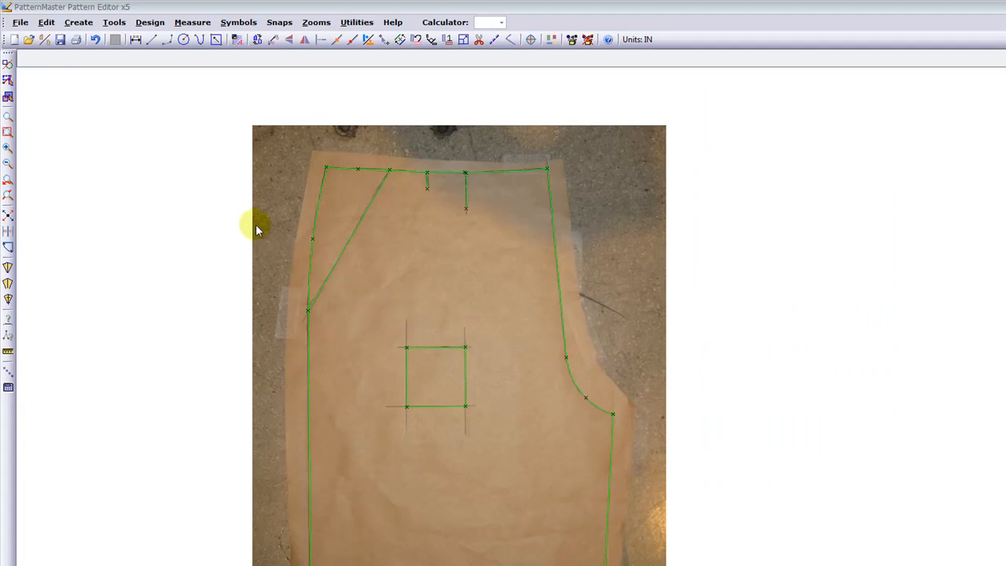
mouse_move(362, 318)
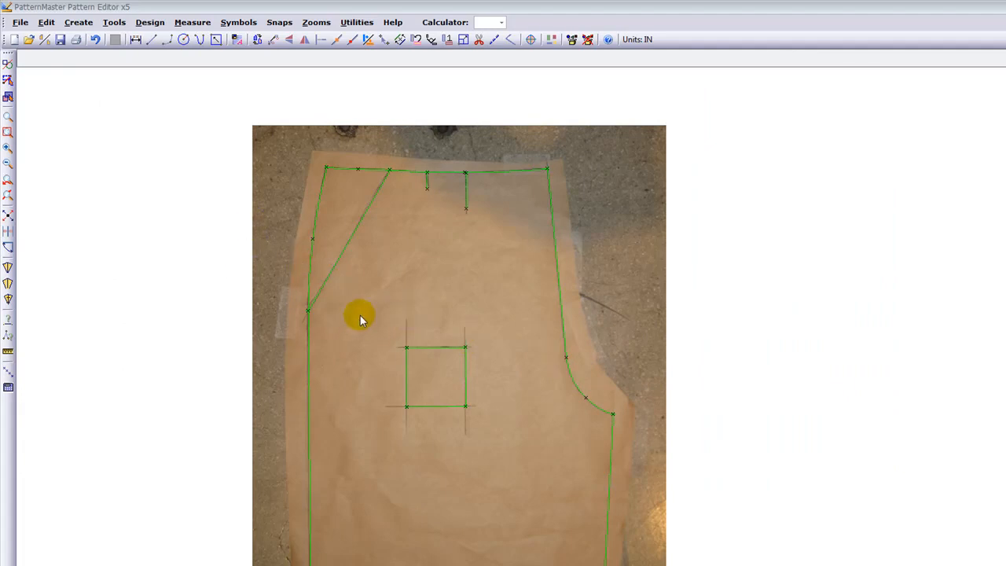
mouse_move(349, 230)
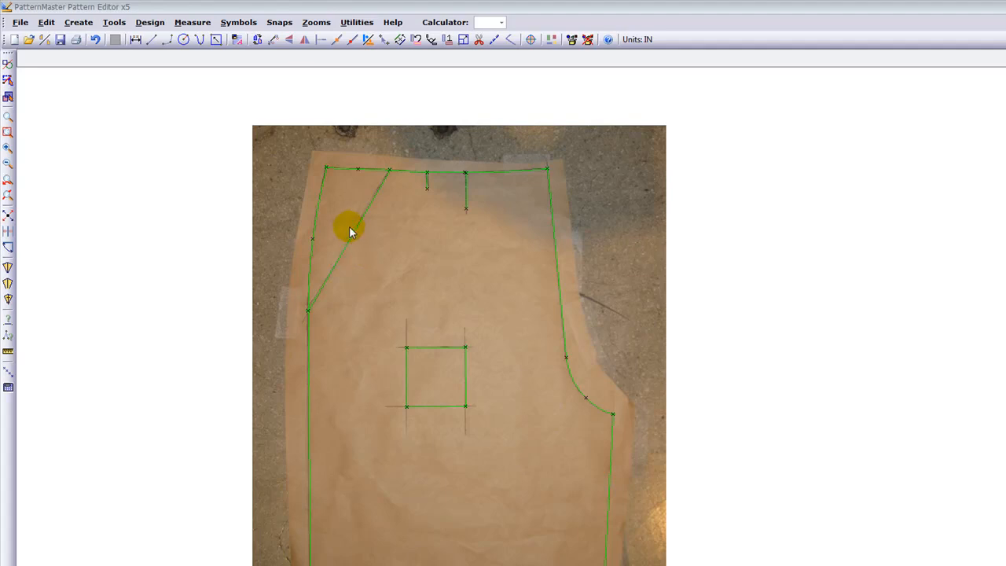
Select the pocket line and the hem line, reading the hem length of about 9.971 inches.
click(349, 233)
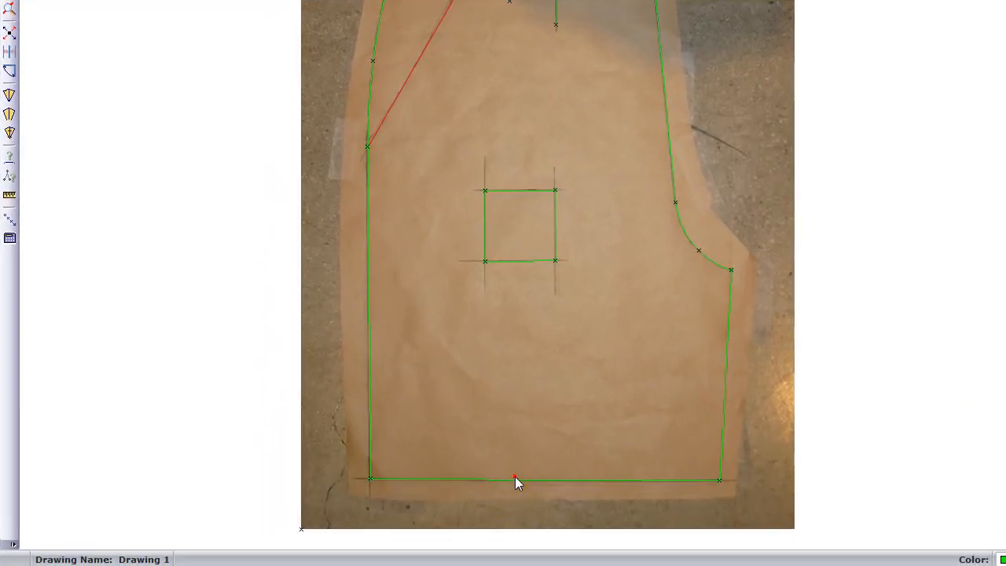
click(488, 478)
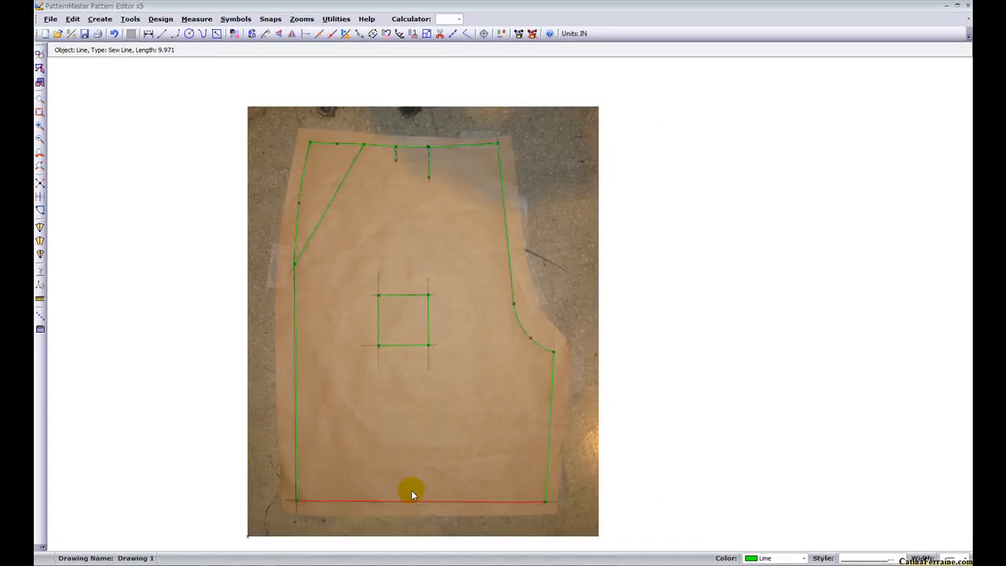
mouse_move(181, 158)
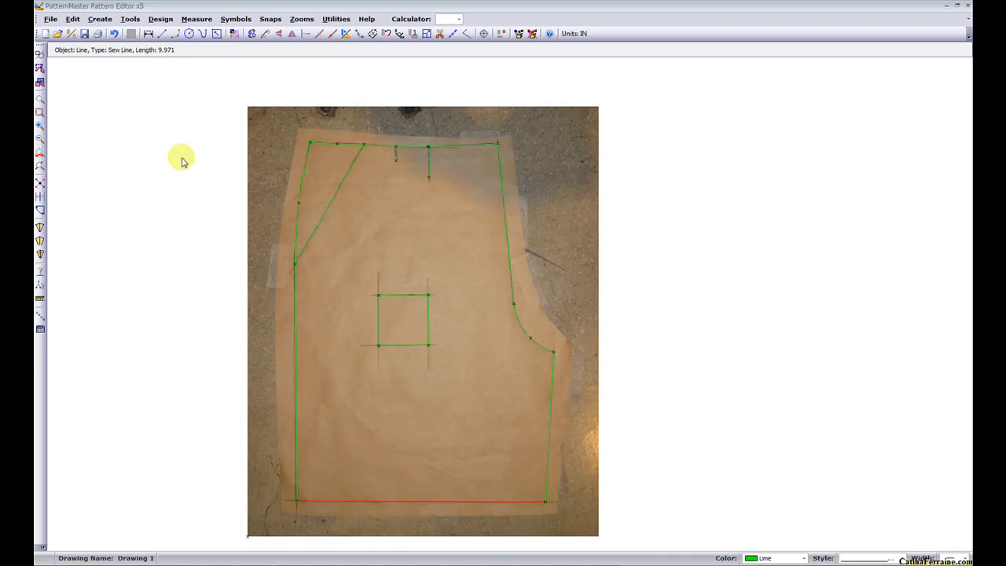
mouse_move(166, 55)
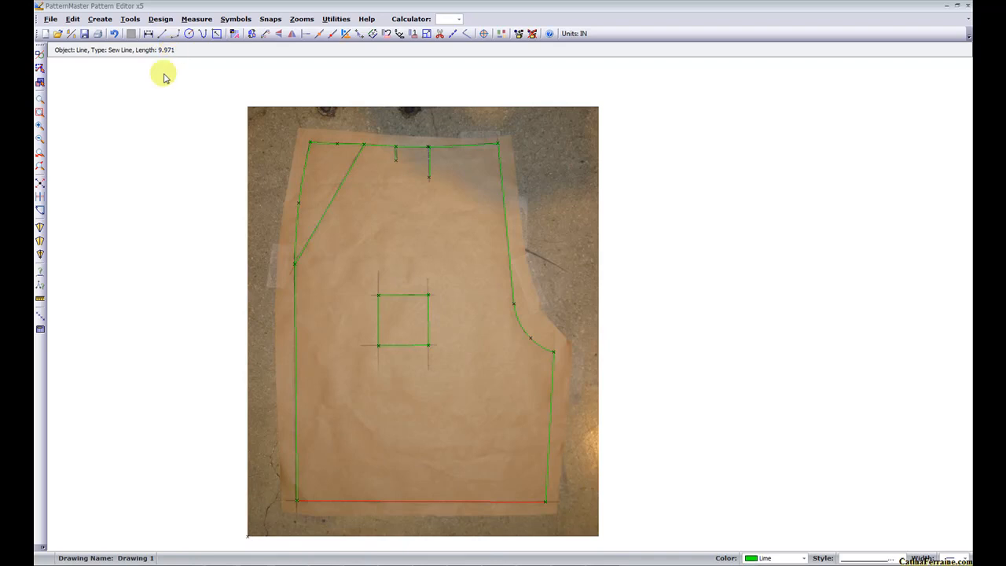
mouse_move(222, 107)
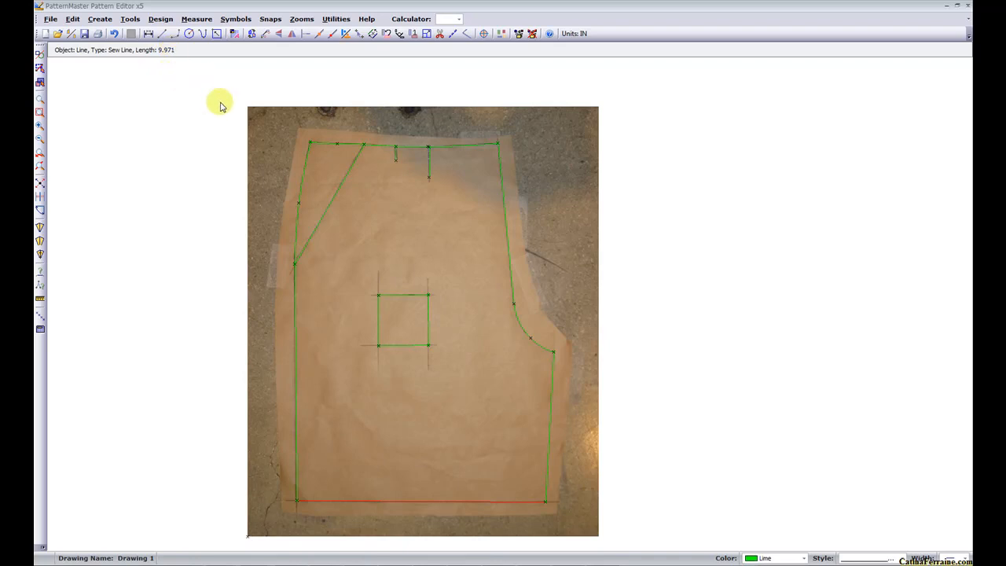
mouse_move(164, 70)
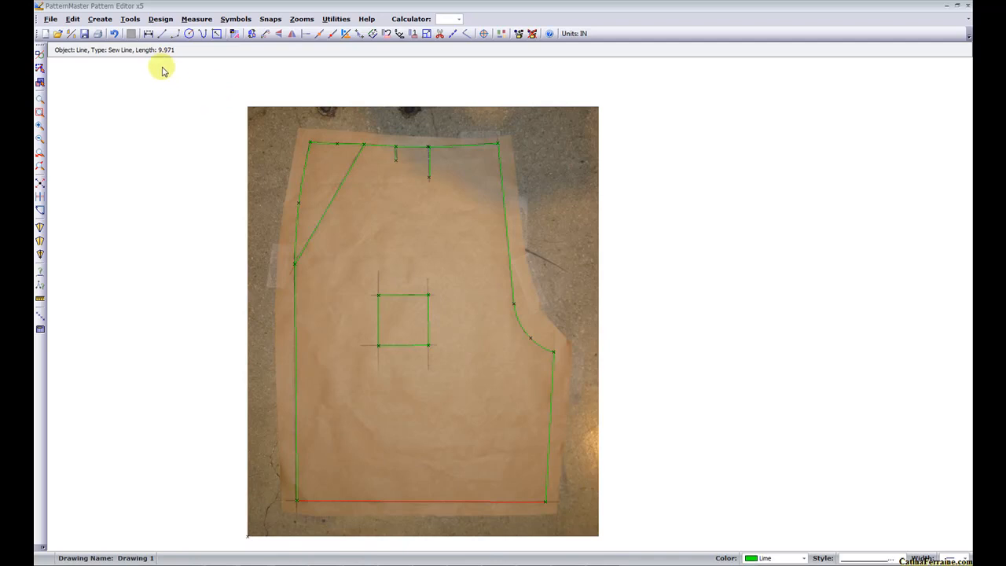
mouse_move(418, 490)
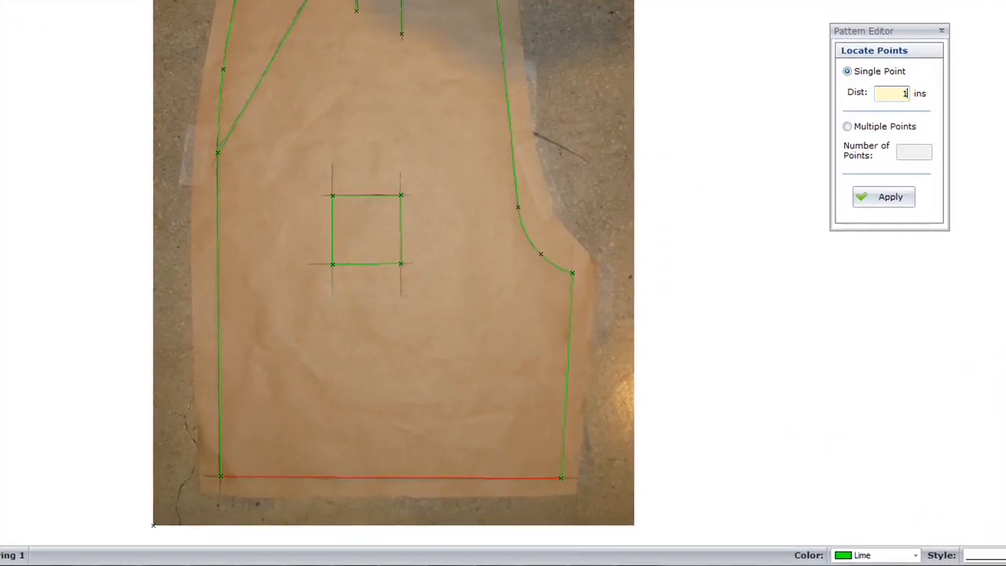
Place a single point 10 inches along the hem line with Locate Points.
click(890, 196)
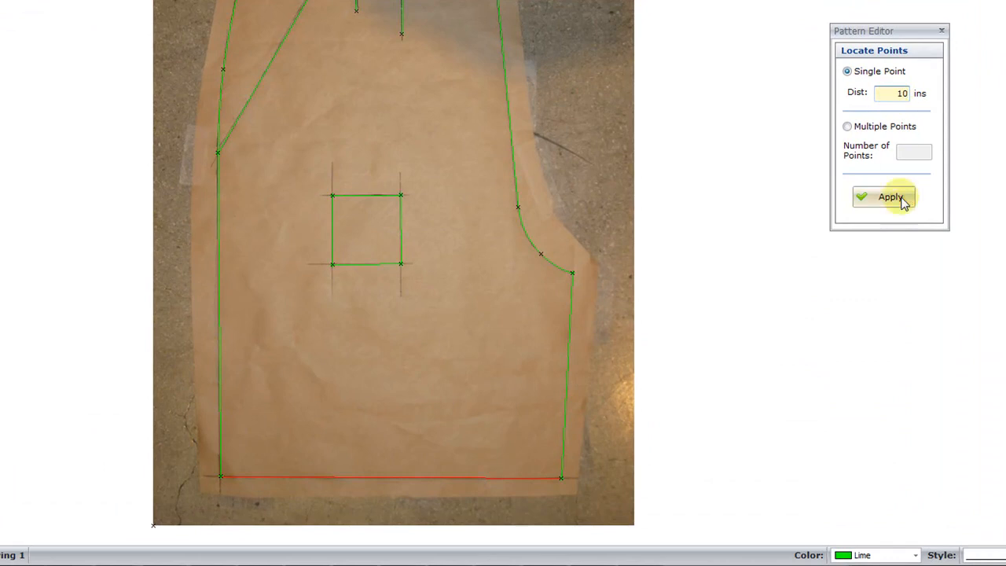
click(890, 198)
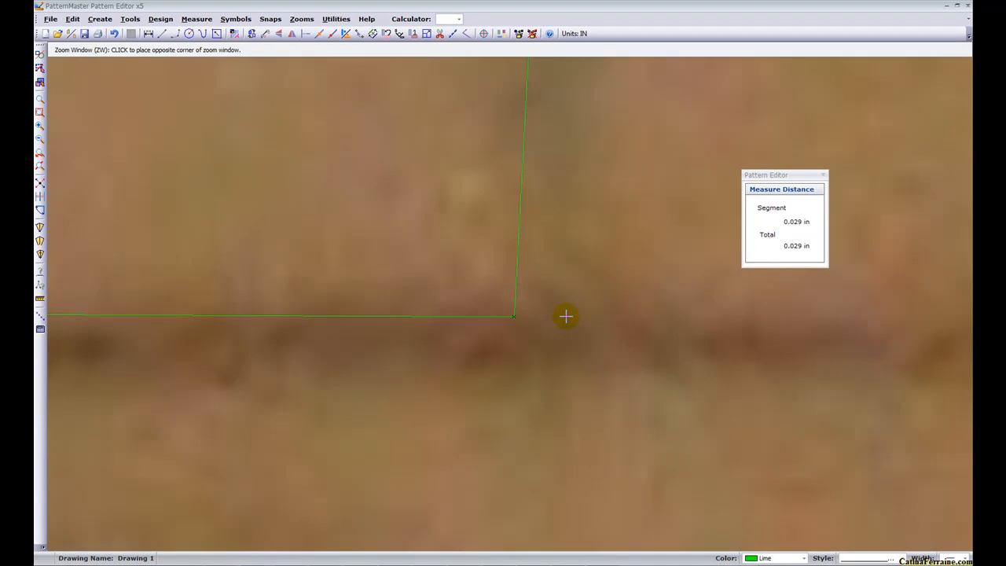
mouse_move(566, 318)
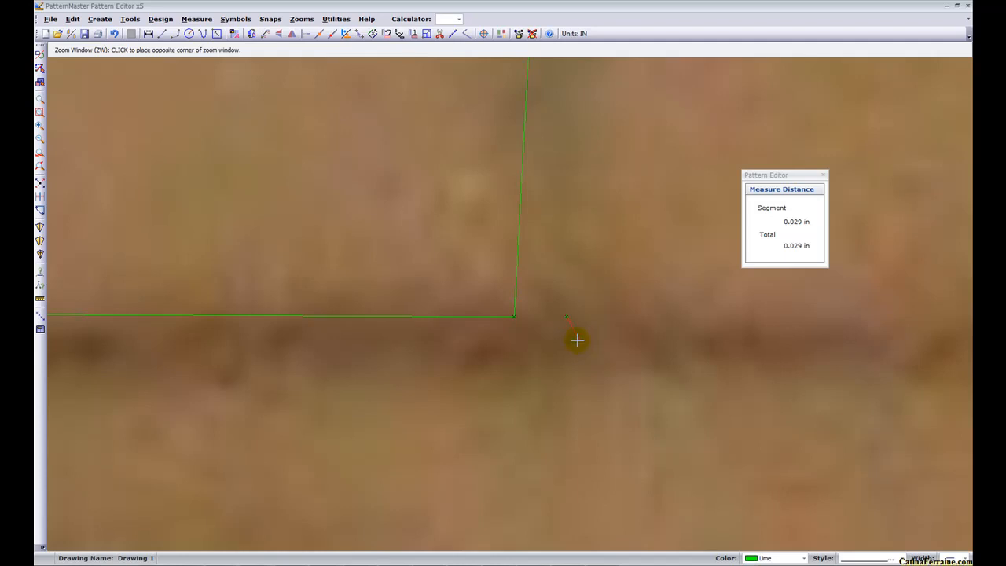
mouse_move(585, 347)
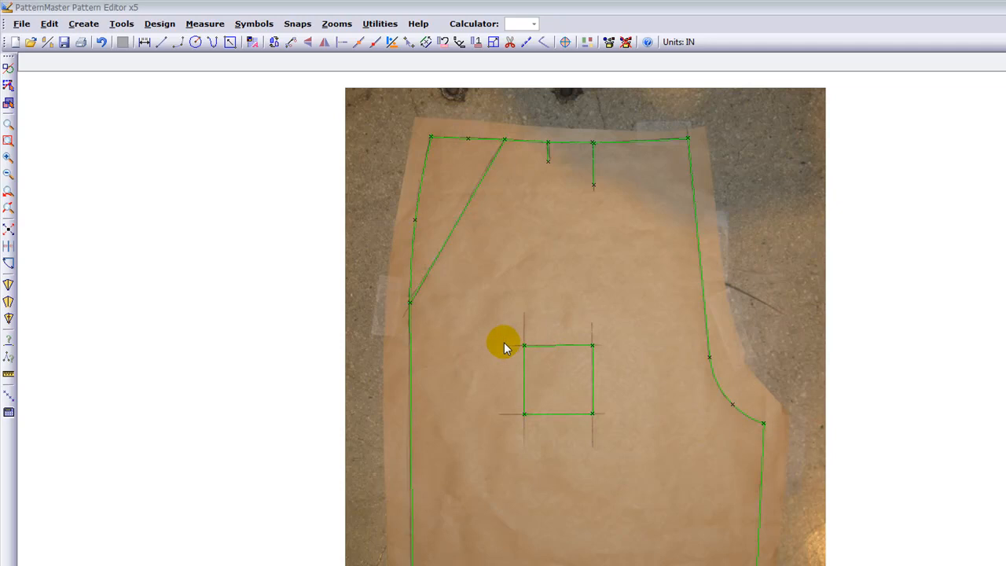
mouse_move(767, 217)
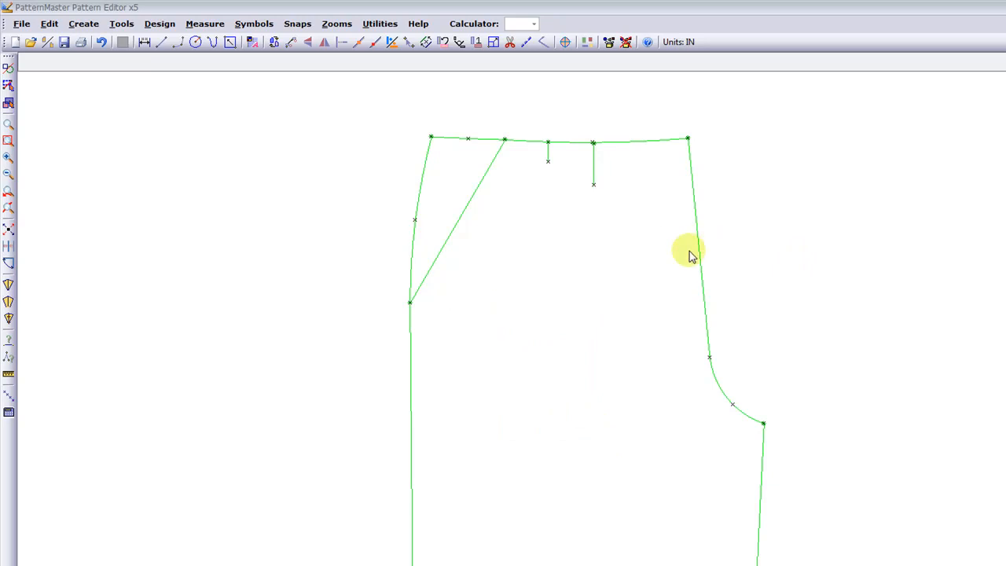
mouse_move(369, 302)
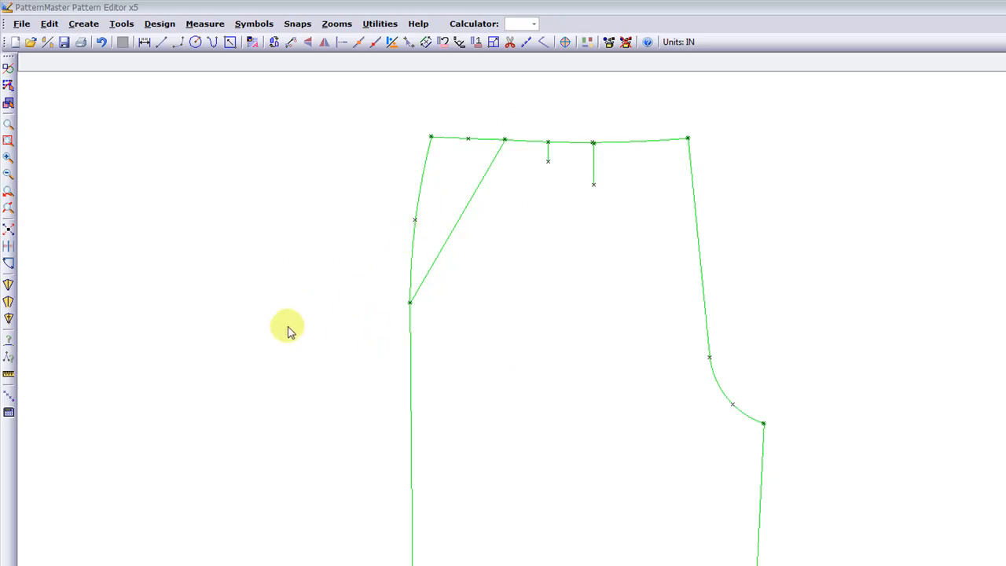
mouse_move(228, 197)
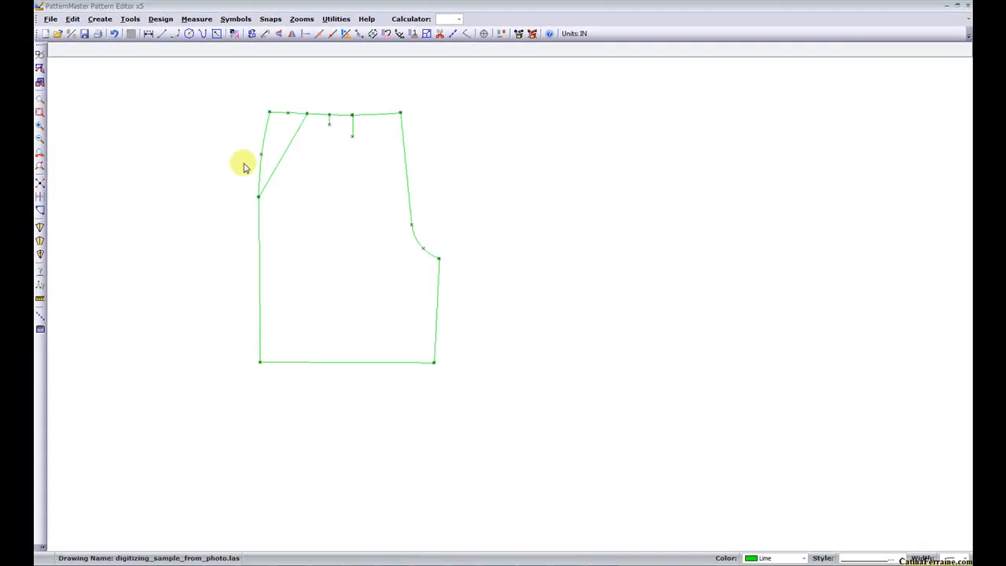
mouse_move(358, 149)
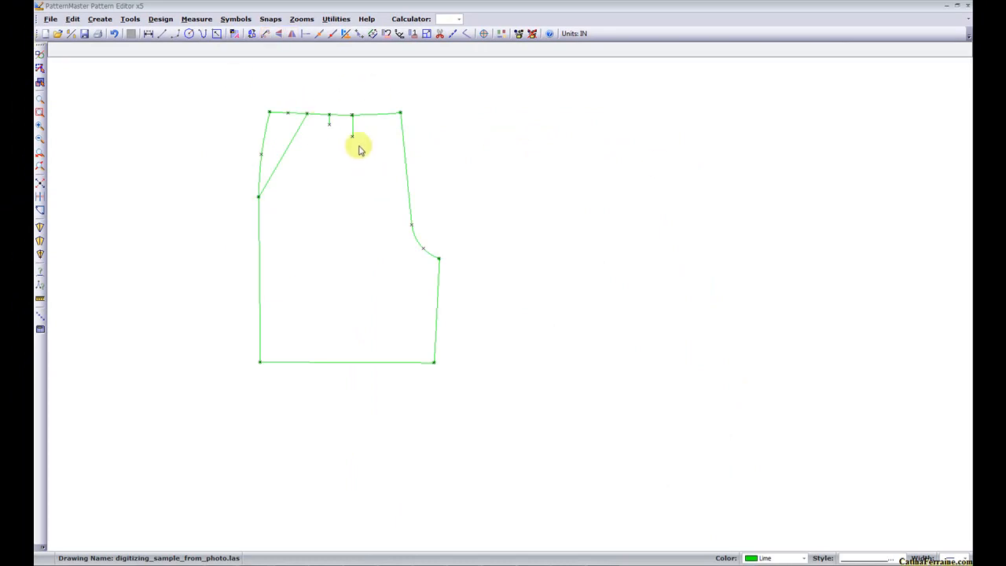
mouse_move(198, 142)
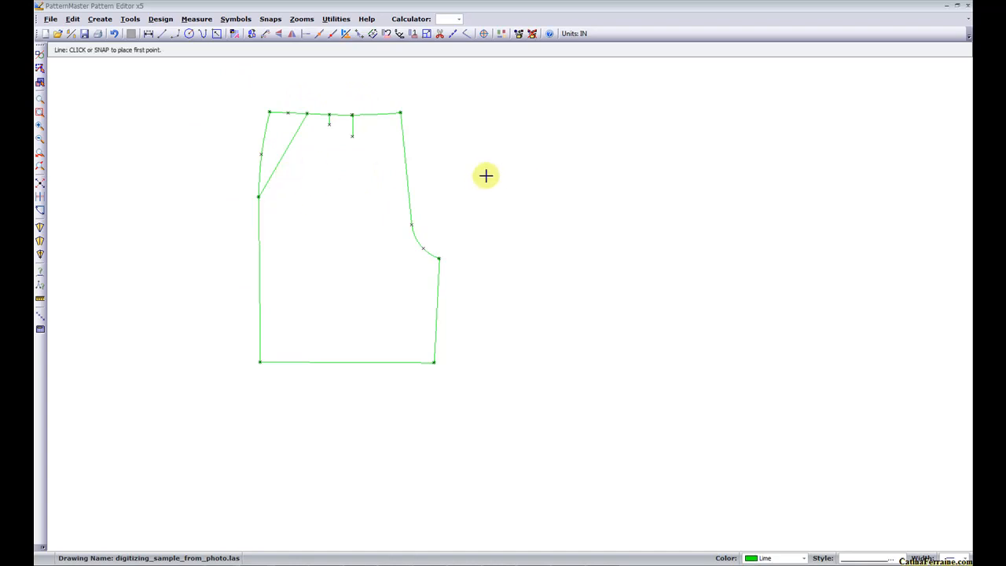
Start the vertical line to the left of the shorts outline.
click(547, 92)
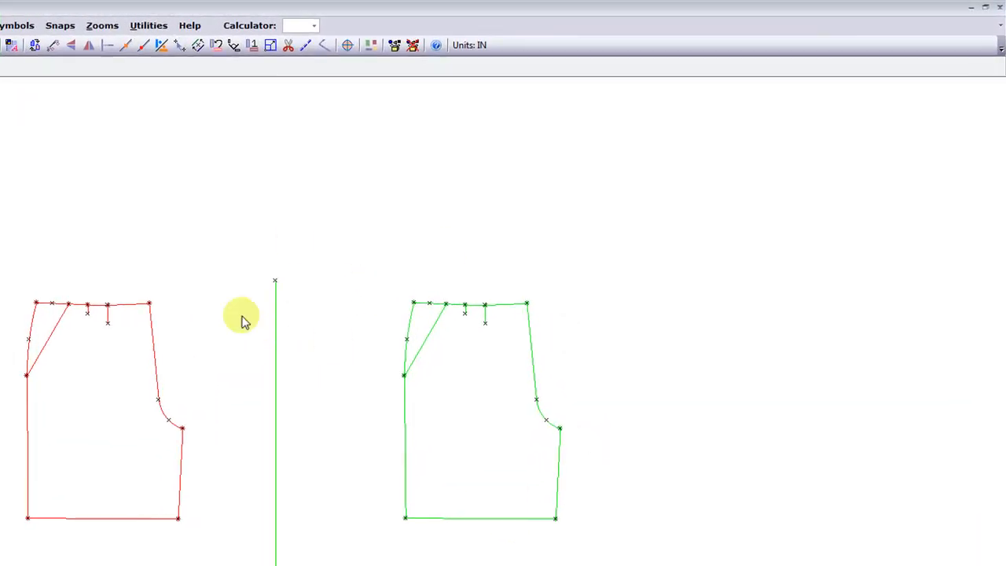
mouse_move(943, 409)
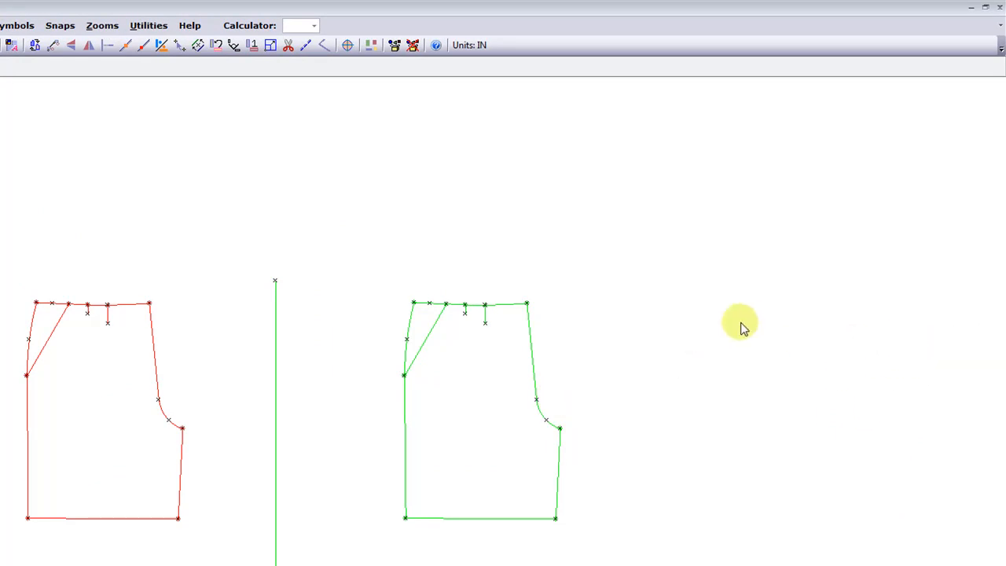
mouse_move(558, 286)
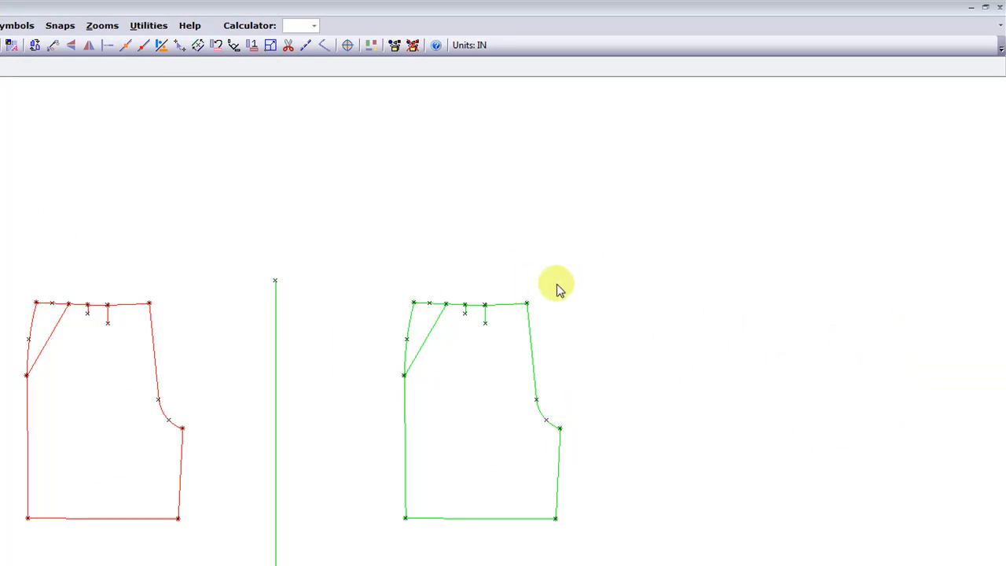
mouse_move(638, 311)
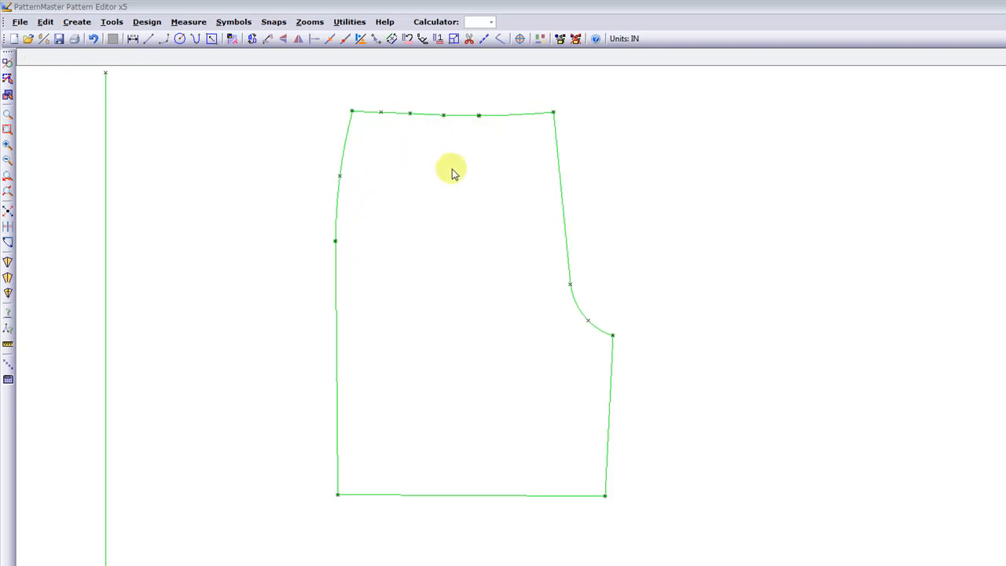
mouse_move(475, 166)
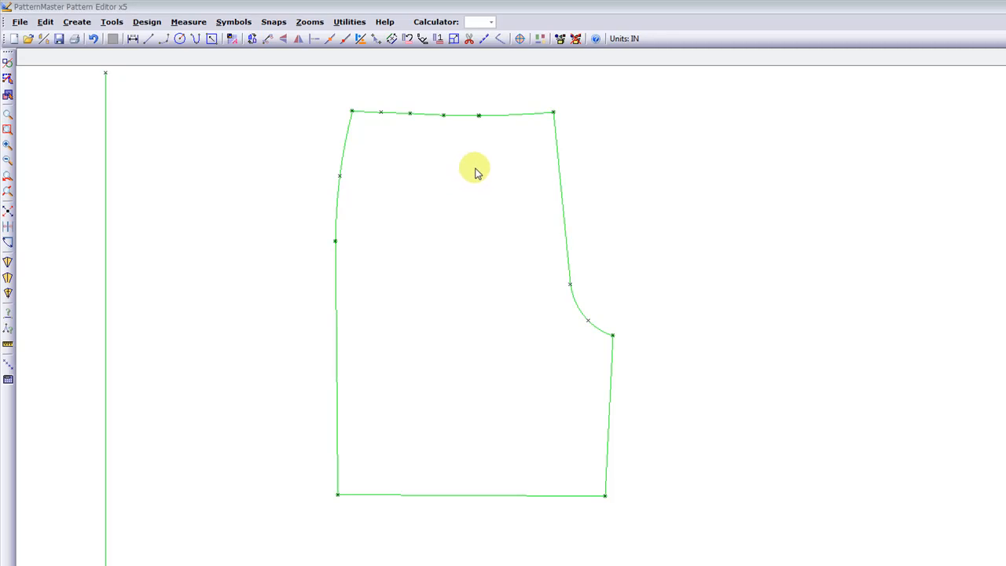
mouse_move(470, 173)
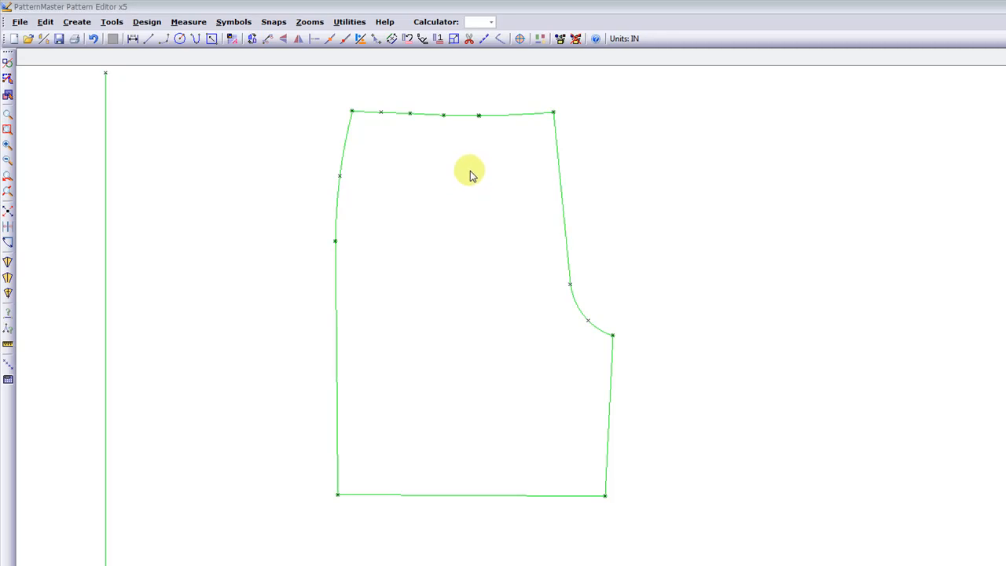
mouse_move(327, 212)
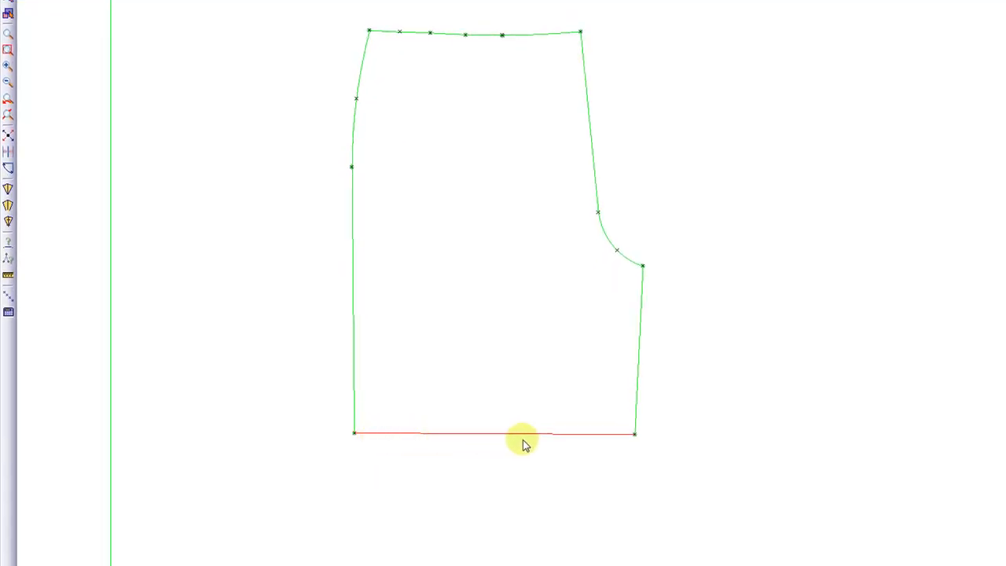
mouse_move(636, 437)
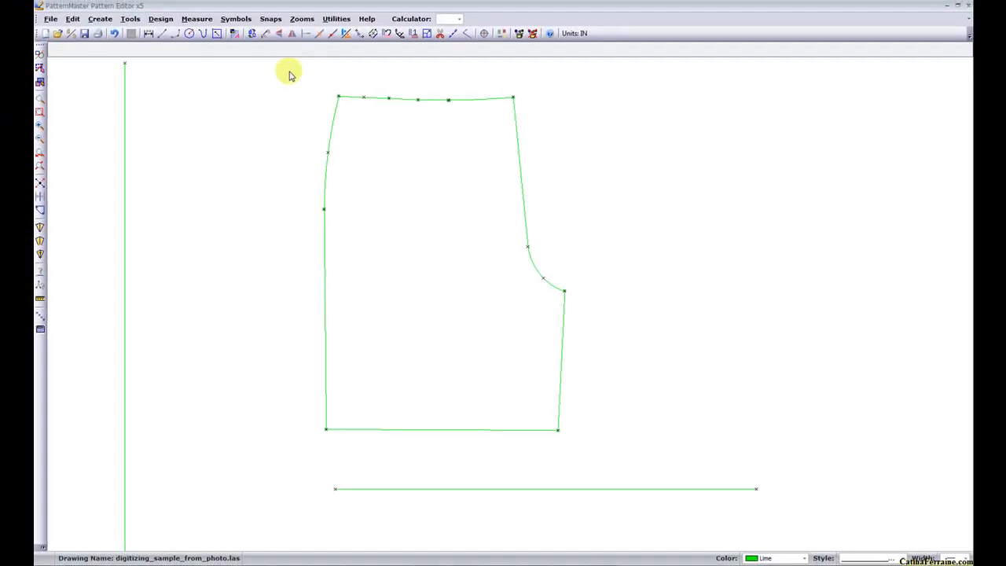
Begin offsetting the pattern edges with the Offset tool.
click(405, 425)
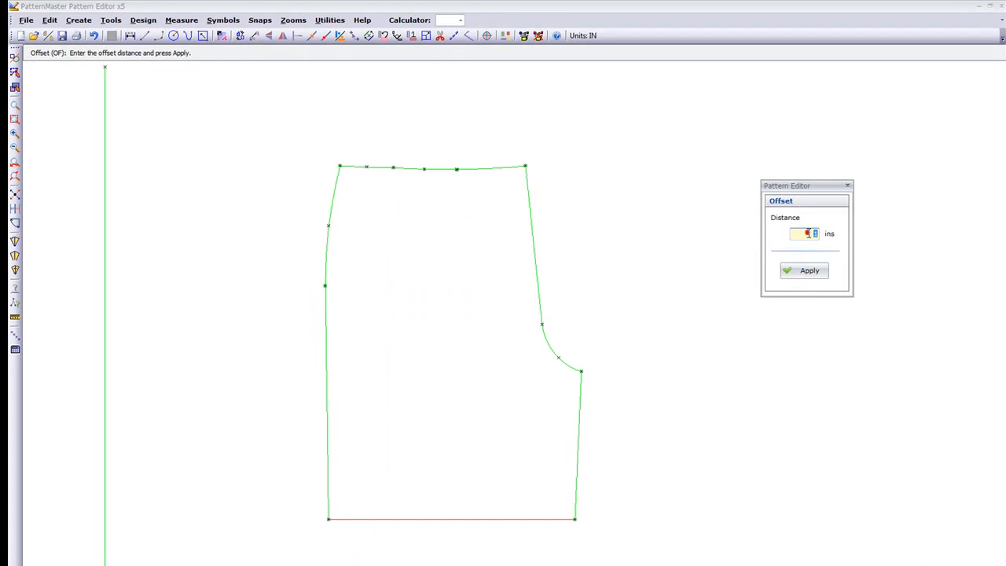
Offset the waist and side edges by .5 in and the hem by 1 in.
text(.5)
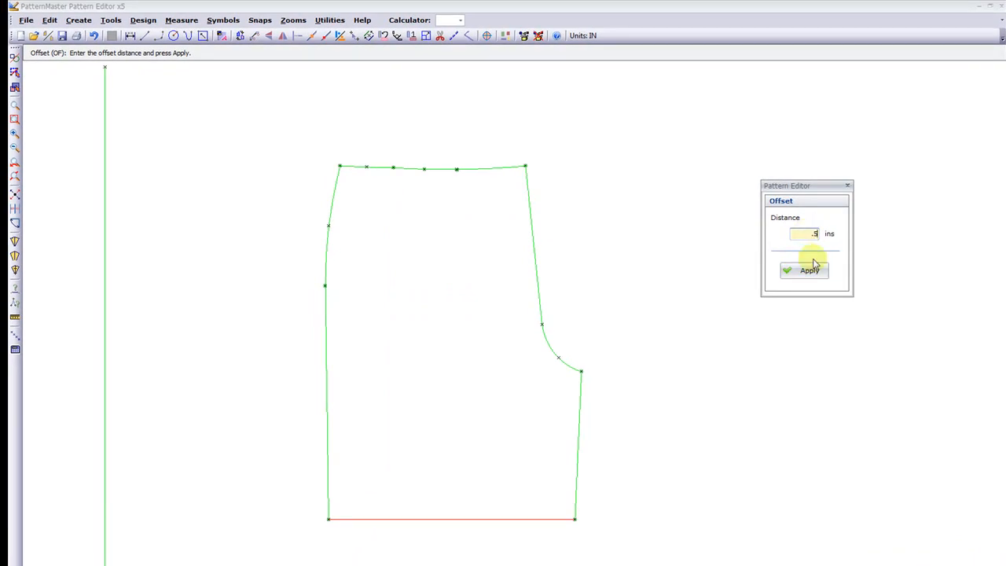
click(808, 271)
text(1)
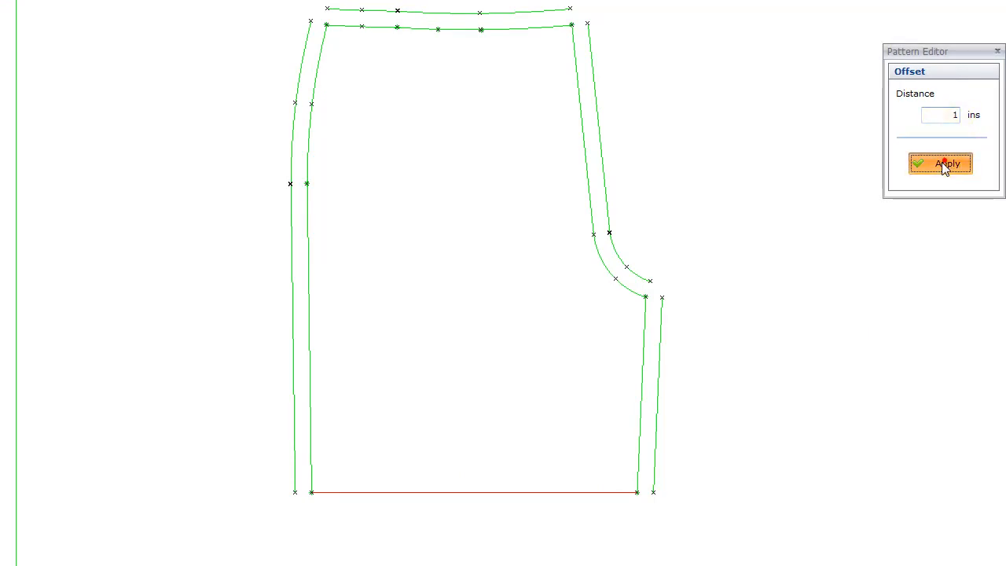
click(941, 164)
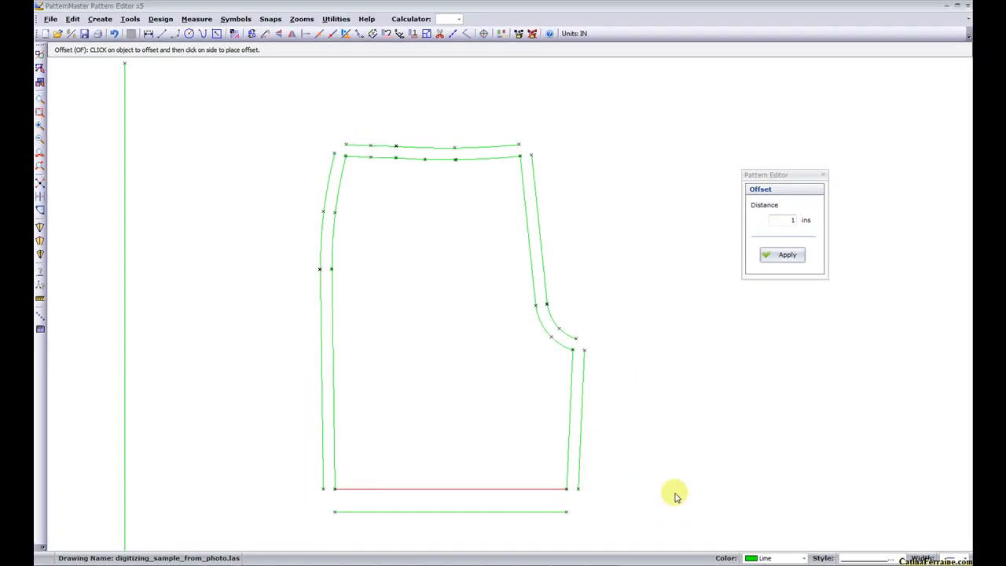
click(824, 174)
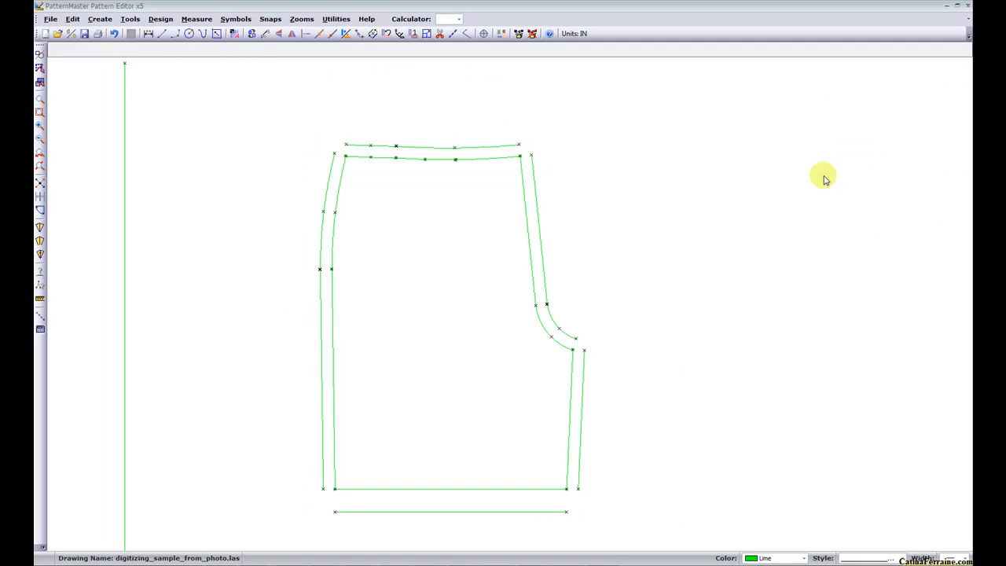
mouse_move(521, 144)
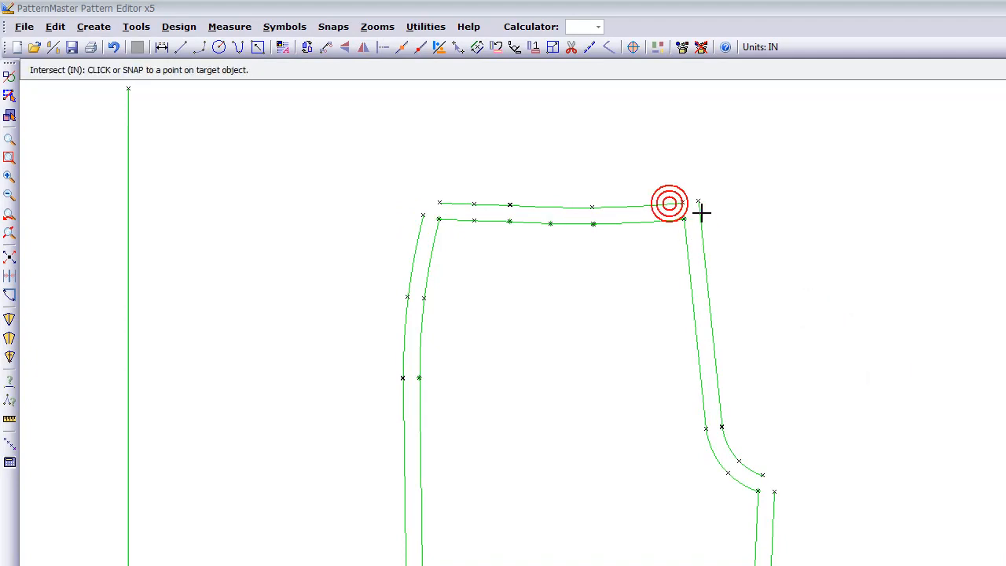
mouse_move(418, 229)
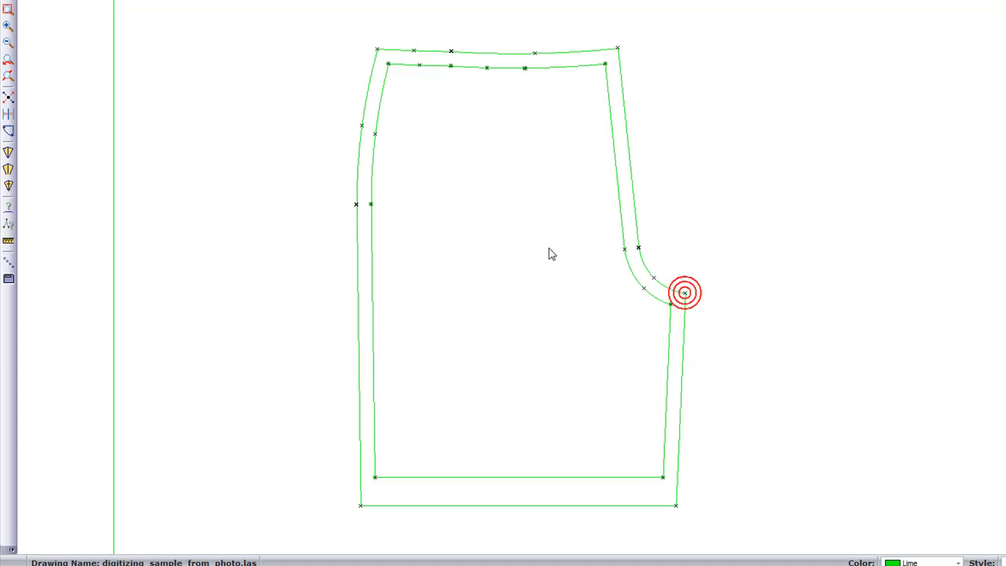
Intersect the offset lines so they meet at the crotch corner, closing the cutting outline.
click(494, 428)
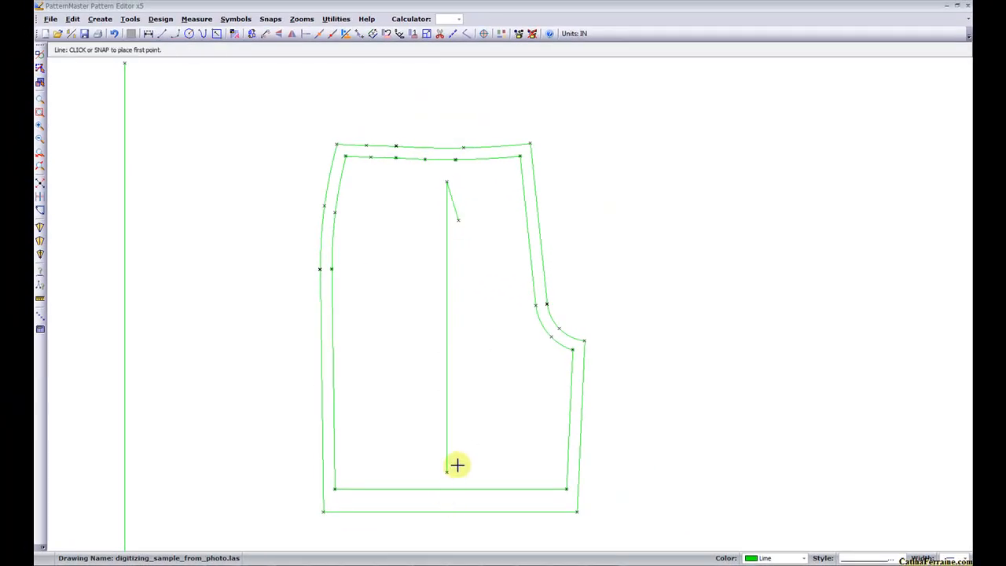
Finish the grainline arrowhead and place the label 'FRONT SHORTS (2) SELF ---FACE TO FACE---' inside the pattern.
click(447, 470)
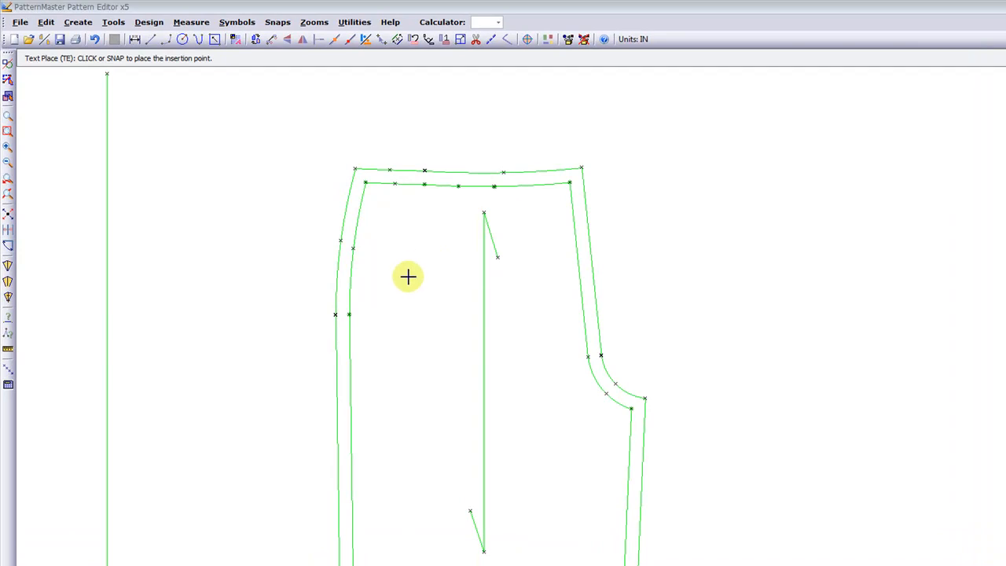
click(409, 276)
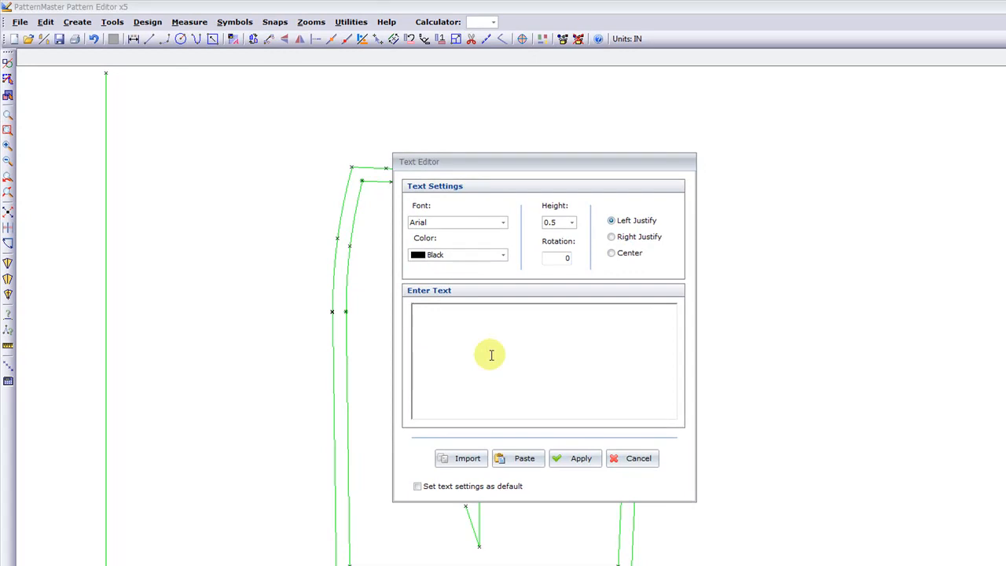
text(FRONT SHORTS (2)
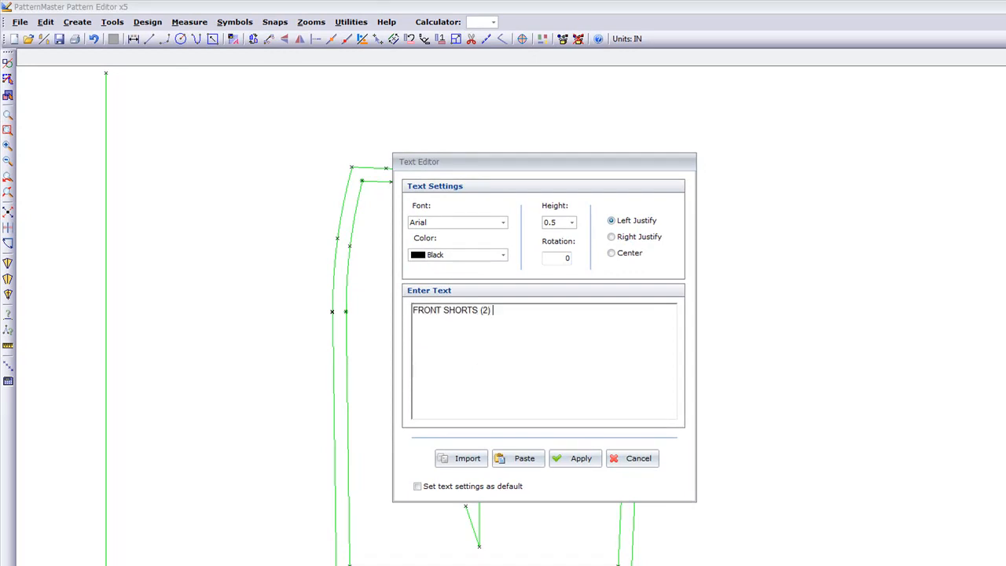
text(SELF ---F)
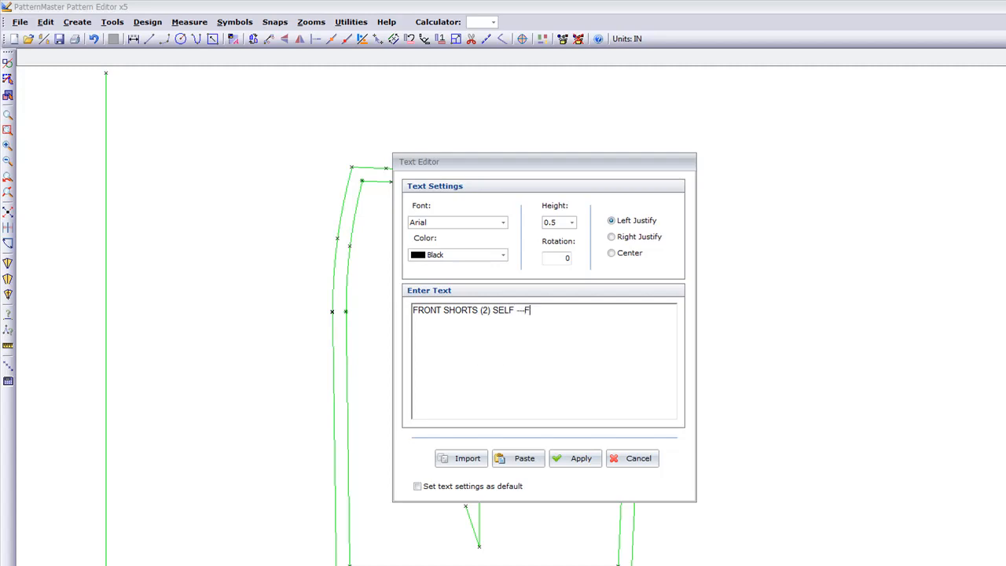
text(ACE TO FACE---)
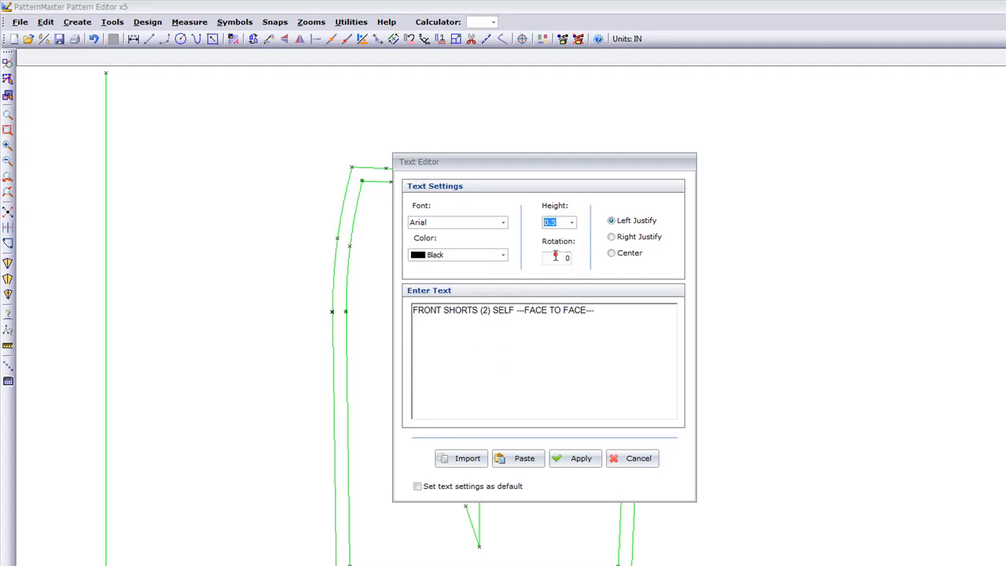
click(582, 459)
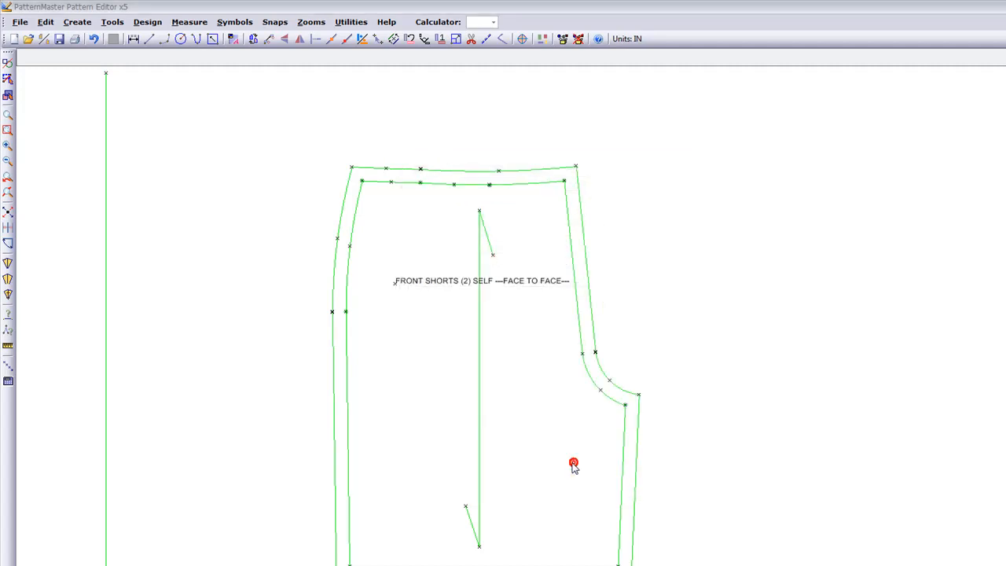